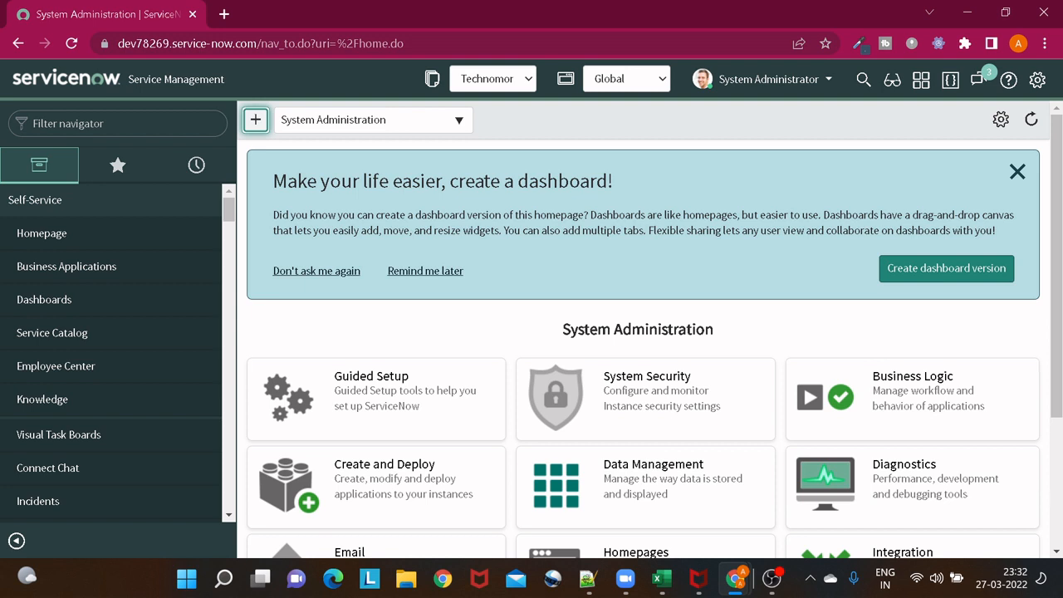
mouse_move(429, 547)
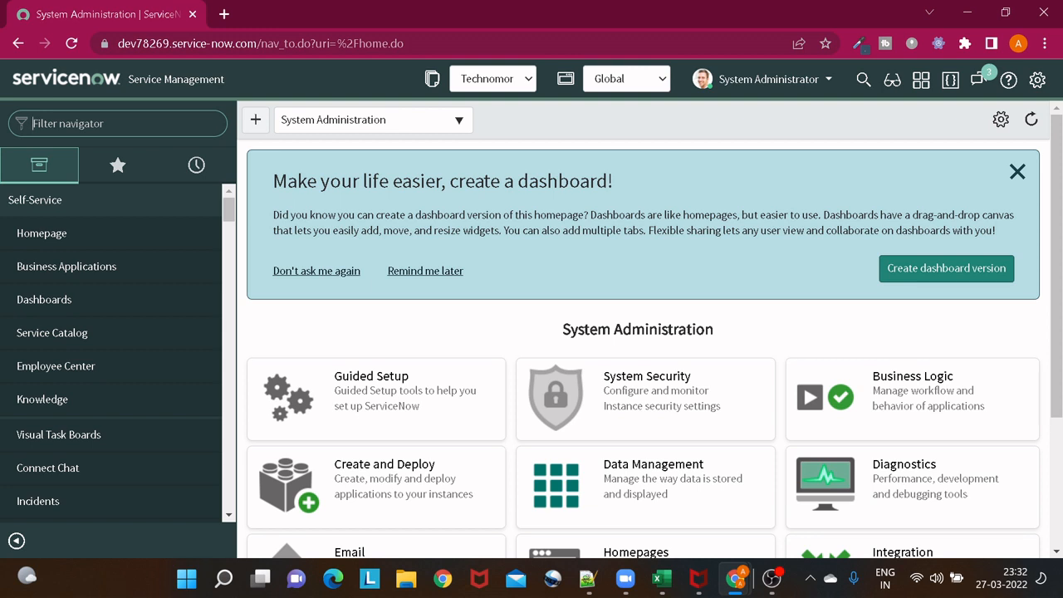
Find Incident via the navigator filter and start a new incident record
type("incident")
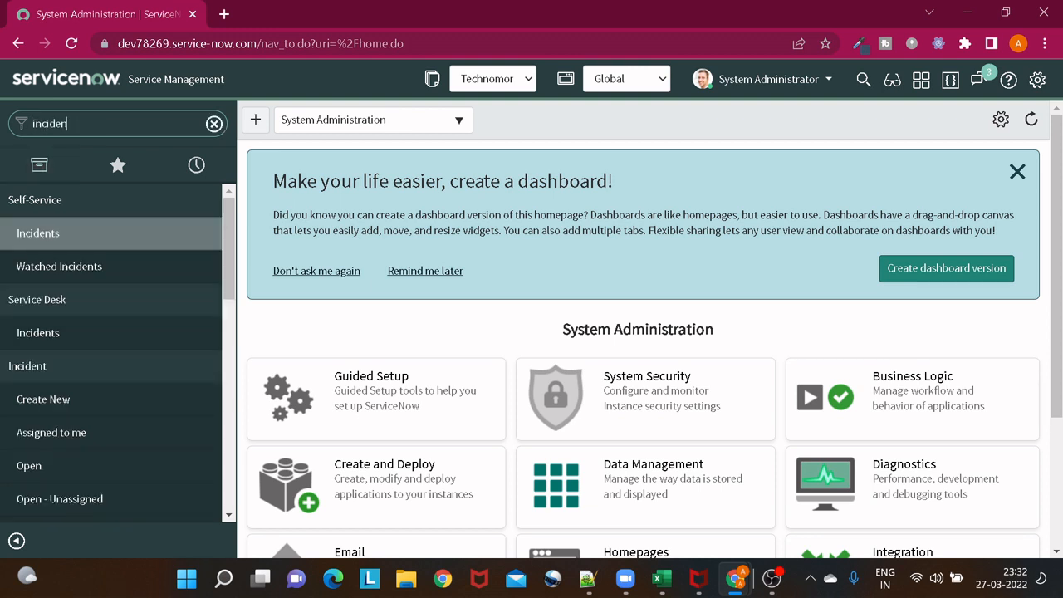
left_click(213, 123)
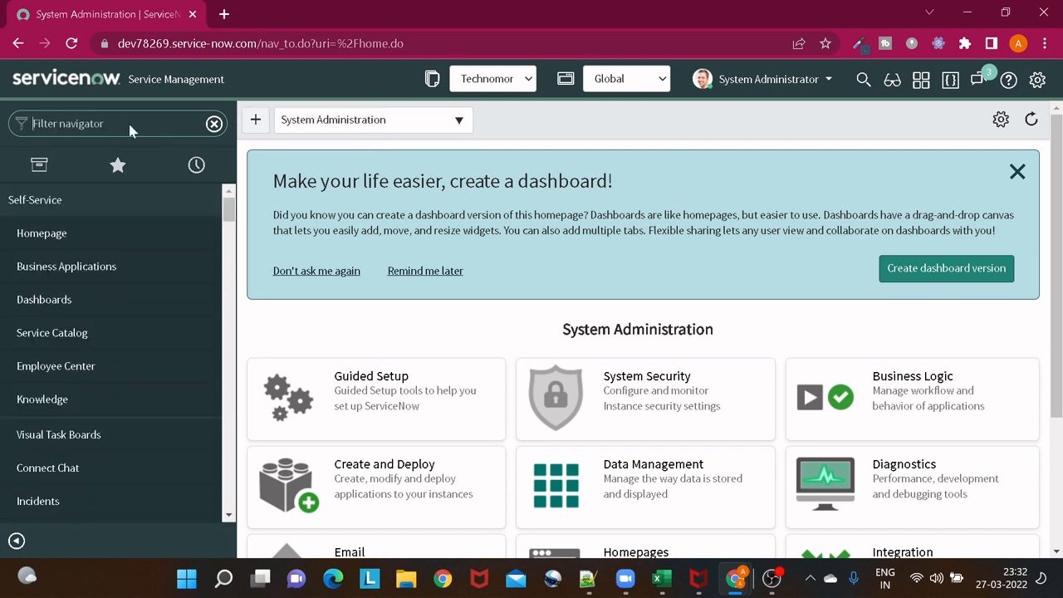
mouse_move(130, 130)
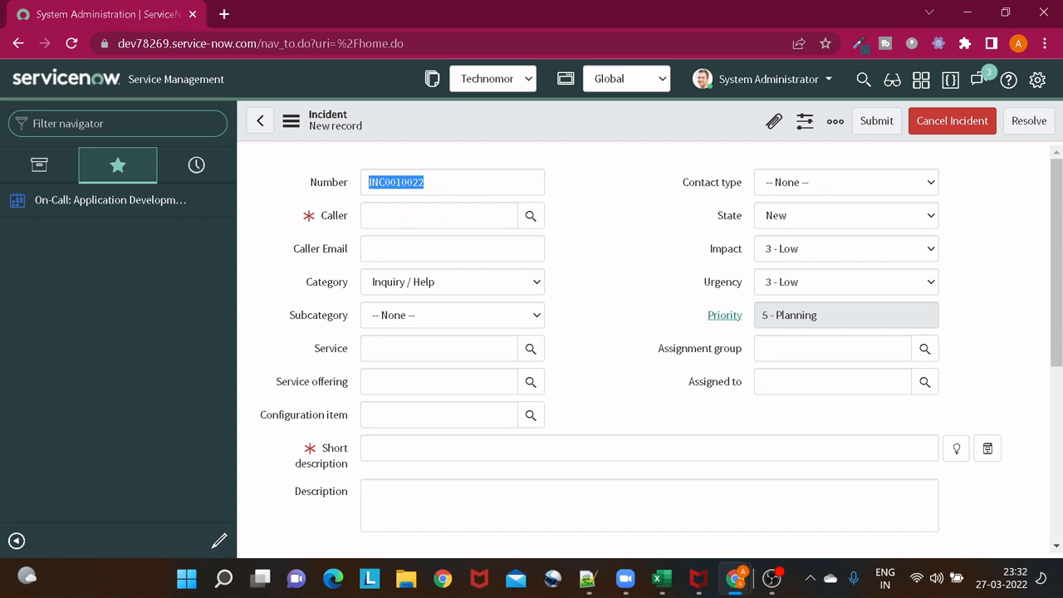
Set Category to Update Database and Caller to Abel Tuter
left_click(452, 283)
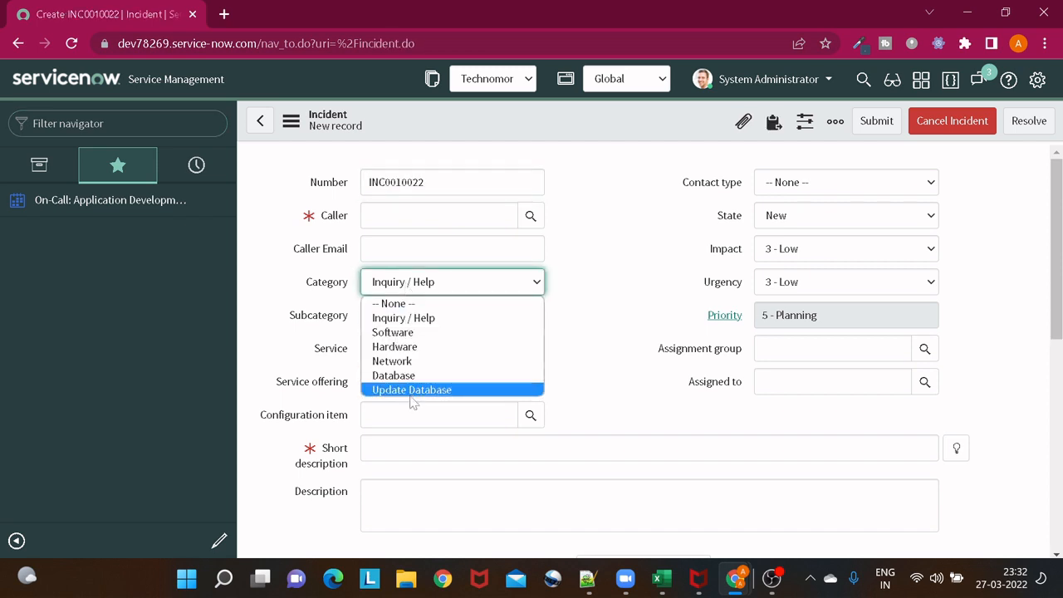
mouse_move(393, 376)
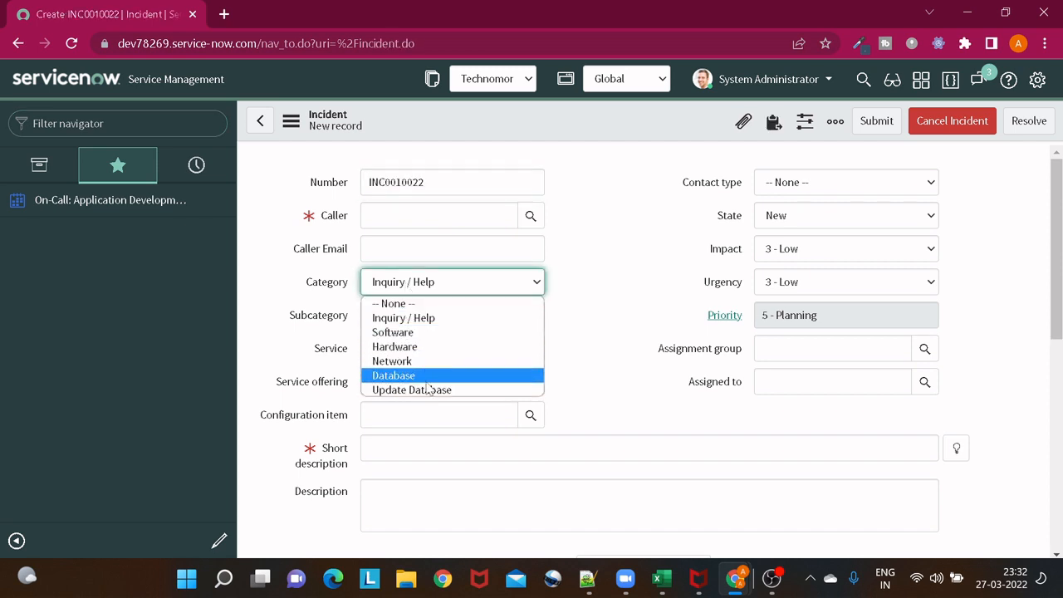
mouse_move(427, 393)
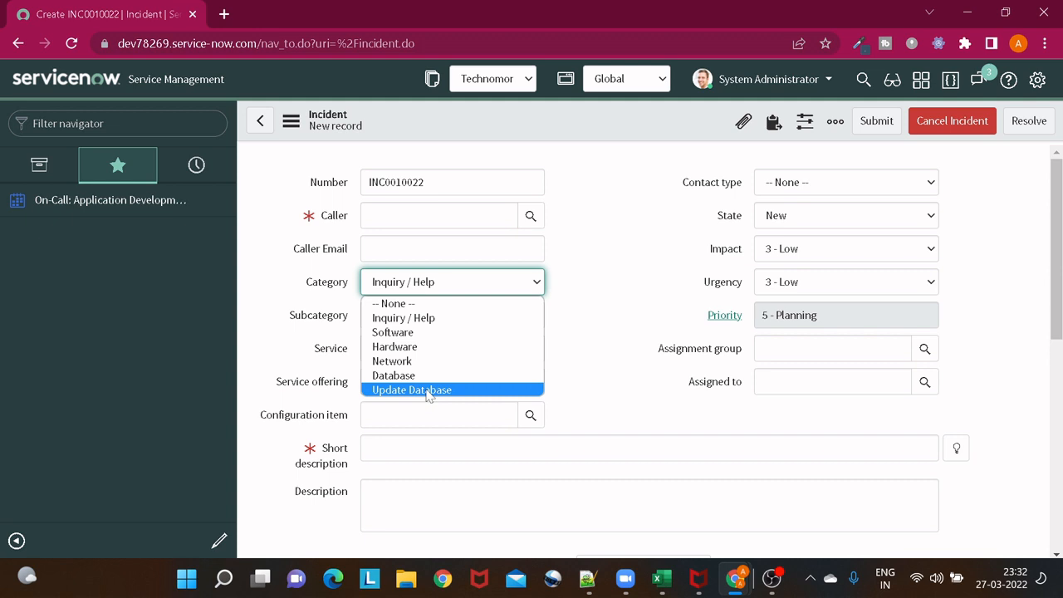
left_click(410, 389)
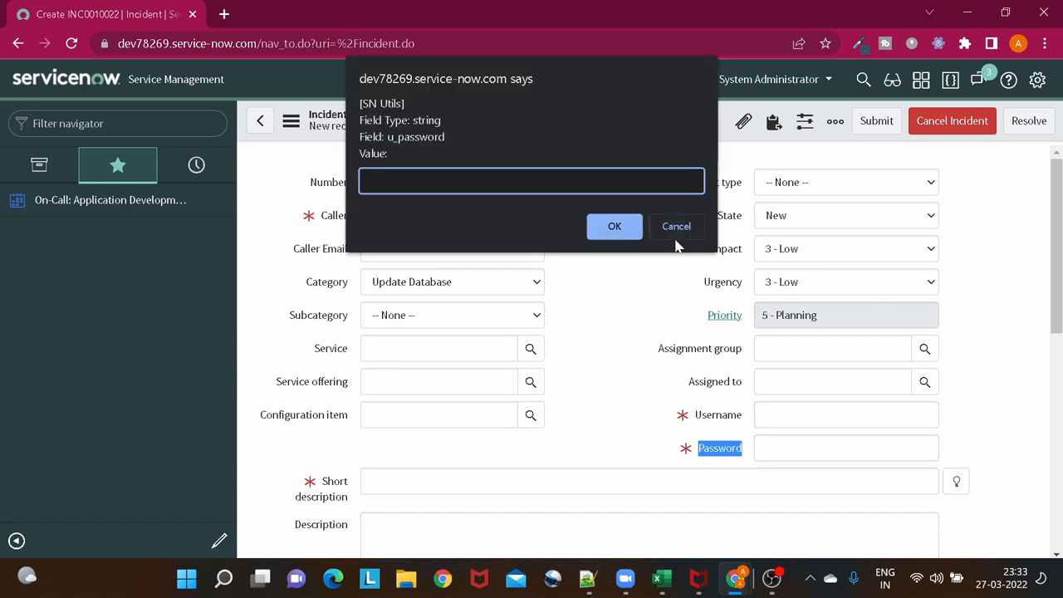
left_click(615, 226)
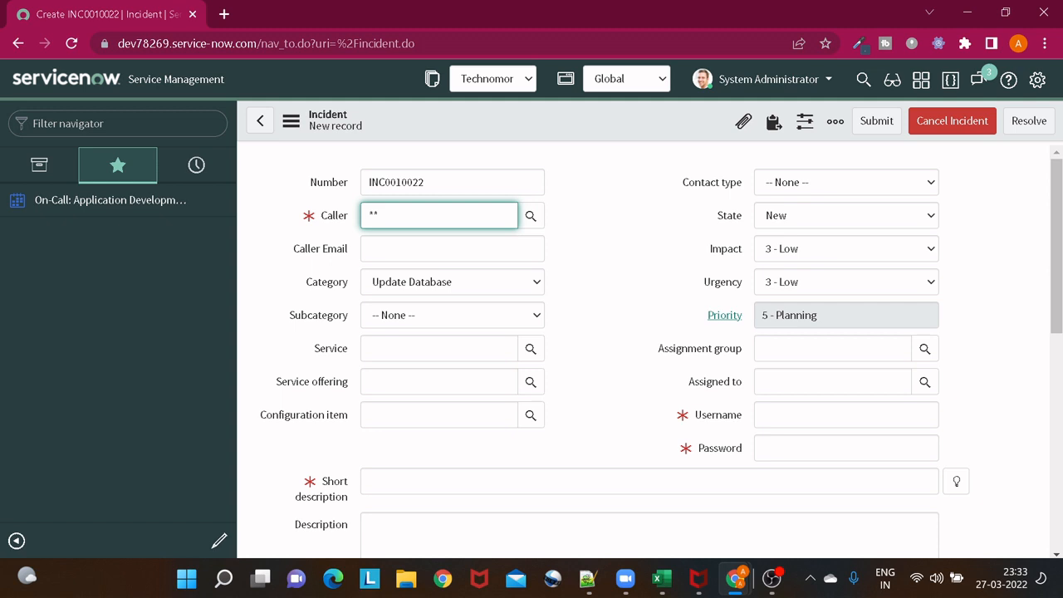
type("Abel Tuter")
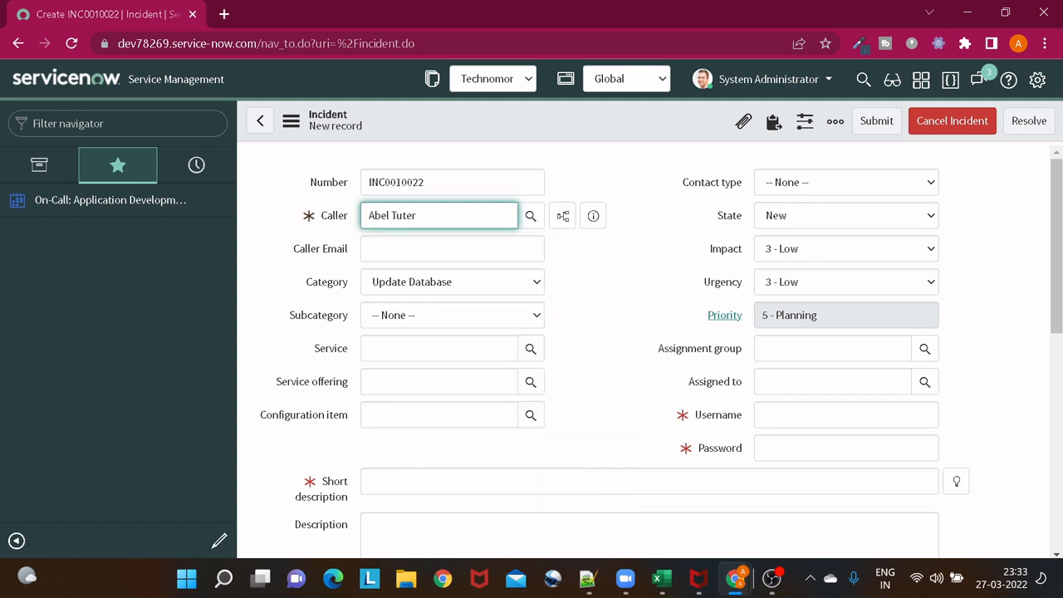
Fill short description 'demo', a username and password, then save the incident
scroll("down", 3)
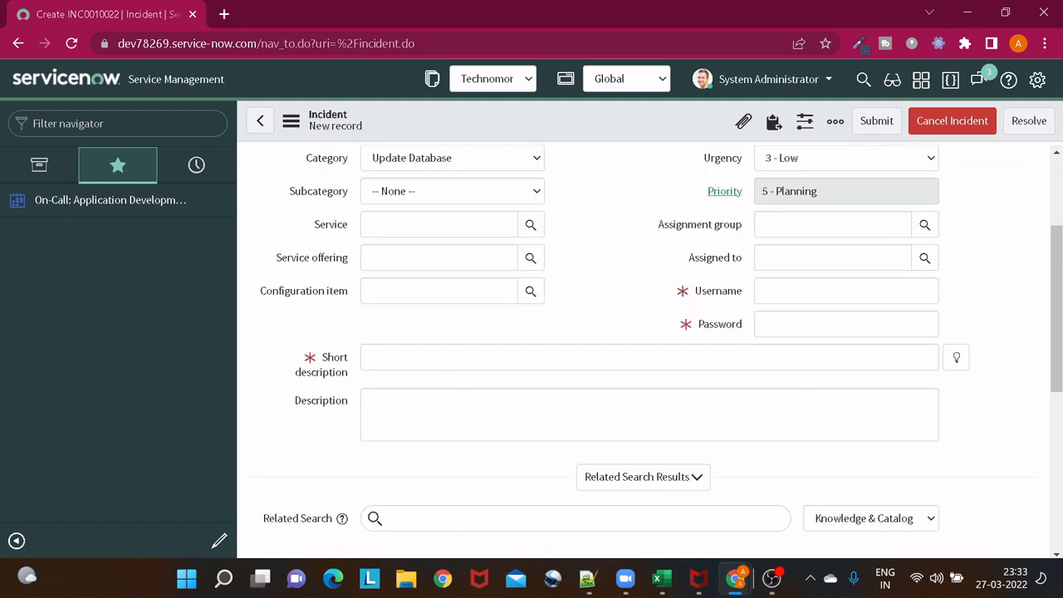
type("demo data")
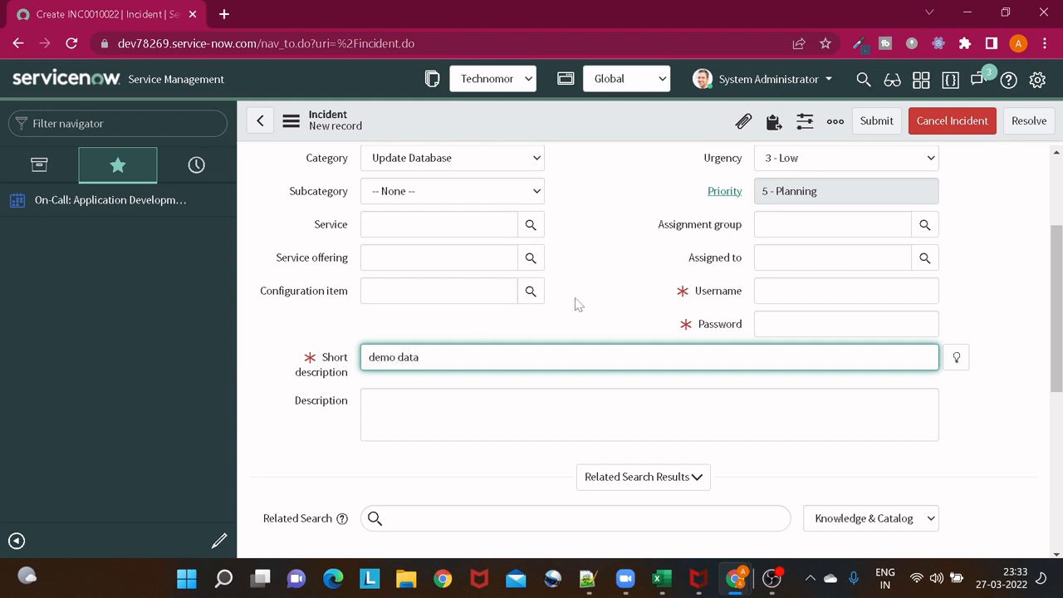
type("username")
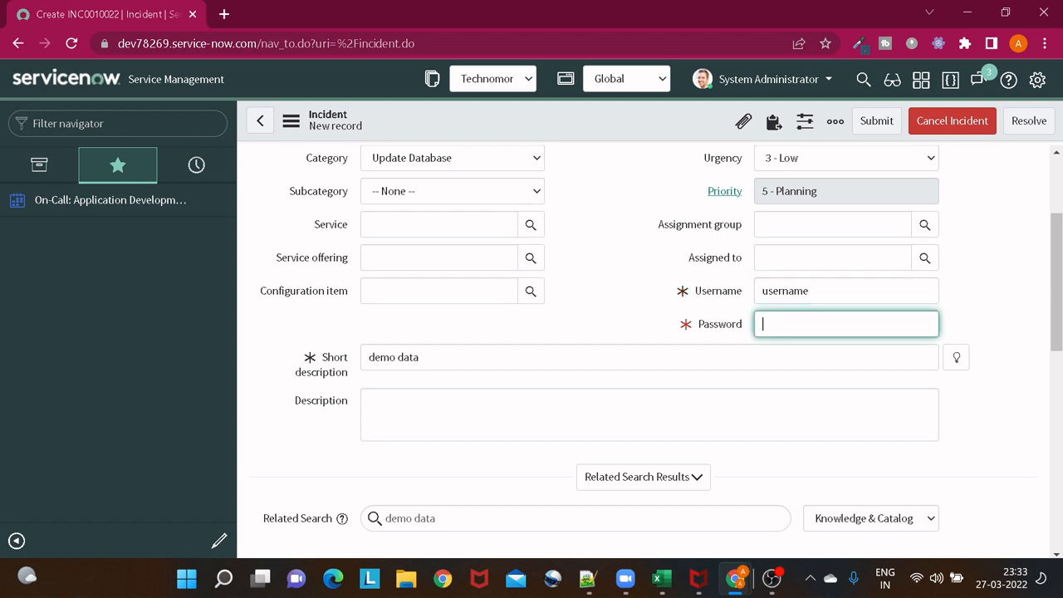
type("password")
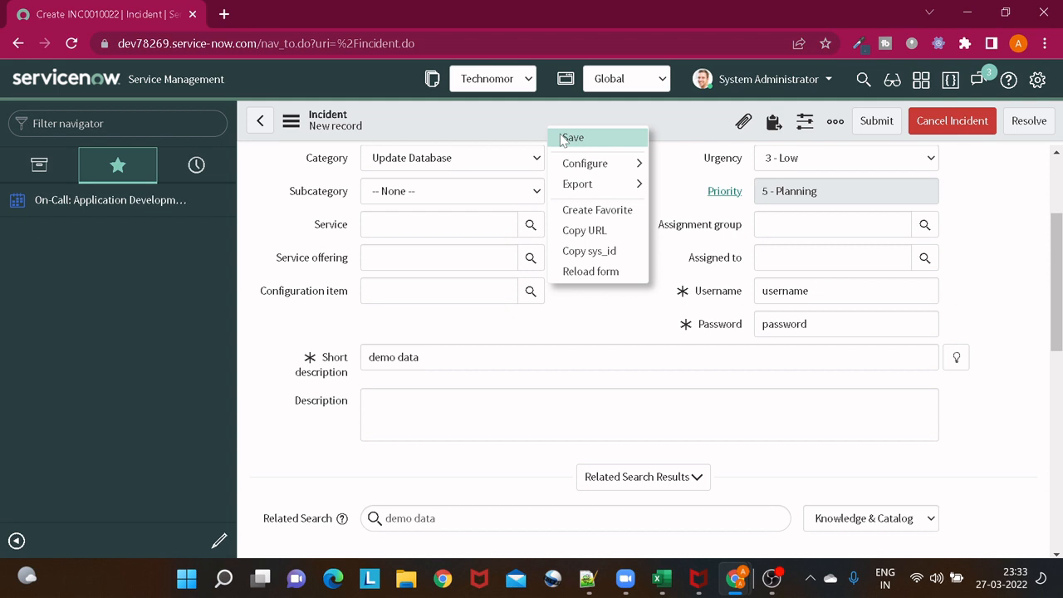
left_click(575, 137)
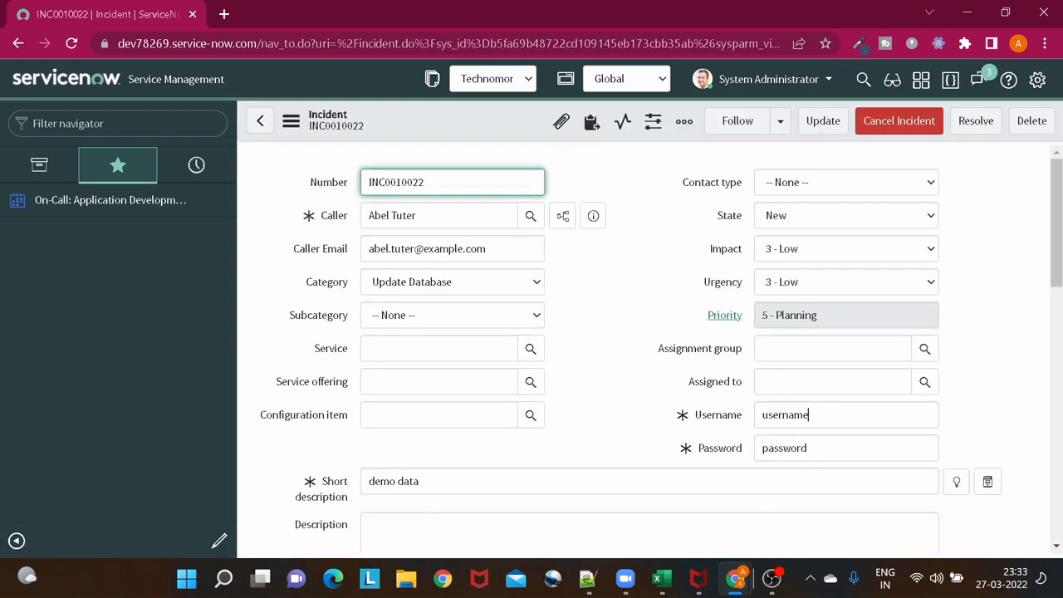
Check the stored password text and duplicate the incident's browser tab
double_click(796, 448)
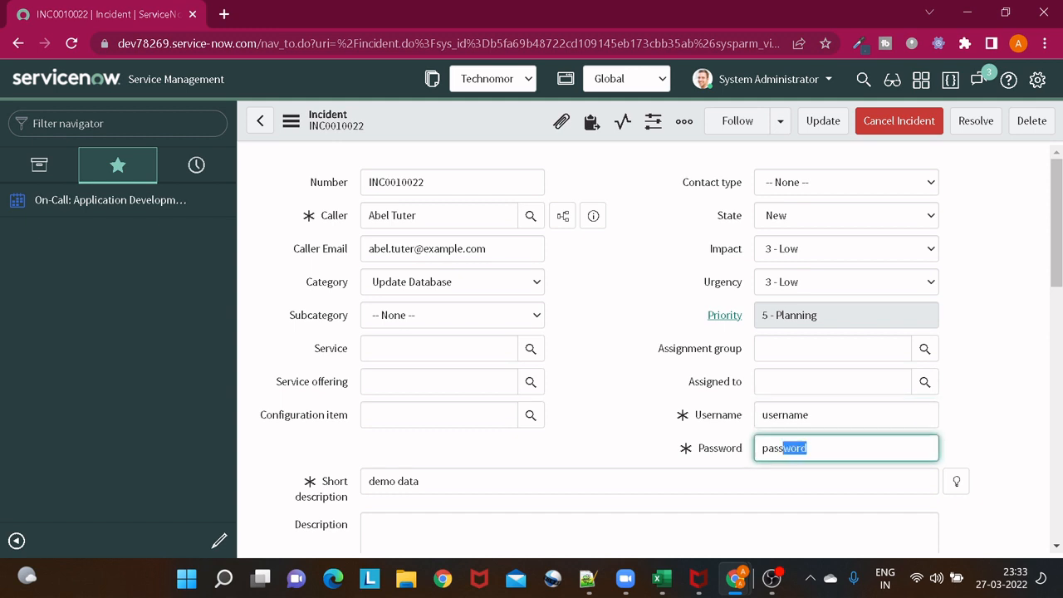
mouse_move(718, 404)
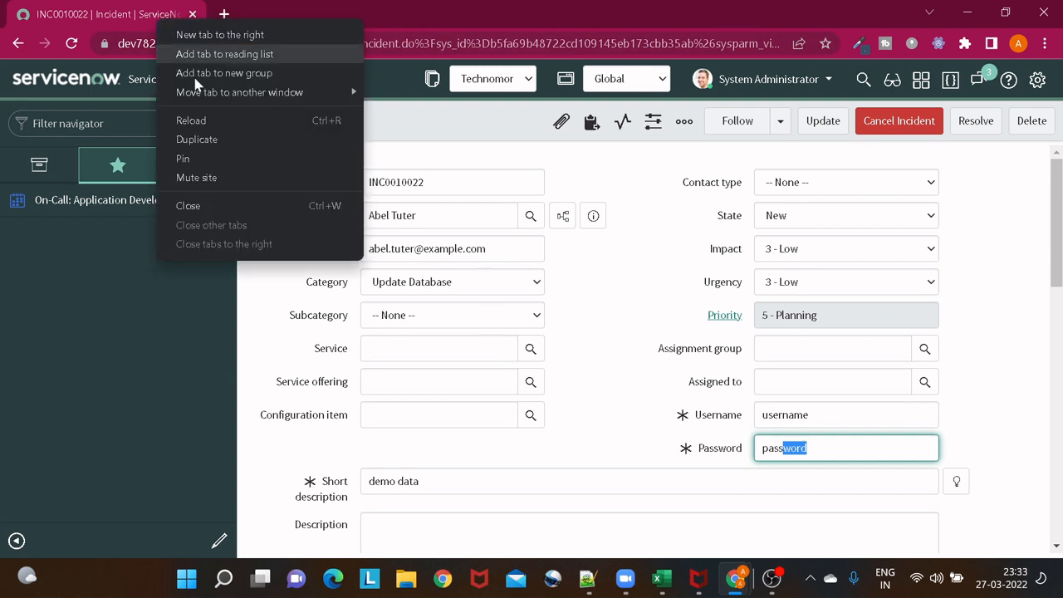
left_click(196, 140)
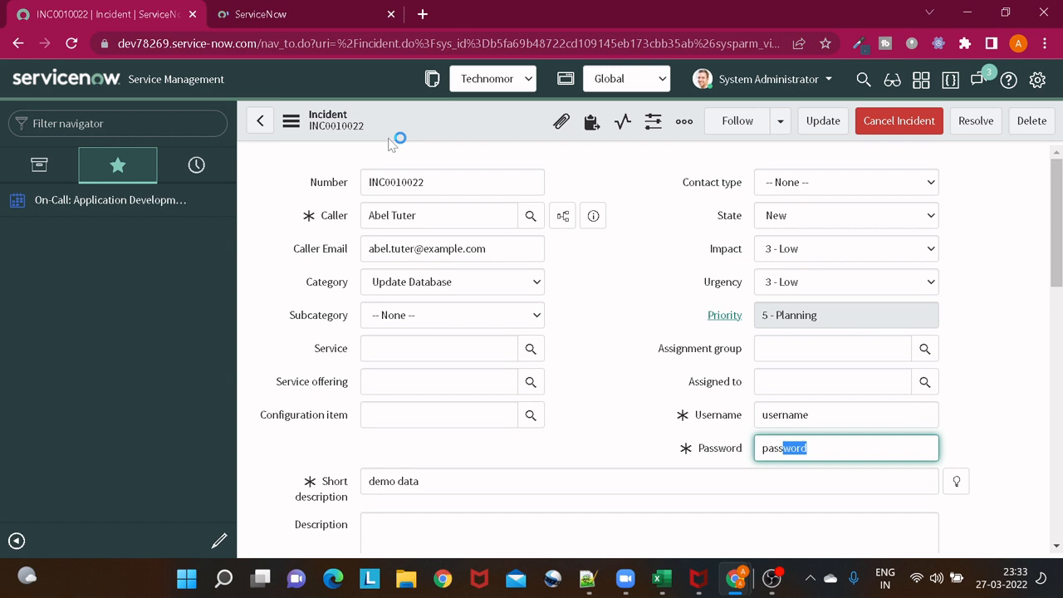
mouse_move(414, 122)
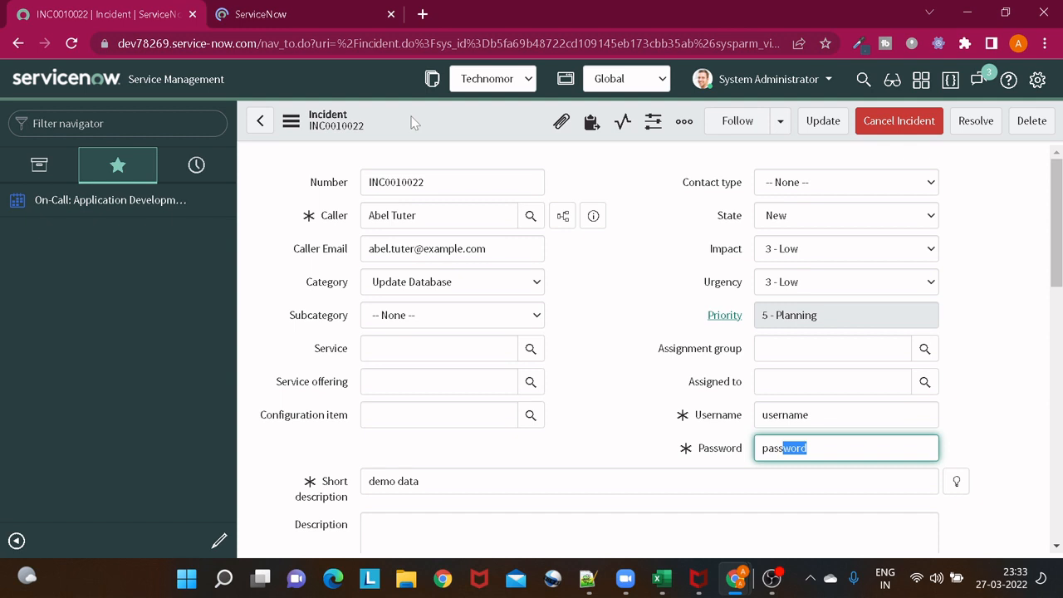
left_click(616, 317)
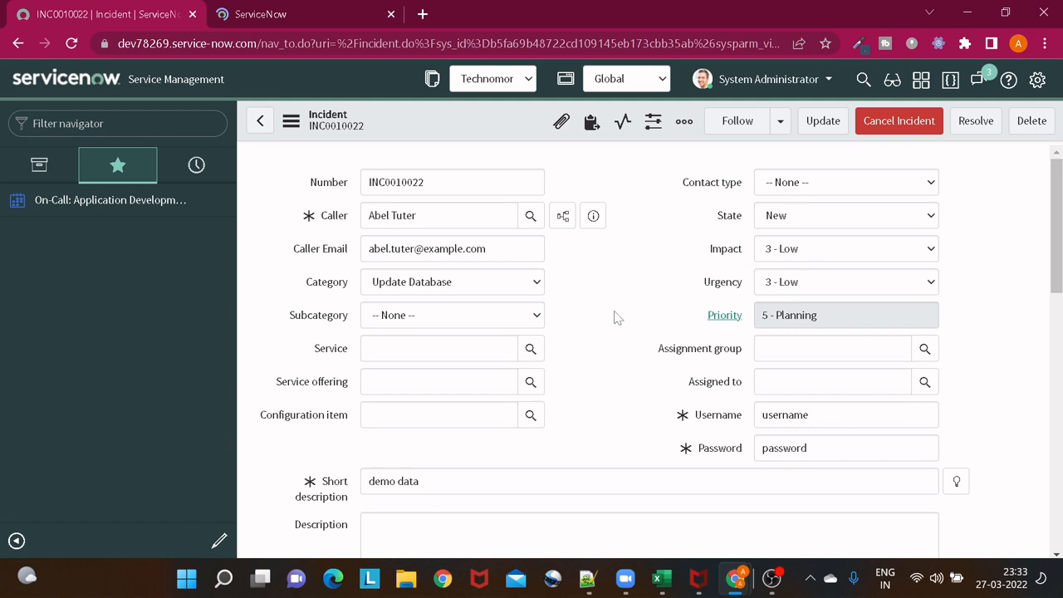
mouse_move(319, 69)
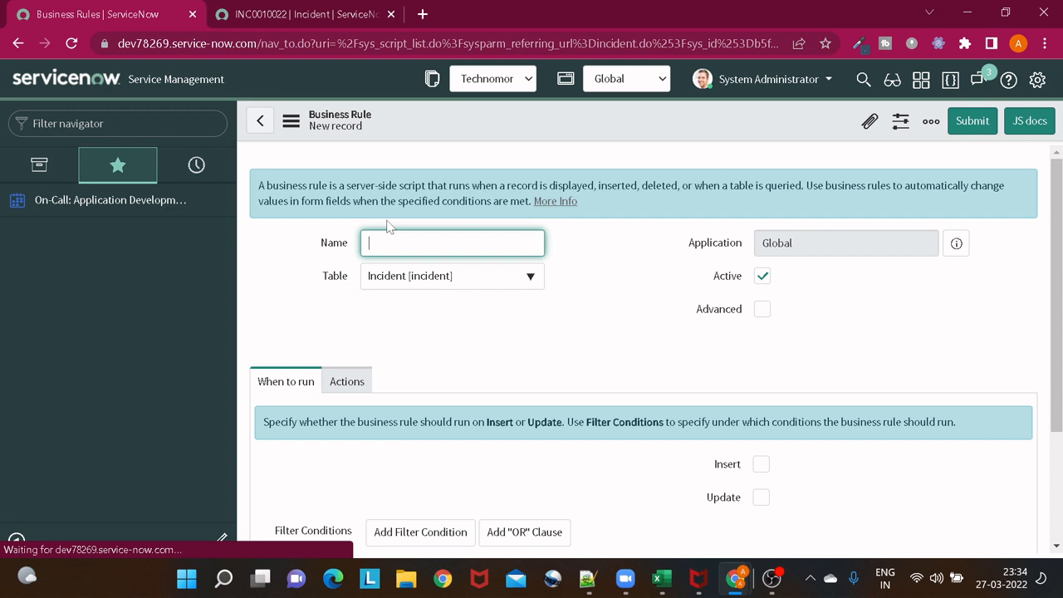
Name the rule 'Technomonk Encryp...' and add a Password filter condition after Category is Update Database
type("Technomonk Encryp")
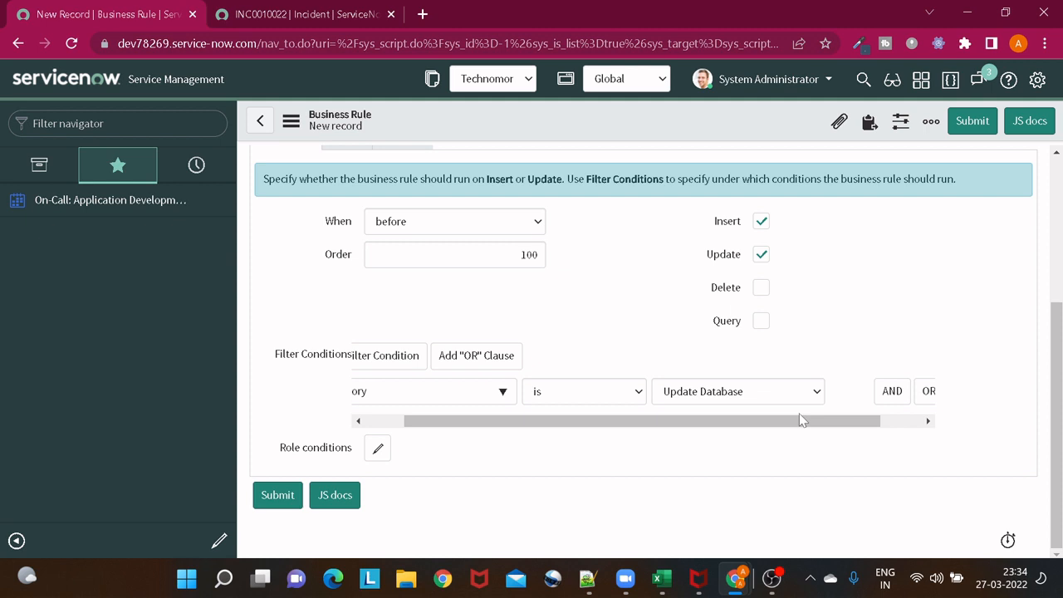
left_click(418, 355)
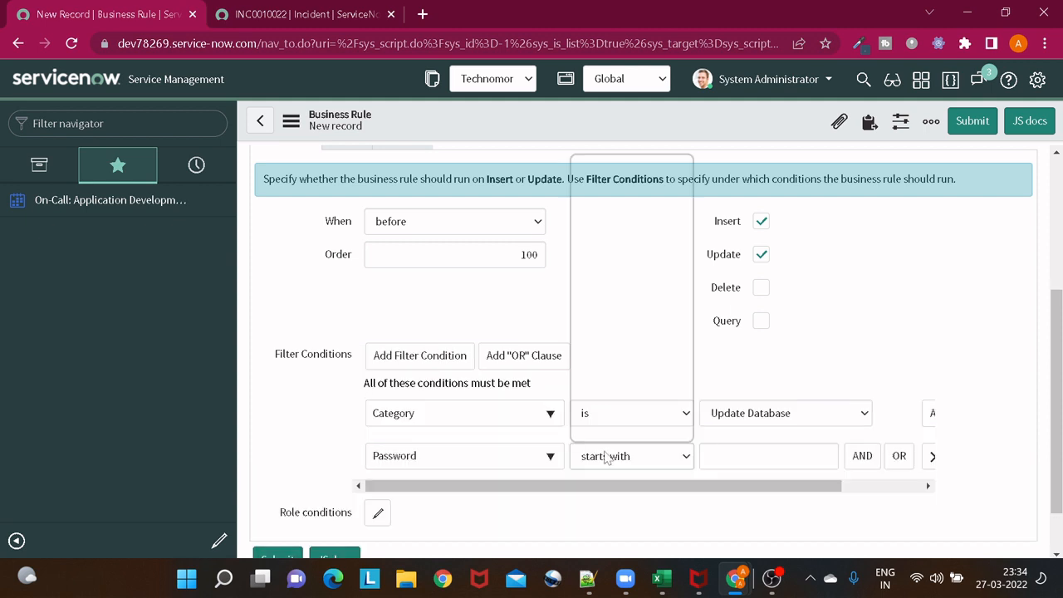
left_click(631, 456)
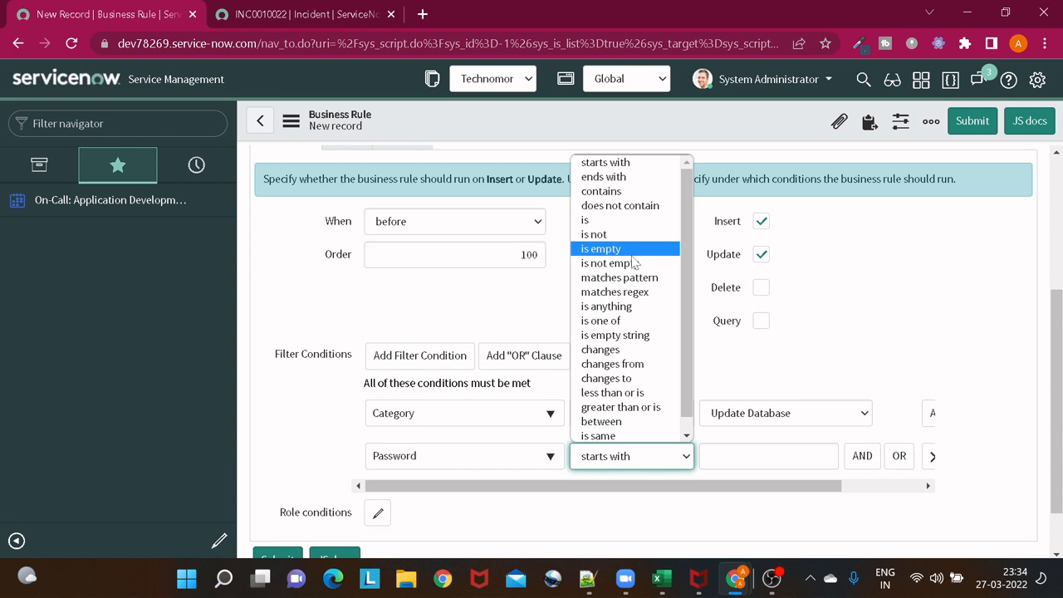
left_click(402, 243)
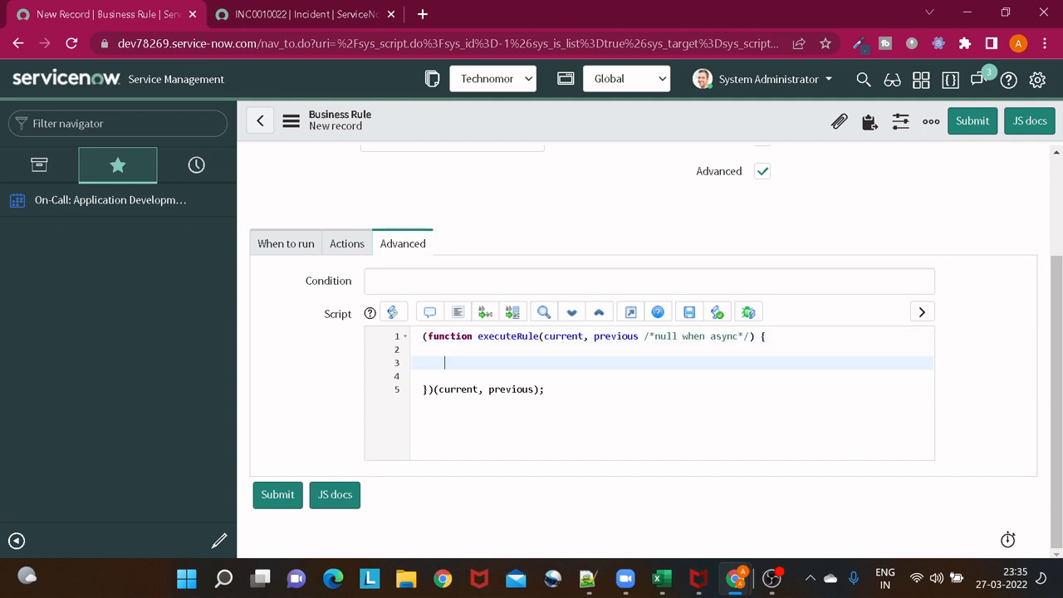
Write the script line var encrpt = new GlideEncrypter();
type("var en")
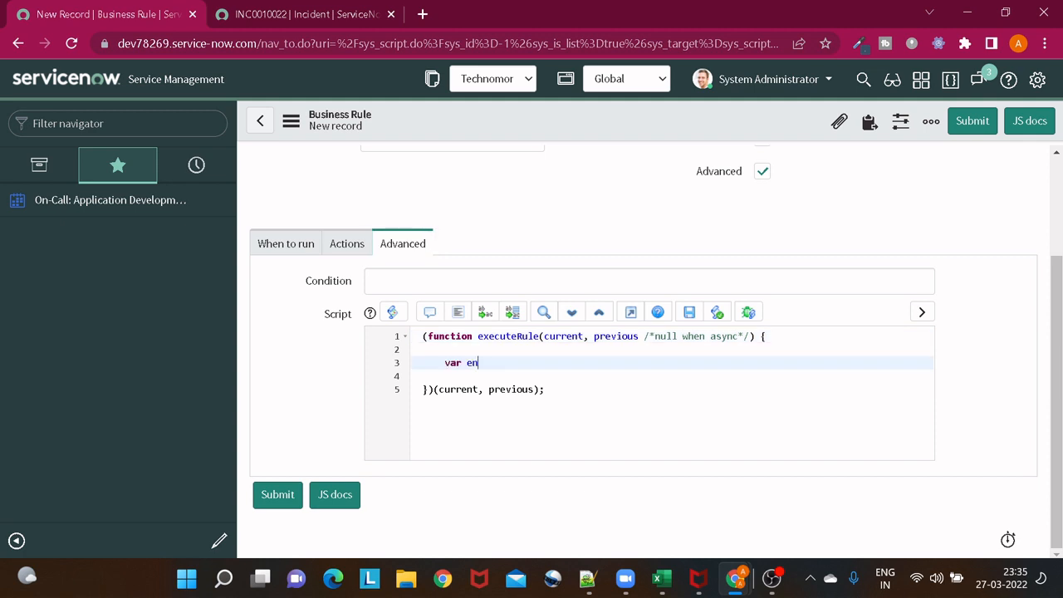
type("crpt =")
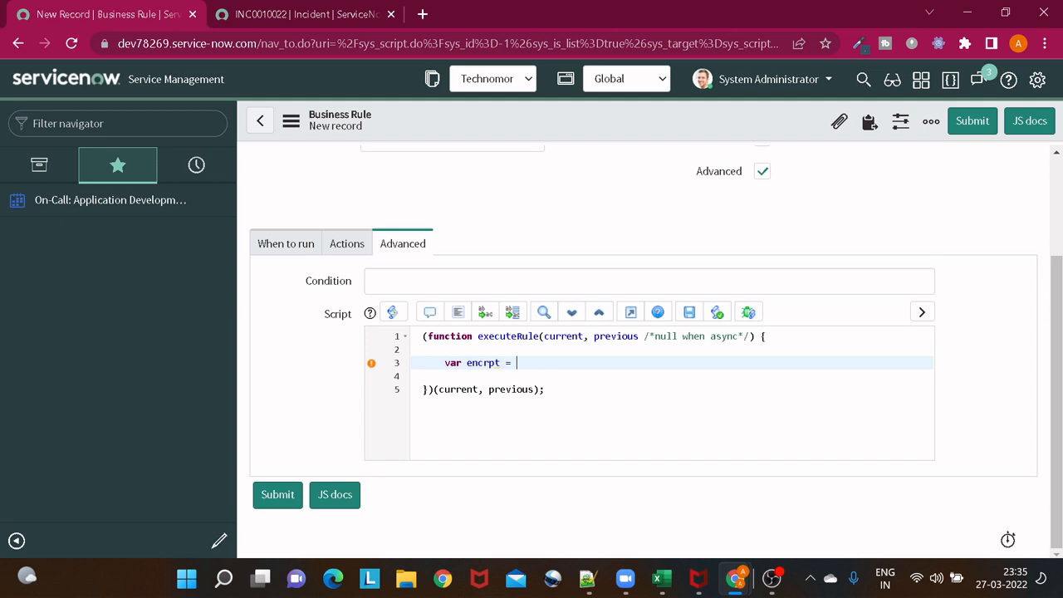
type("new GlideEncryp")
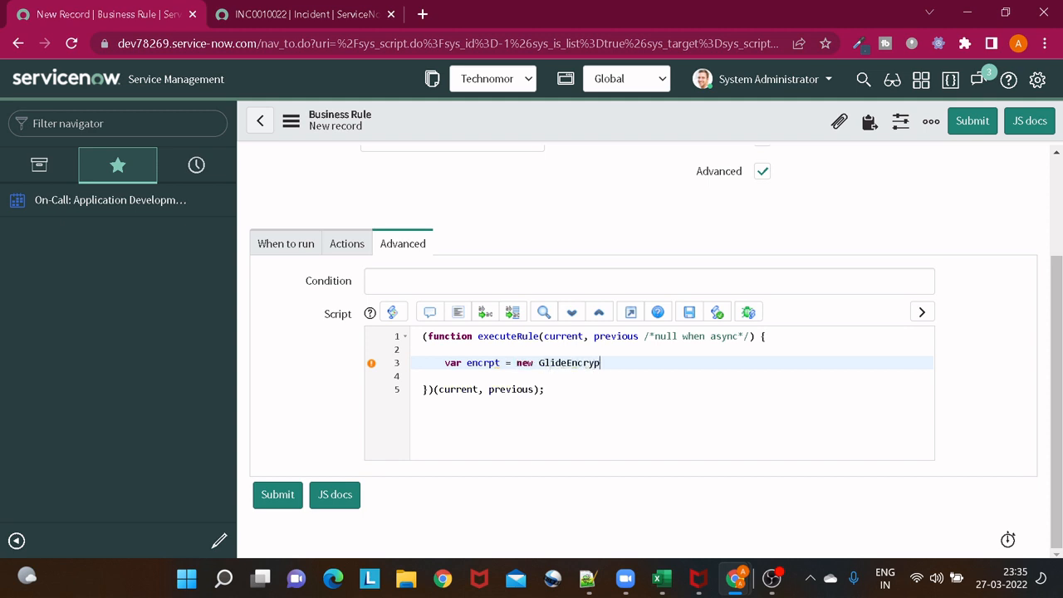
type("ter()")
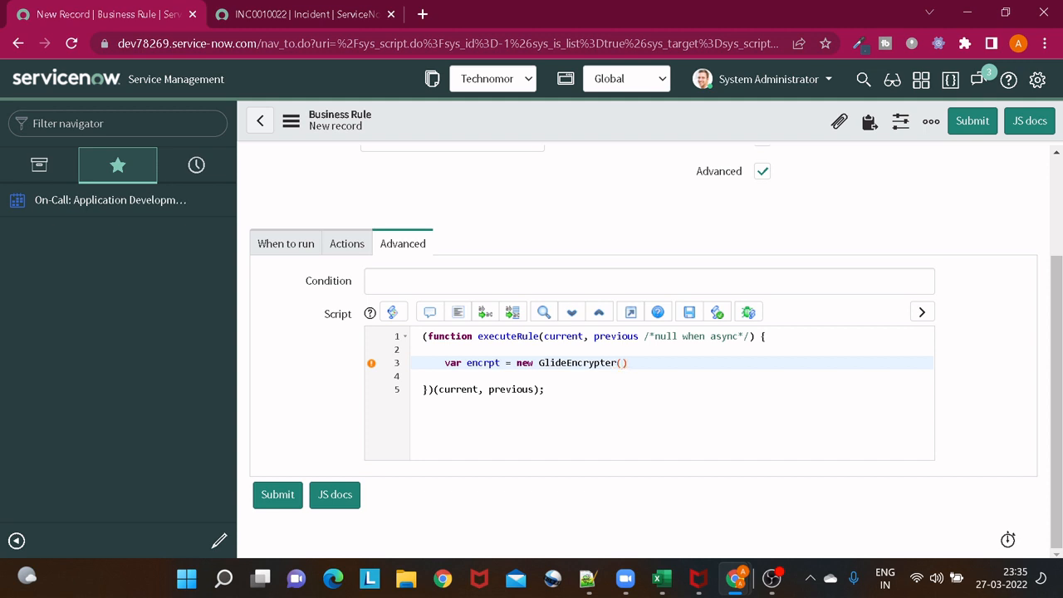
key("Enter")
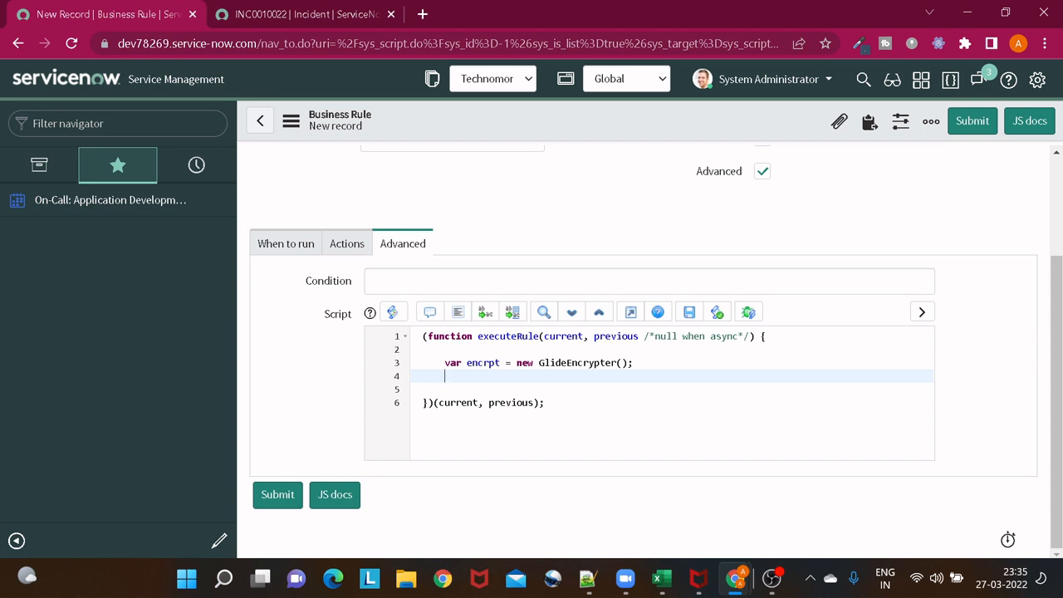
Write var encryptedPassword = encrpt.encrypt(current.getValue('u_password'));
type("var")
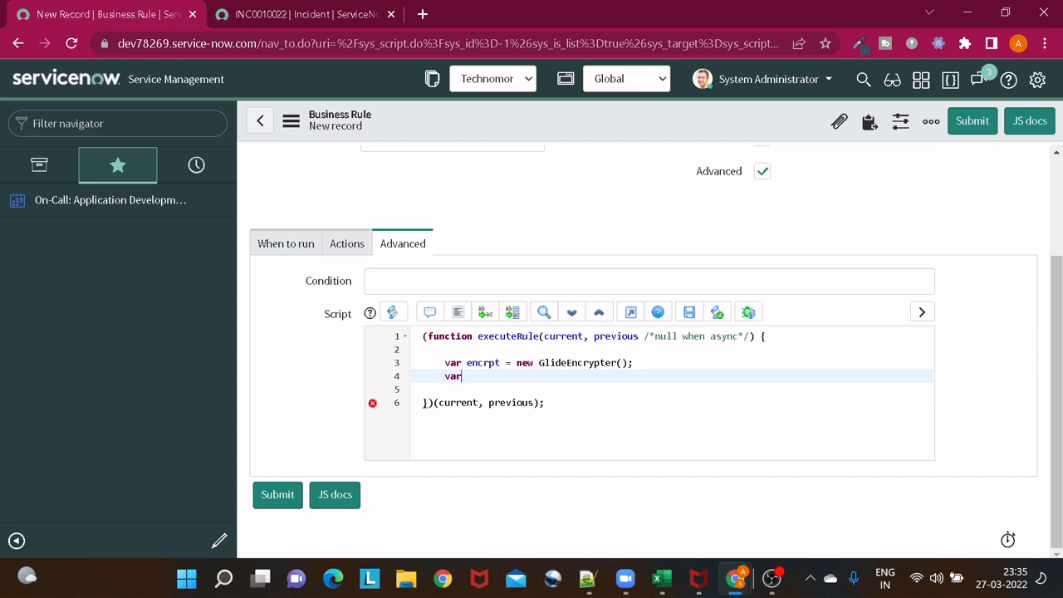
type("enc")
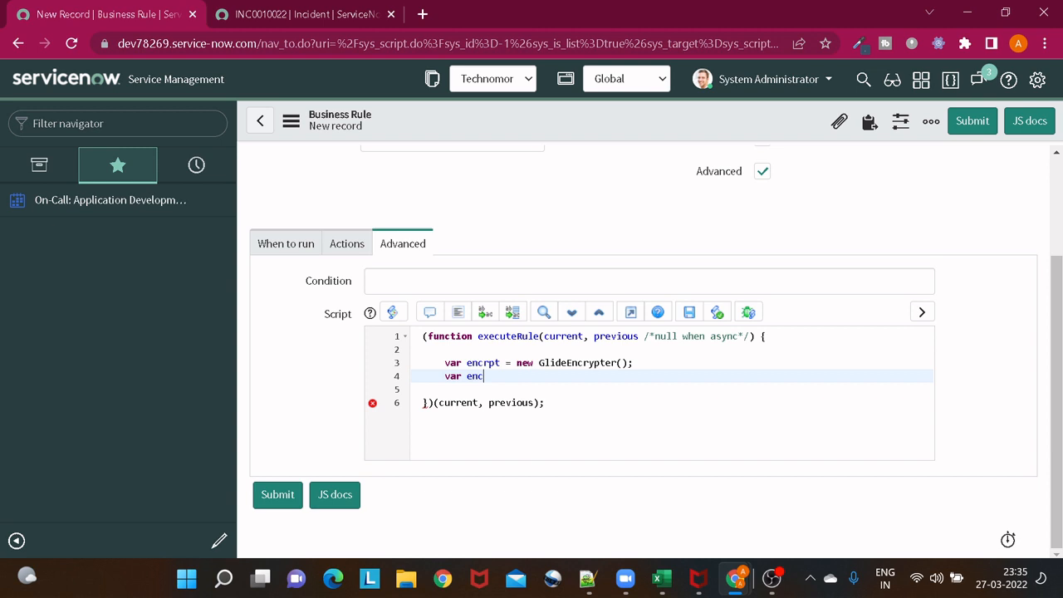
type("ry")
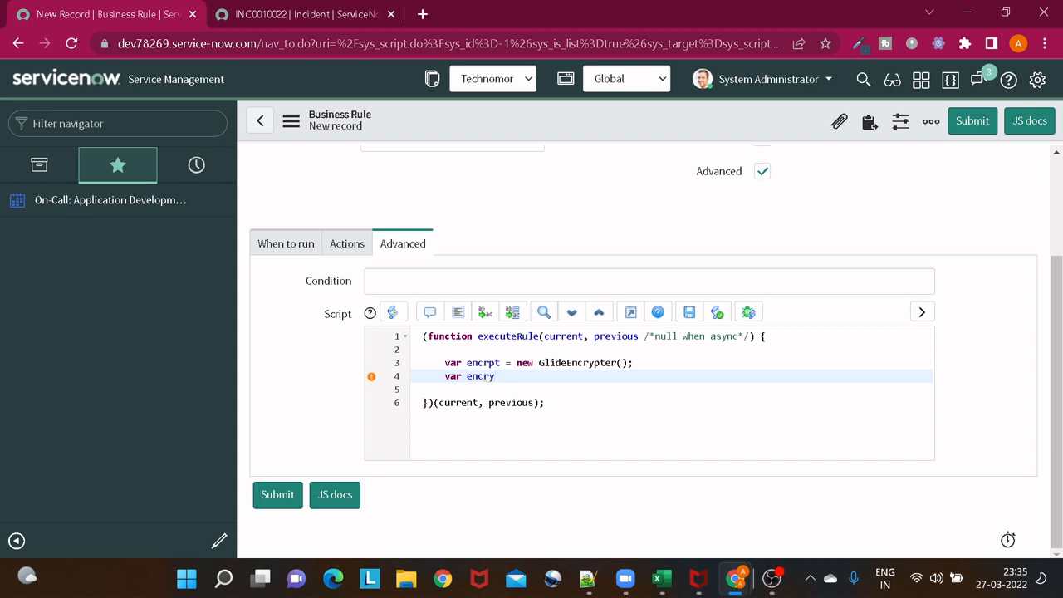
type("pted")
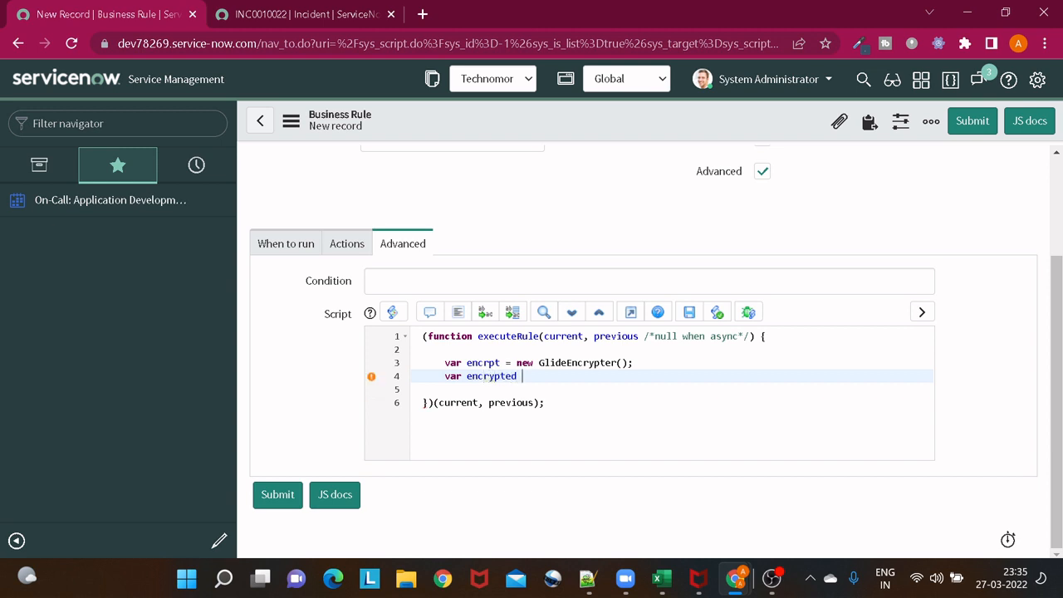
type("Password")
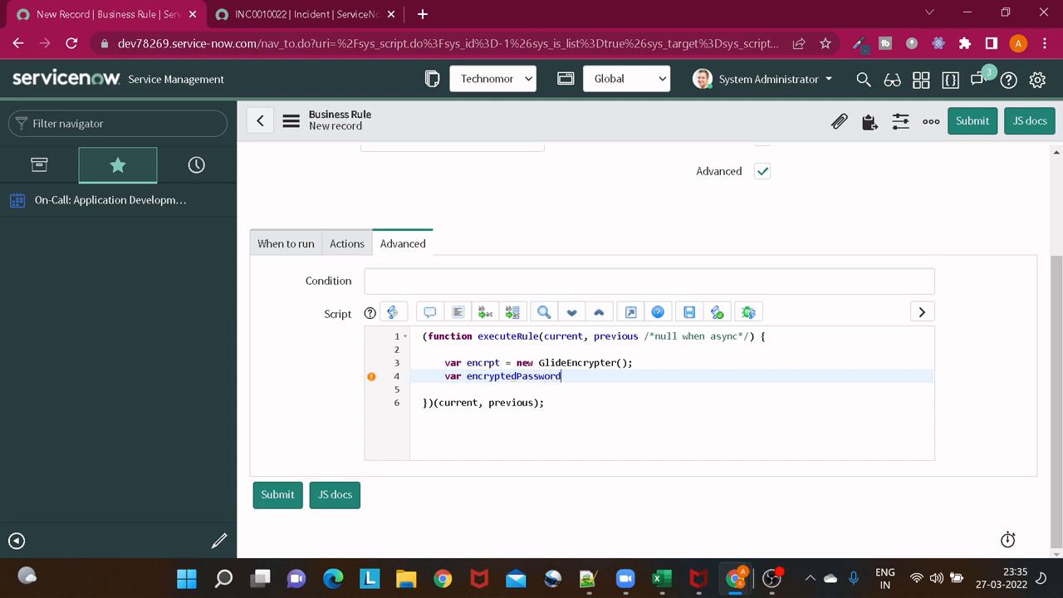
type("=")
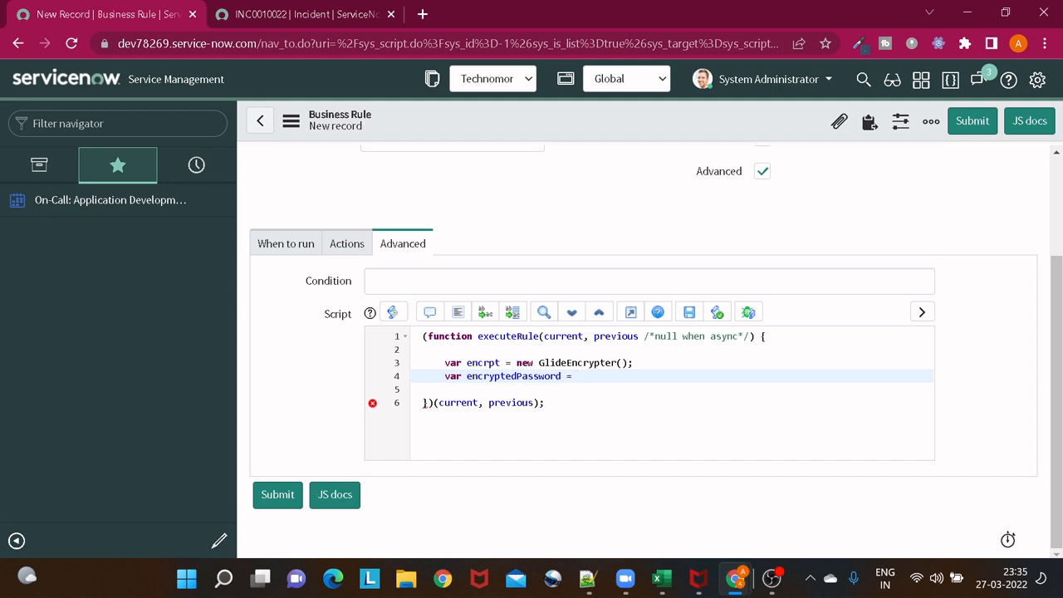
type("en")
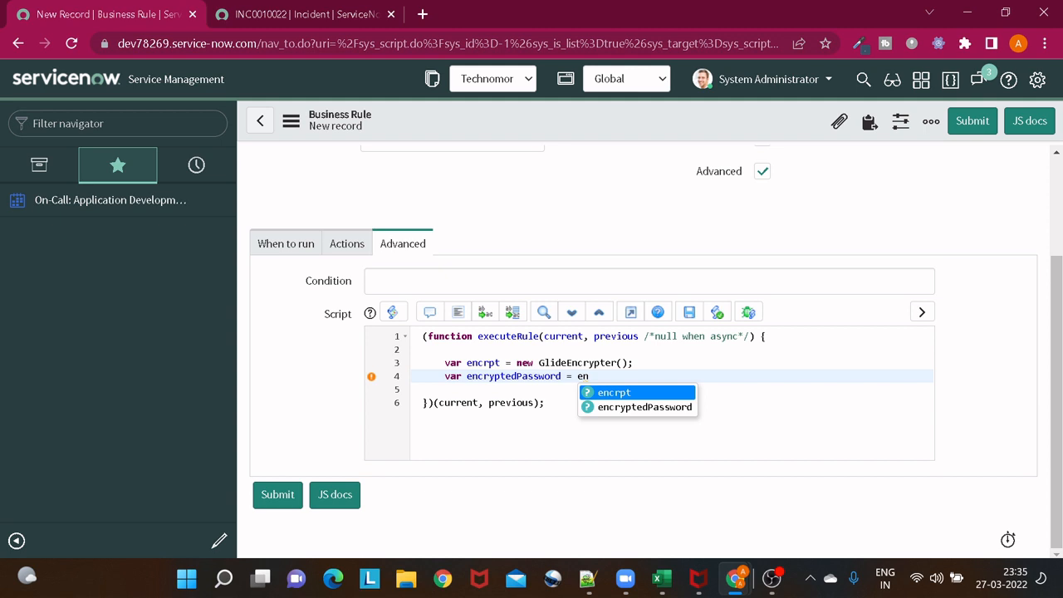
type("encrpt.")
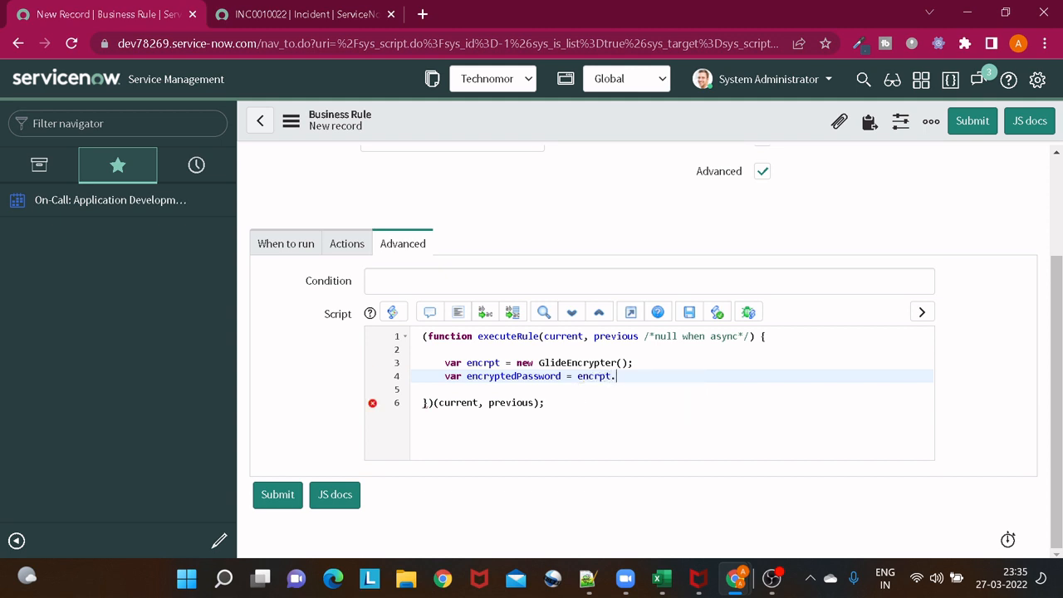
type("encr")
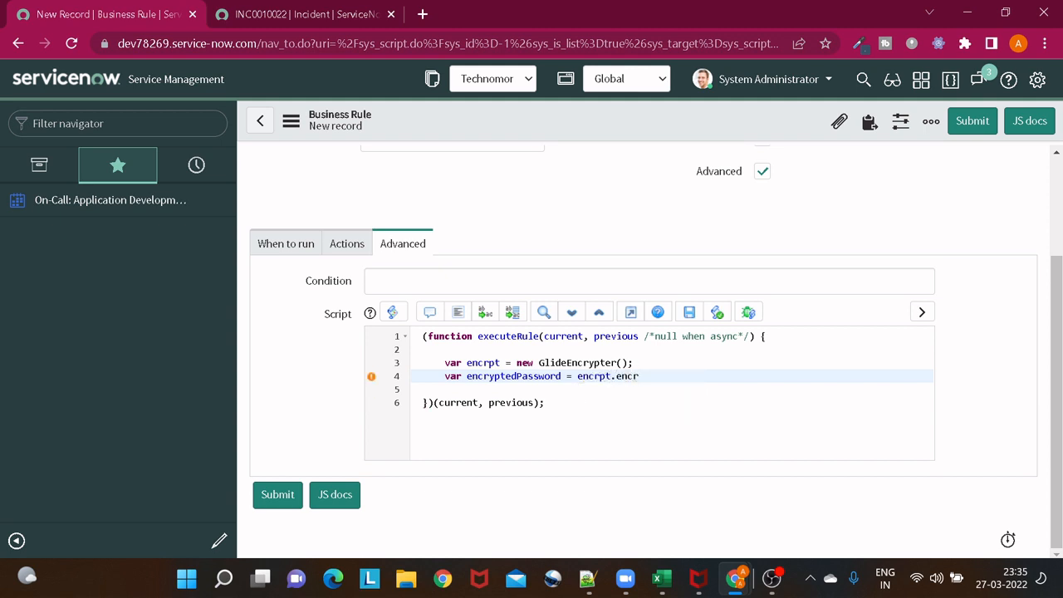
type("y")
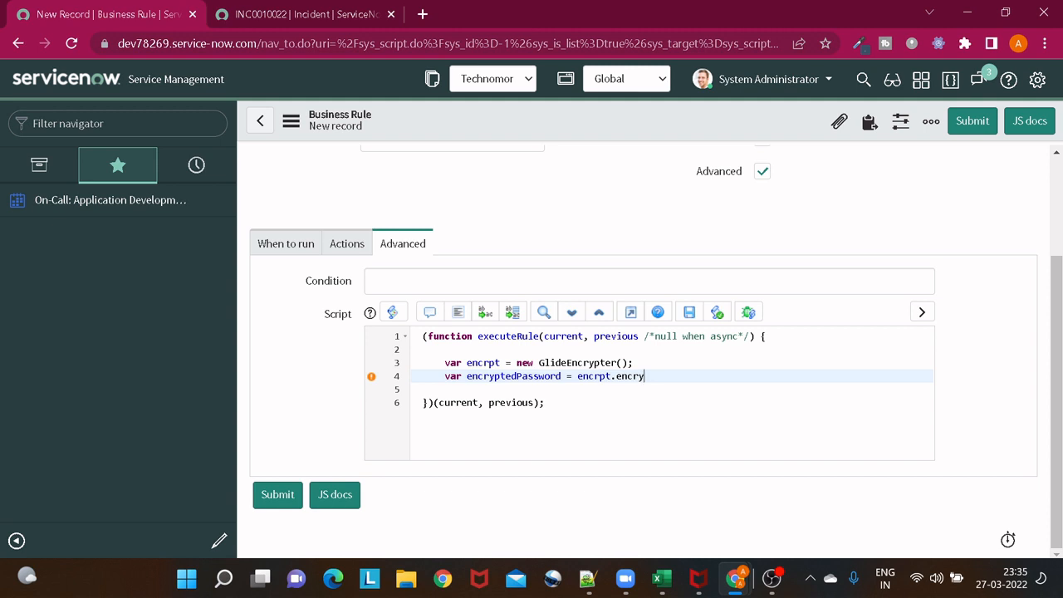
type("pt")
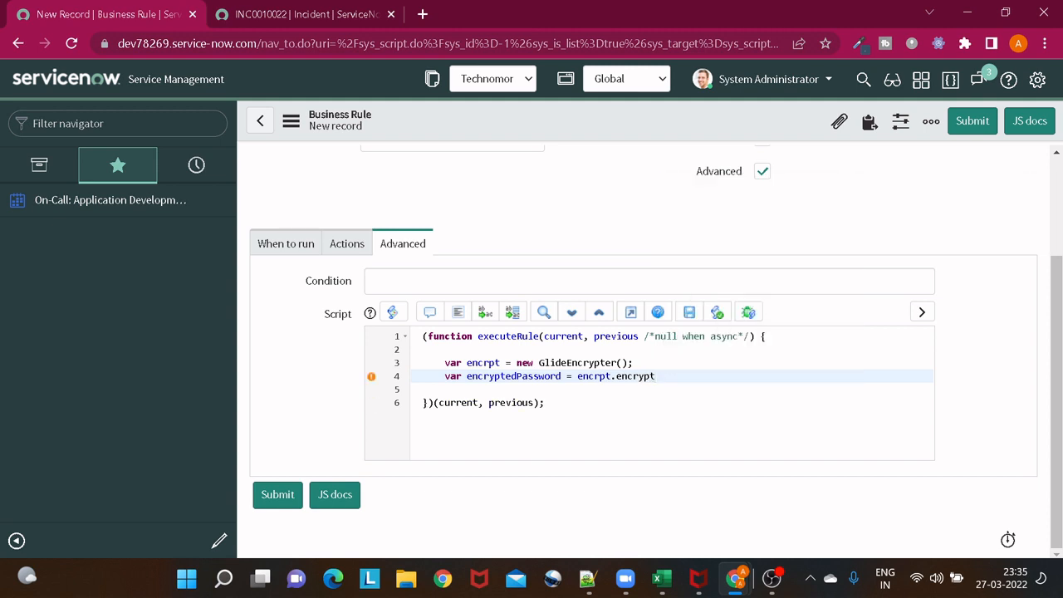
type("()")
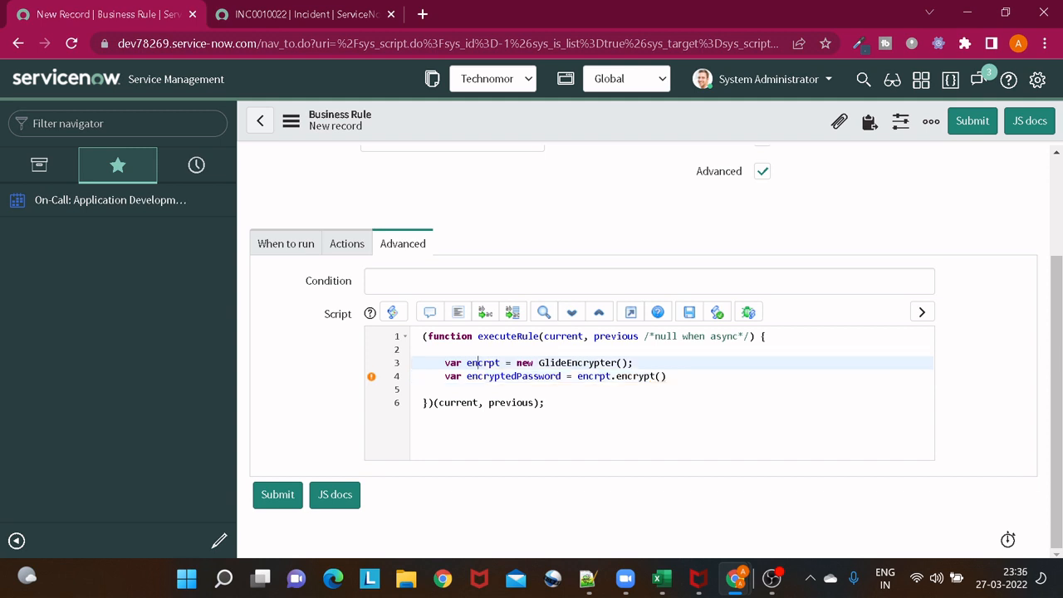
double_click(483, 363)
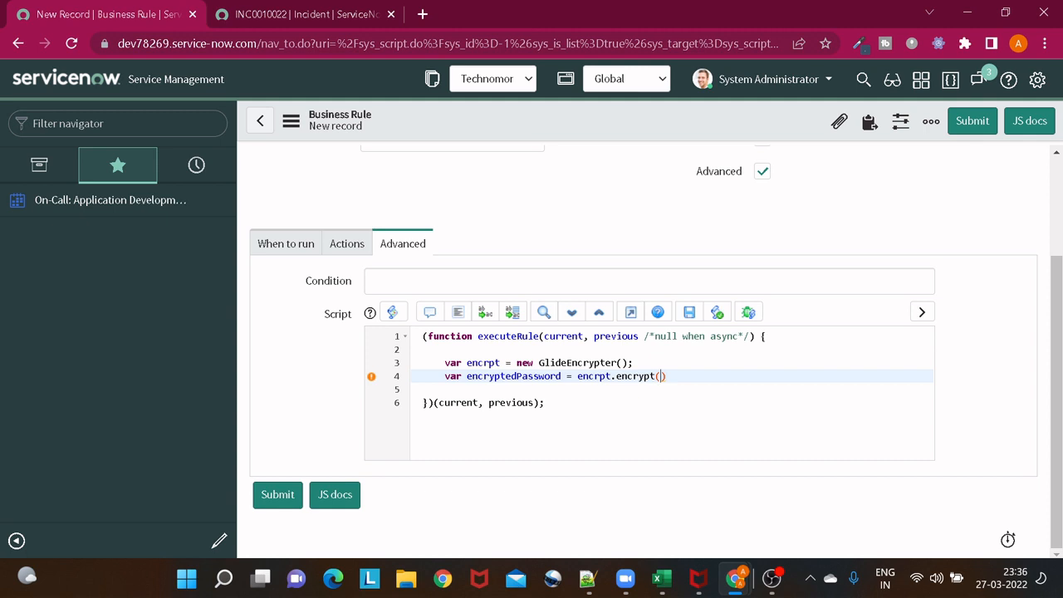
type("current")
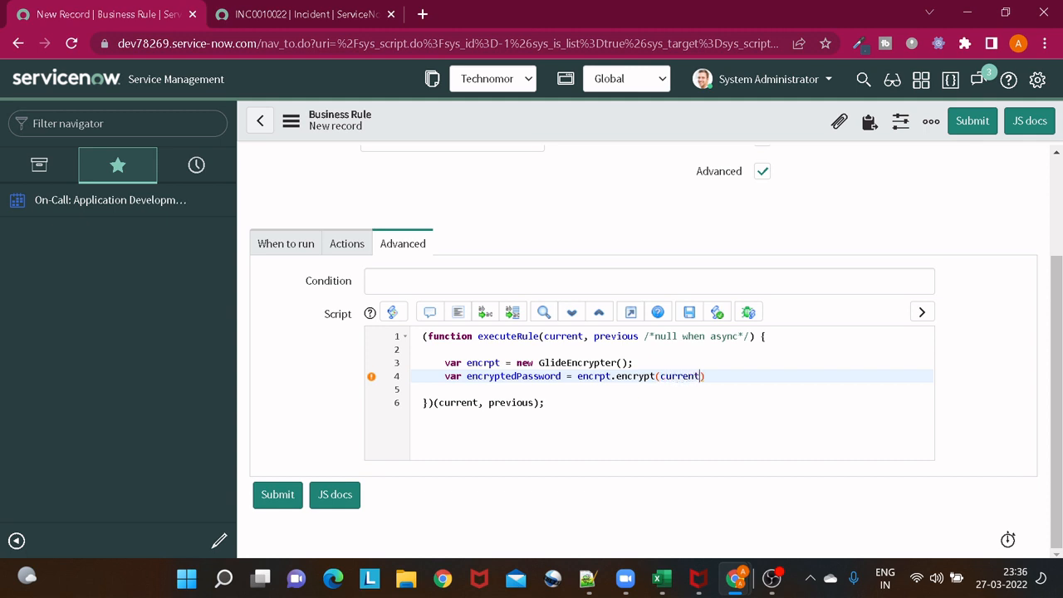
type(".getva")
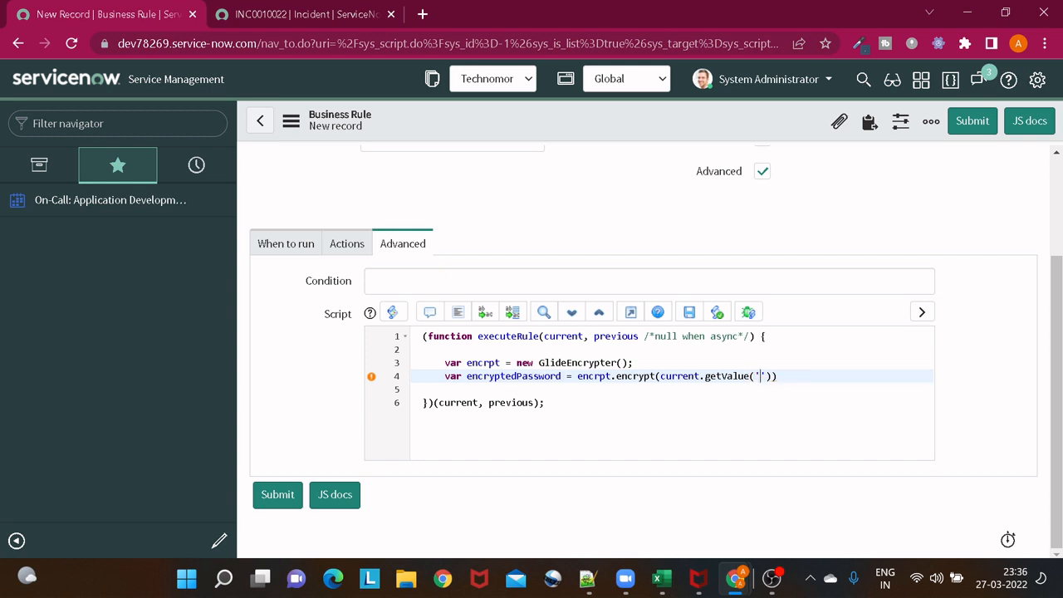
type("u")
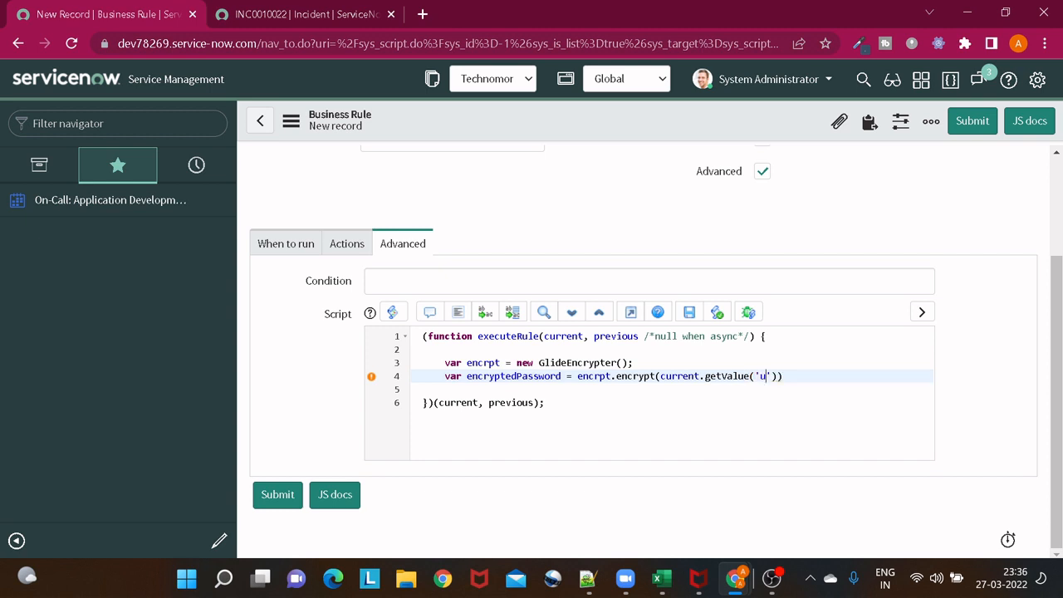
type("_passw")
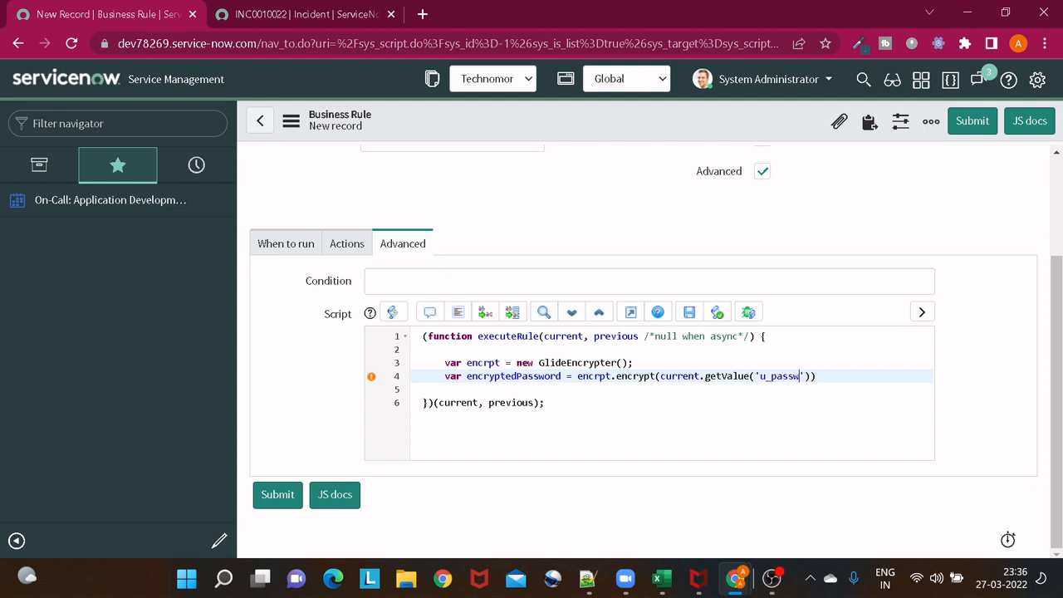
type("ord")
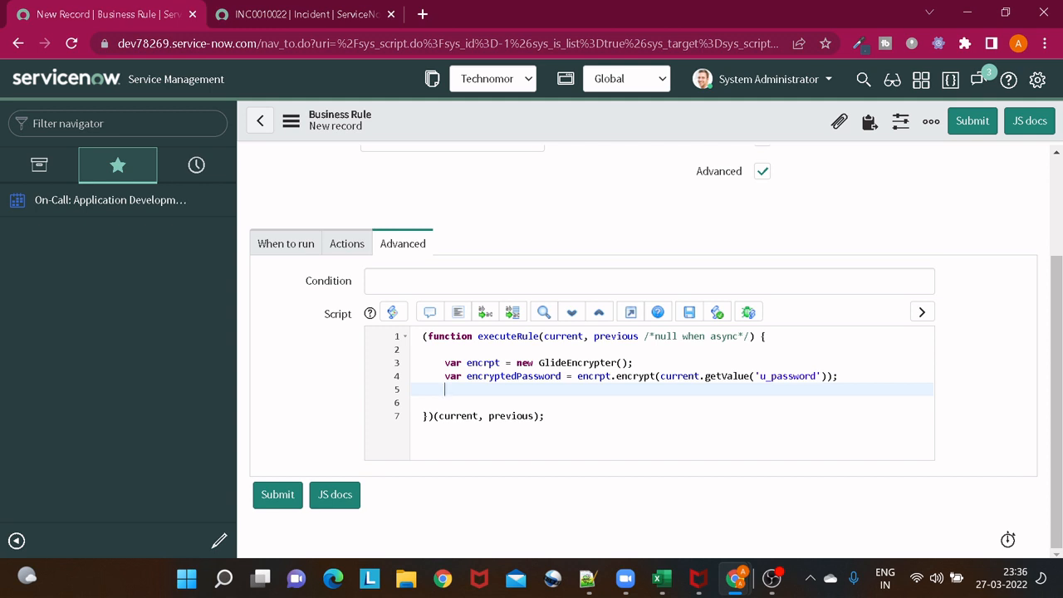
Write current.setValue('u_password',encryptedPassword); and submit the business rule
type("current")
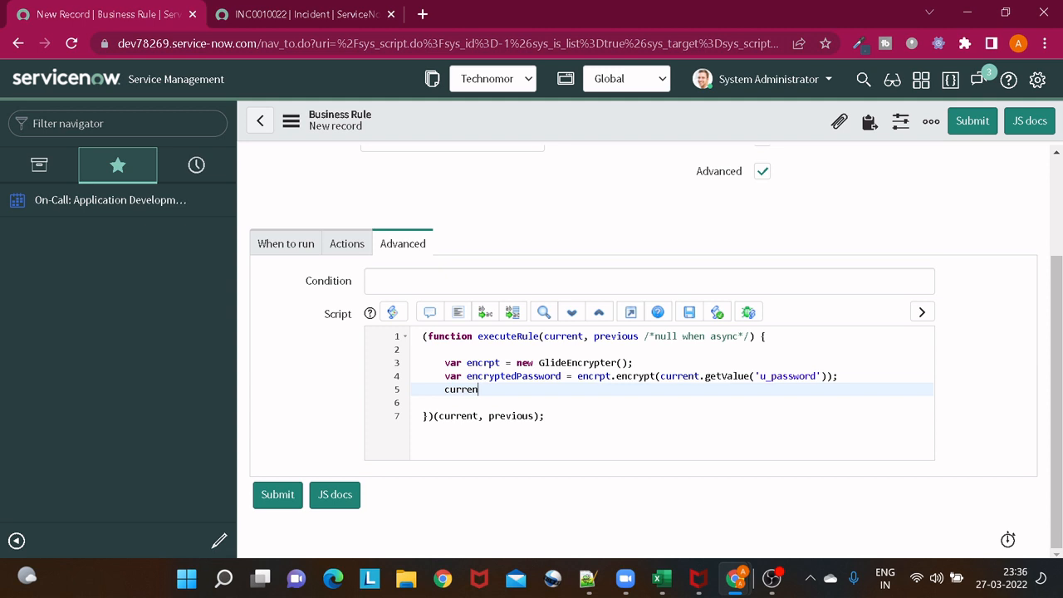
type(".se")
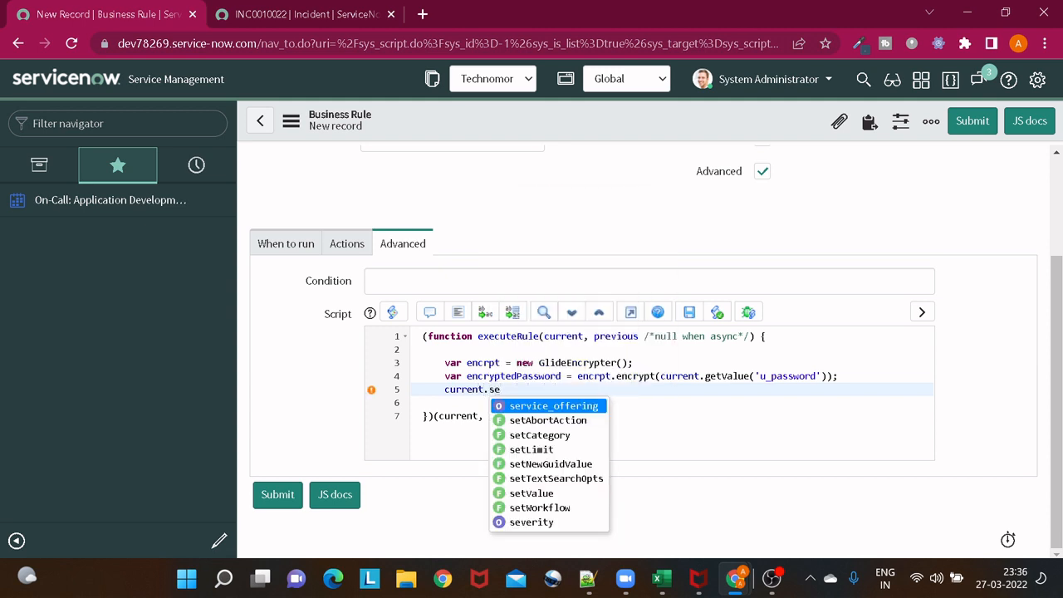
left_click(531, 492)
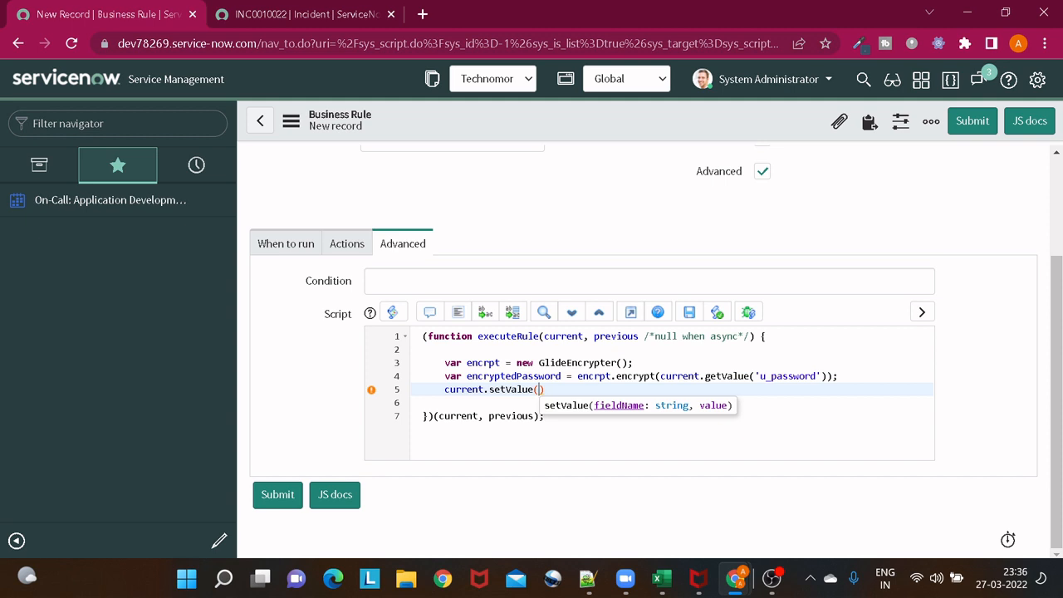
type("'u'")
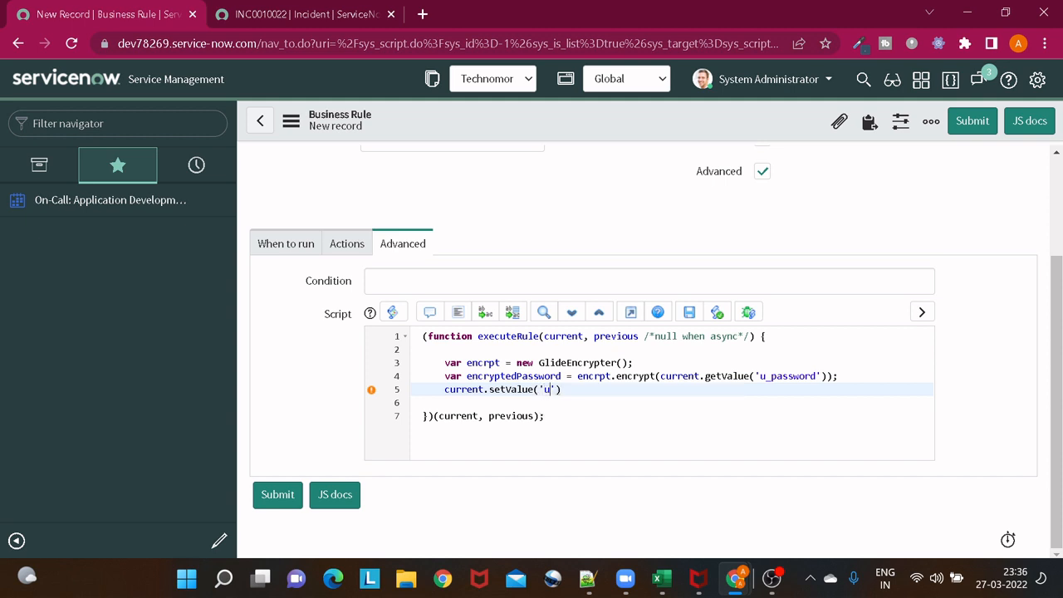
type("_assw")
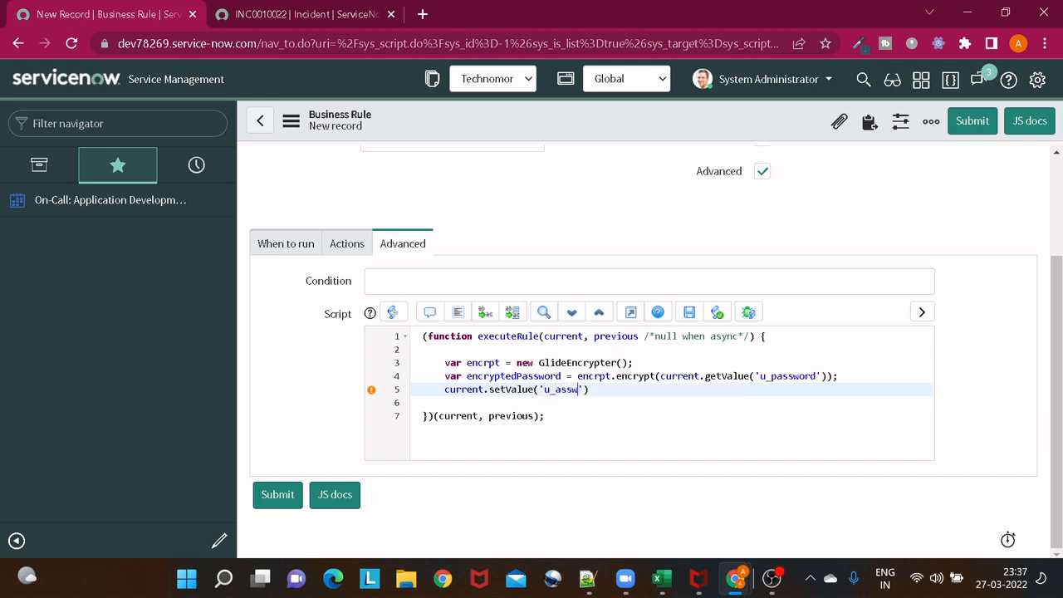
type("ord")
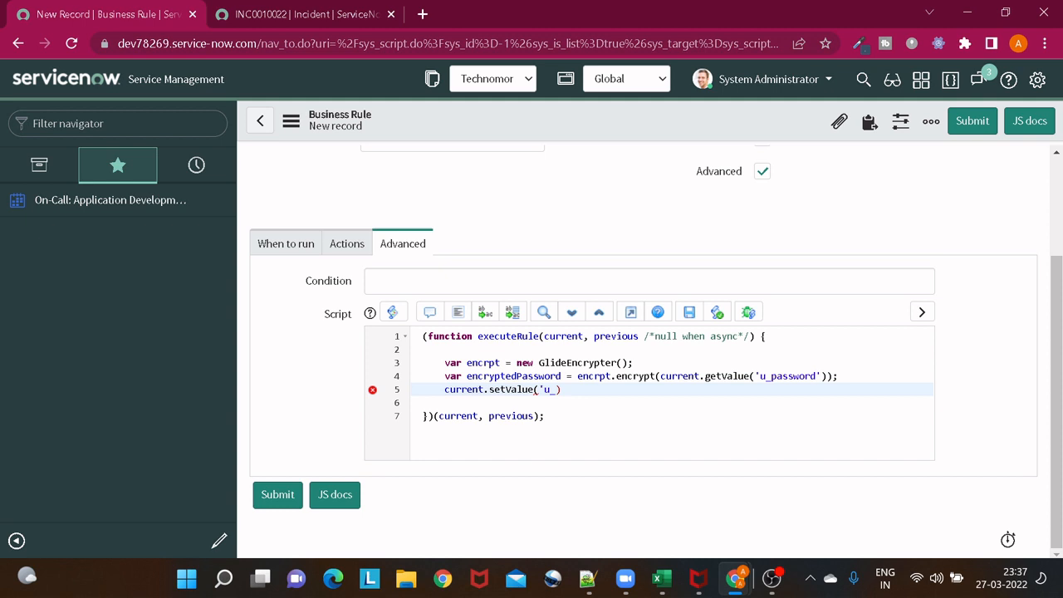
type("password'")
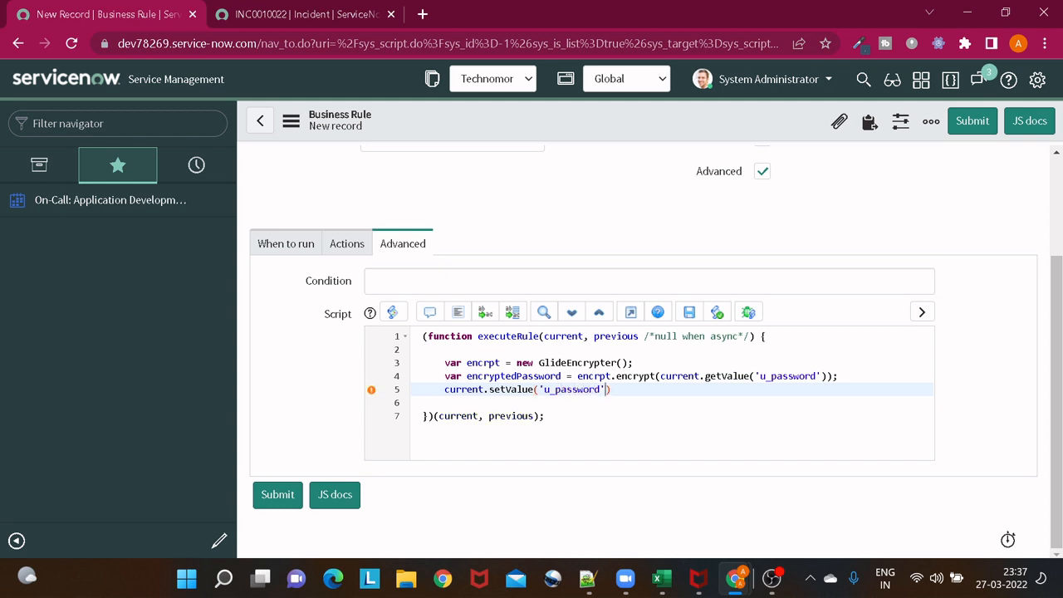
type(",")
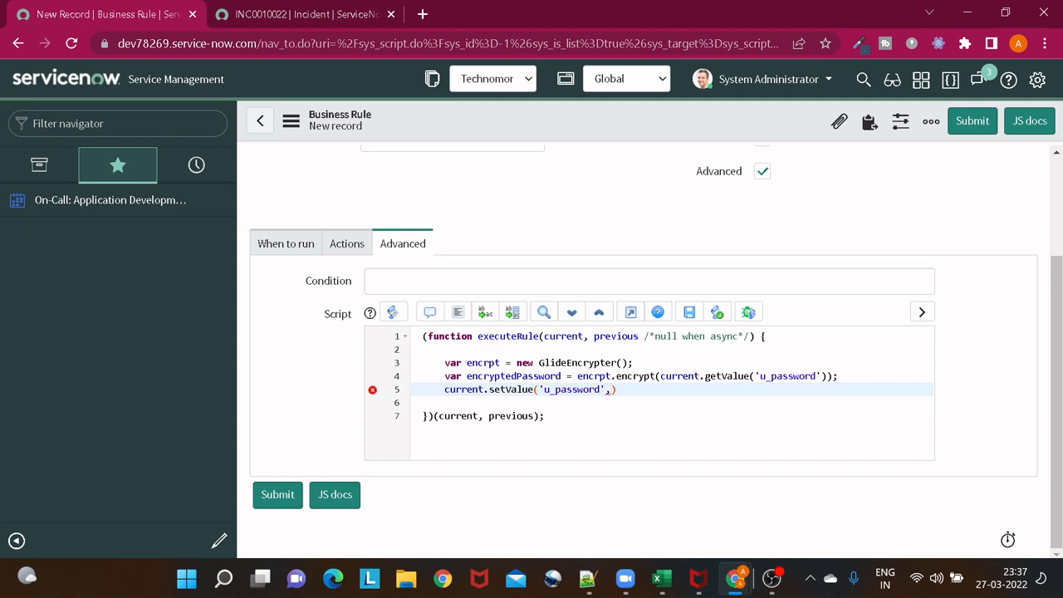
type("encryptedPassword")
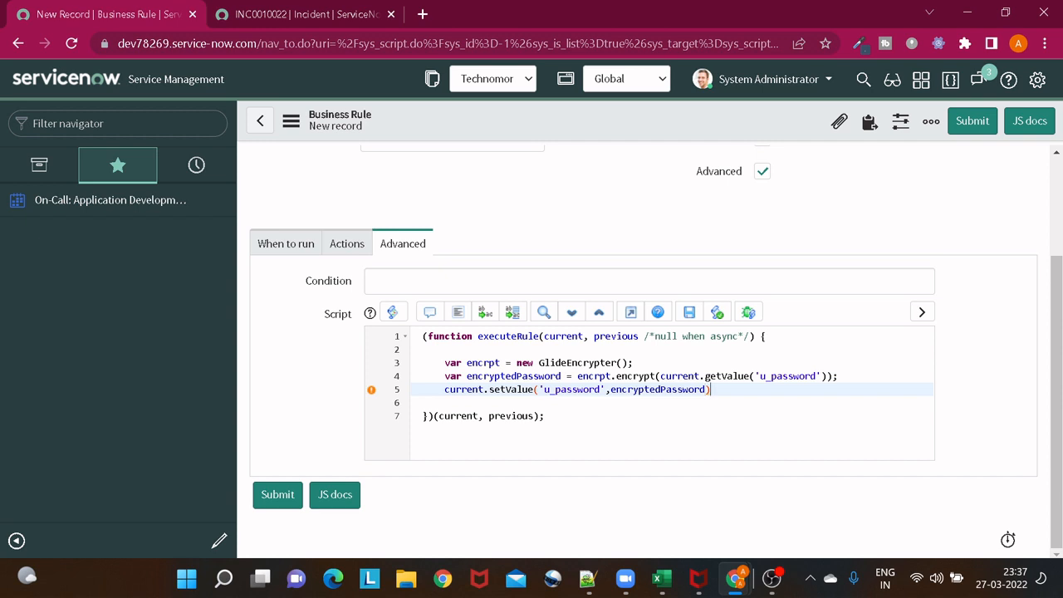
type(";")
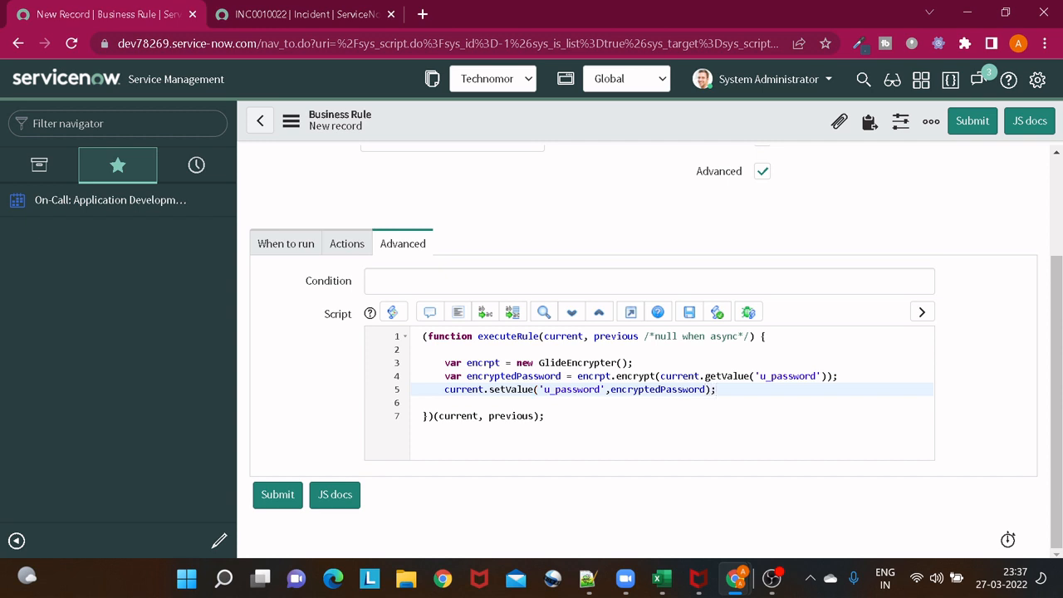
key("ctrl+a")
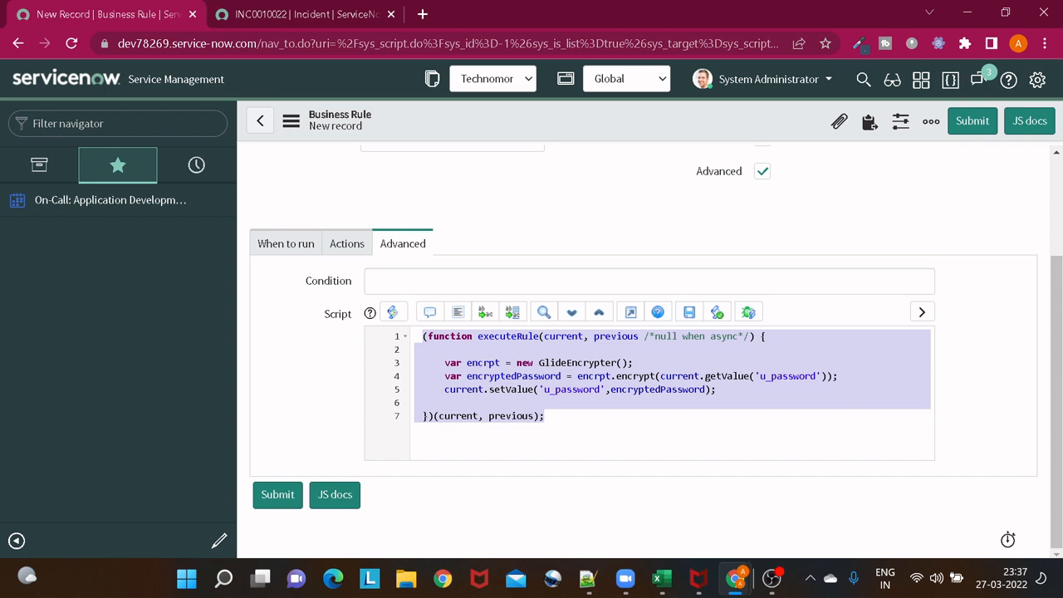
mouse_move(595, 123)
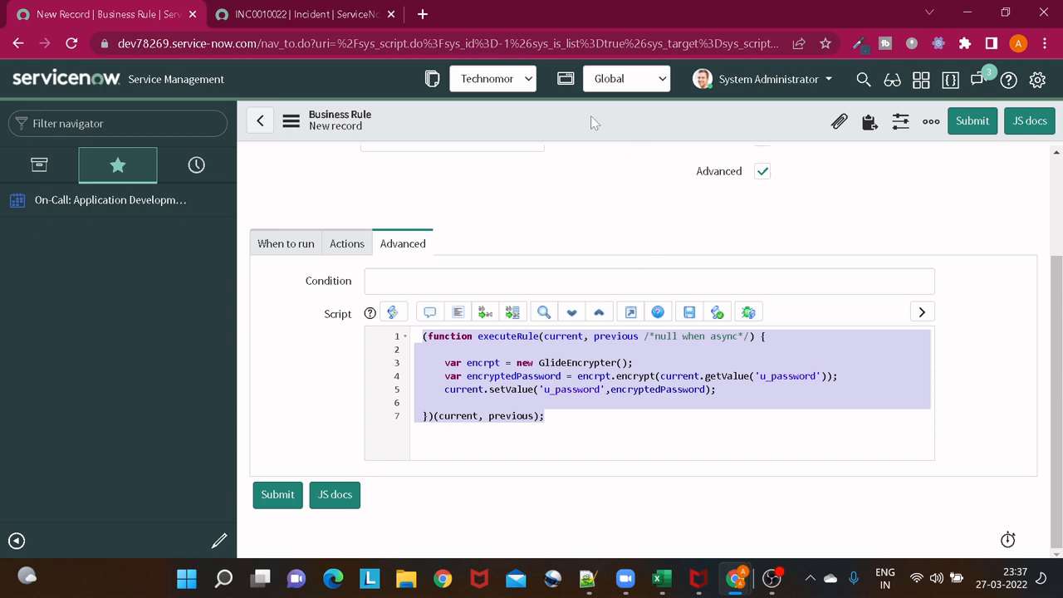
mouse_move(289, 216)
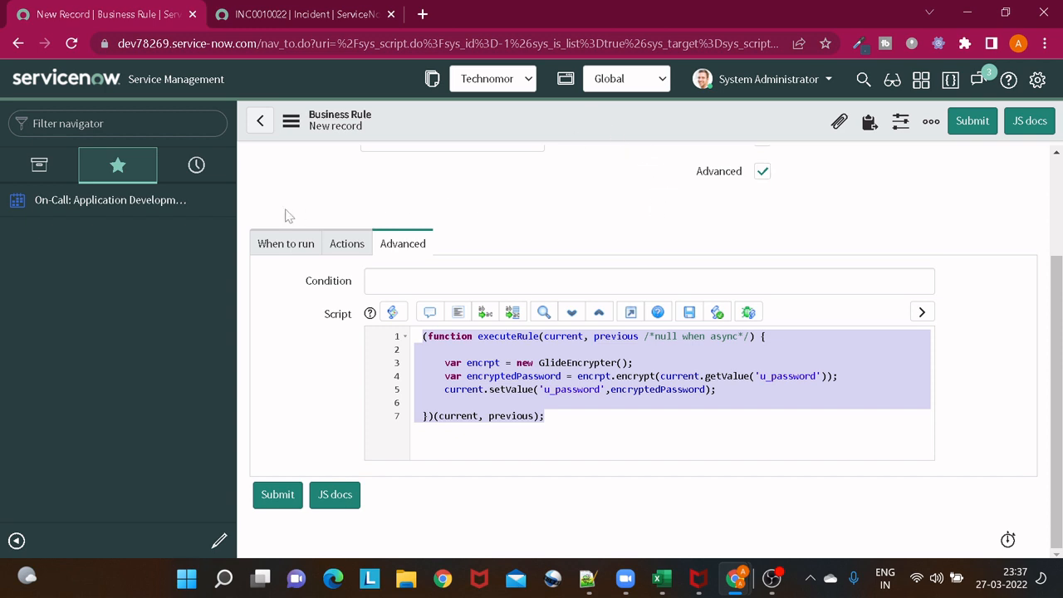
left_click(286, 242)
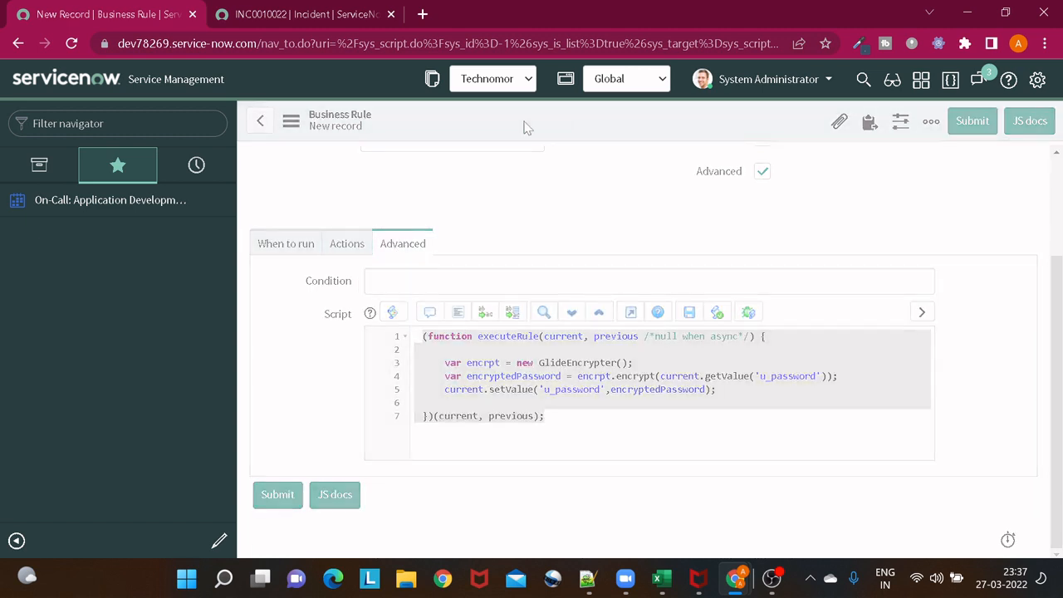
Open a new incident via incident.do with caller Abel Tuter and category Update Database
left_click(305, 14)
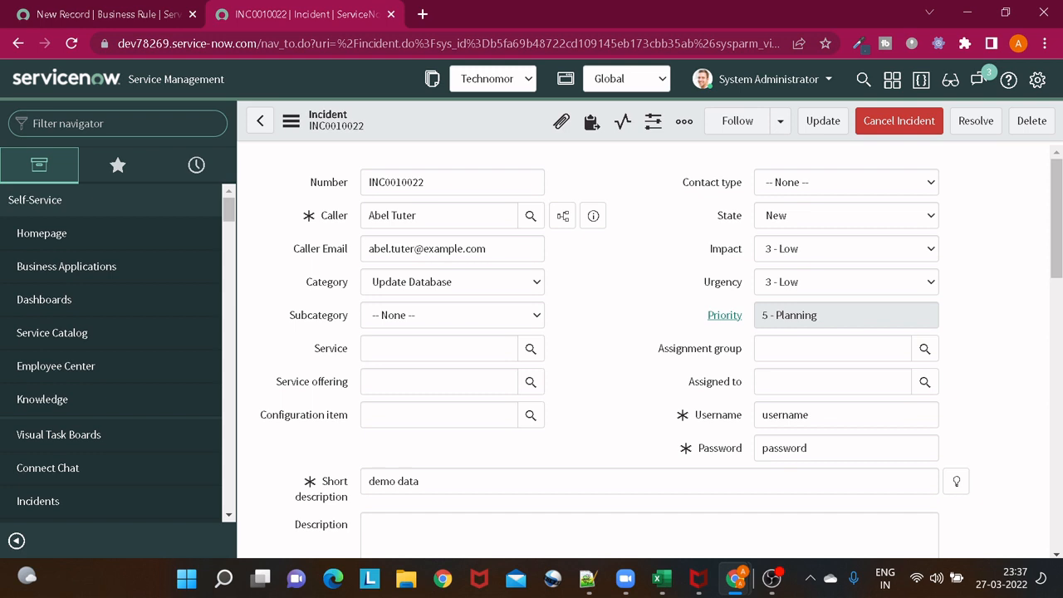
type("incident.do")
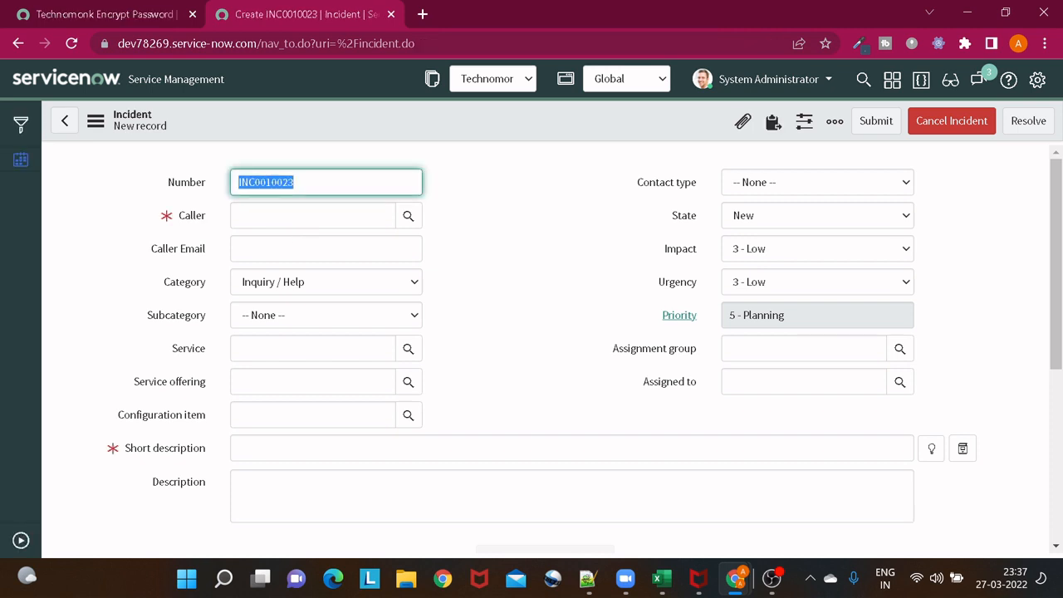
type("**")
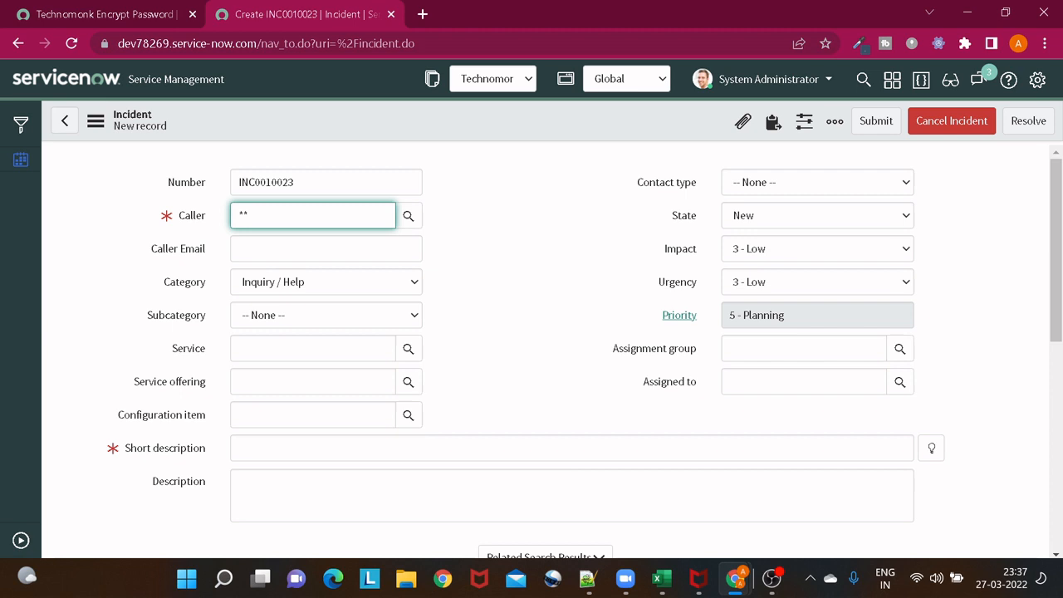
type("Abel Tuter")
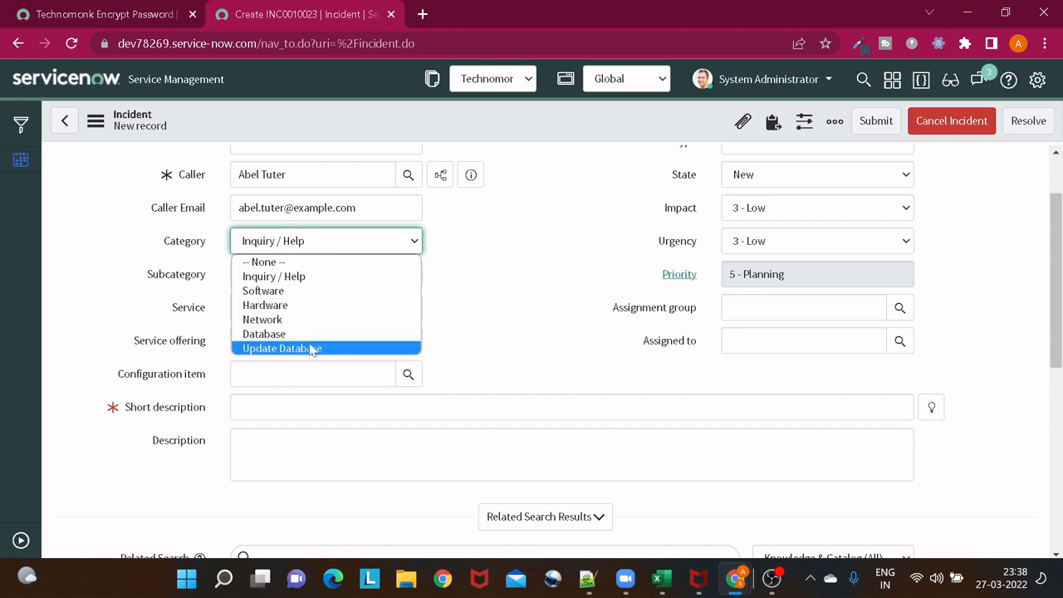
left_click(282, 349)
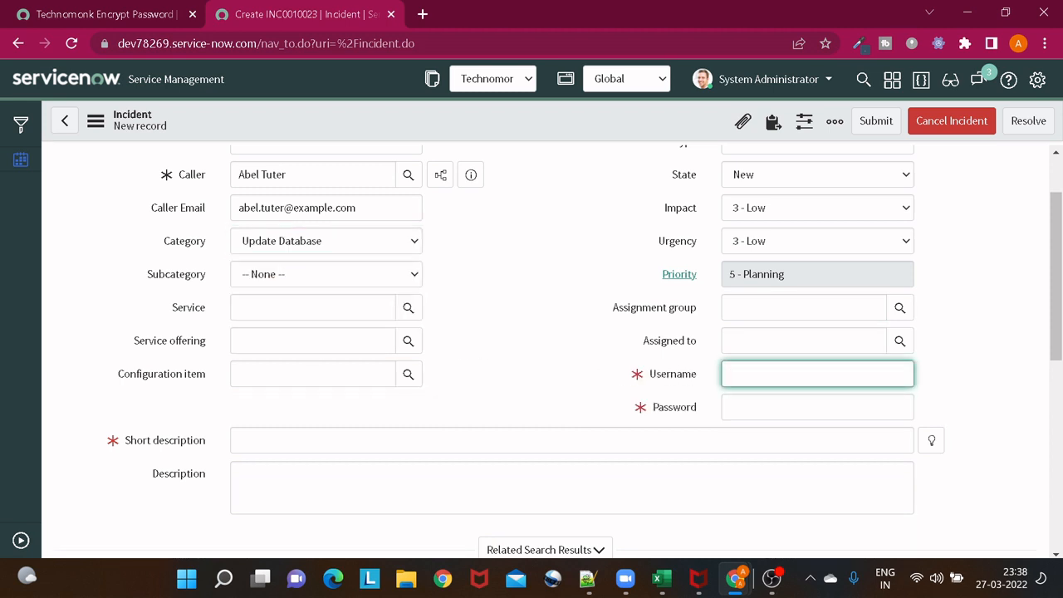
Fill username 'username', a password and short description 'this is demo record'
type("user")
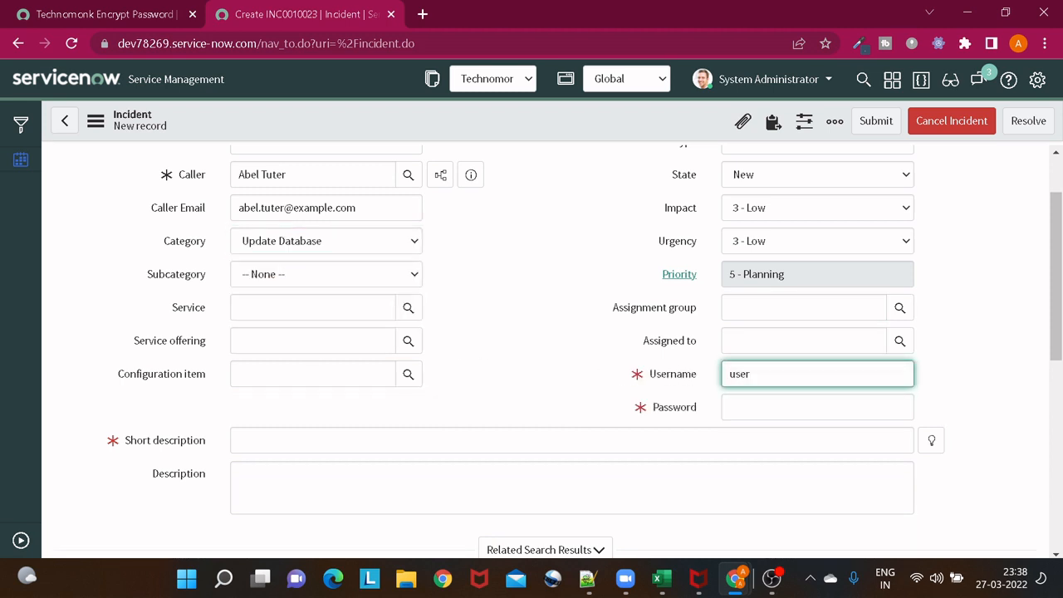
type("name")
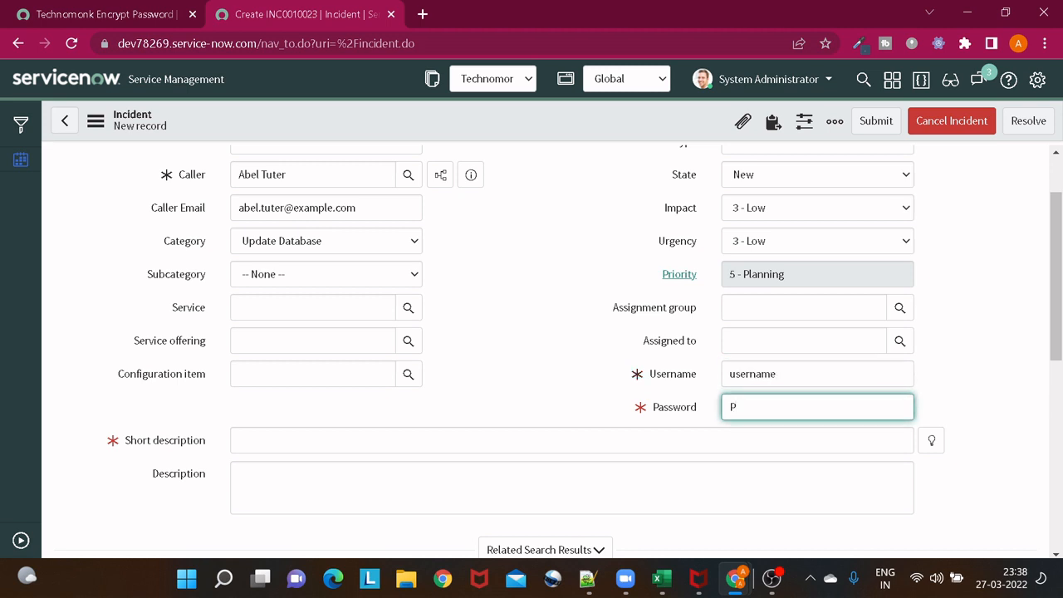
type("assword")
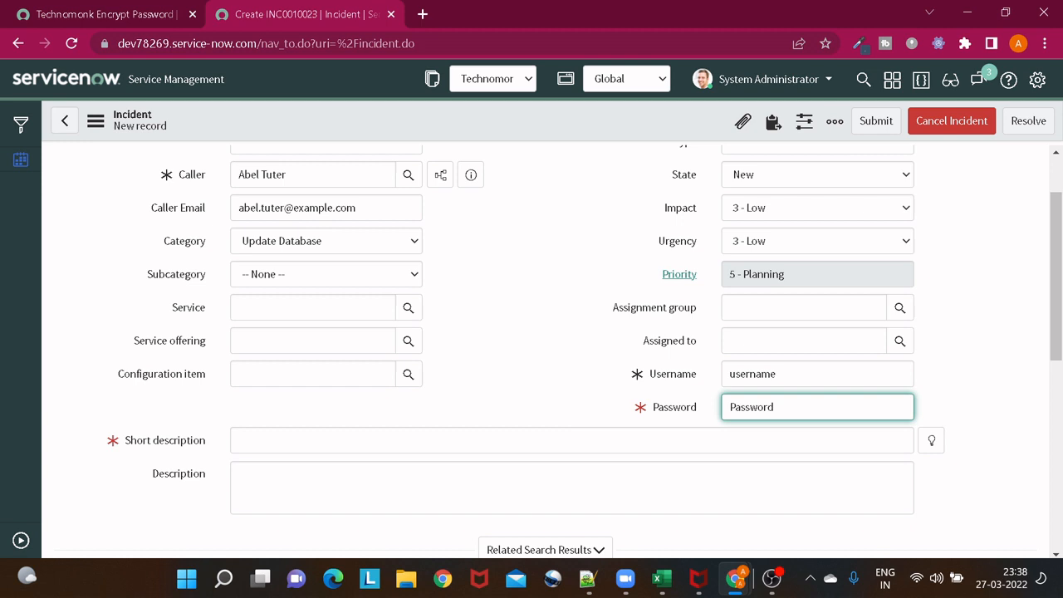
type("this is demo rec")
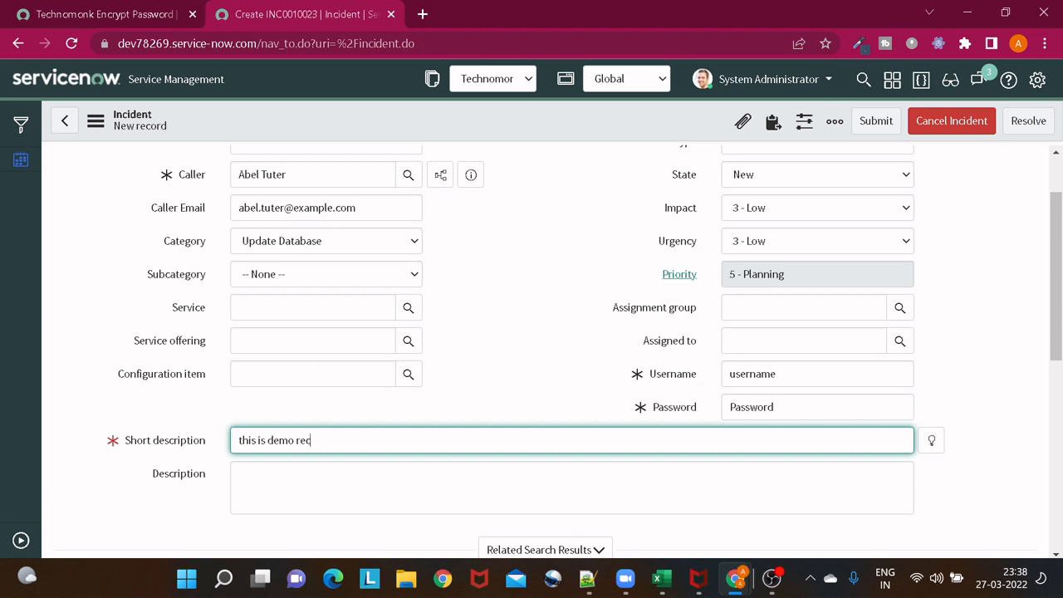
type("ord")
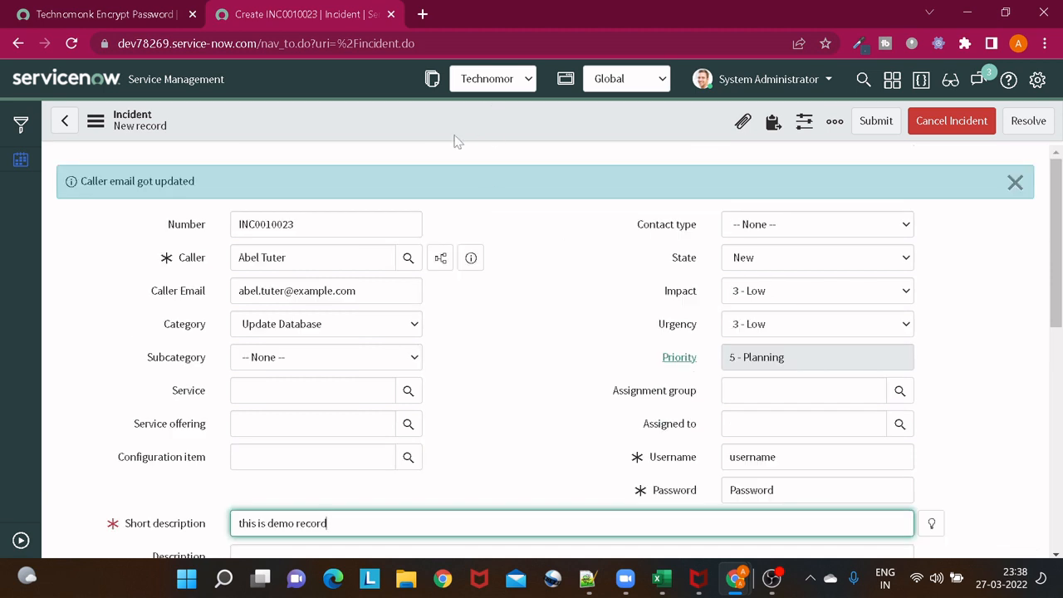
mouse_move(416, 135)
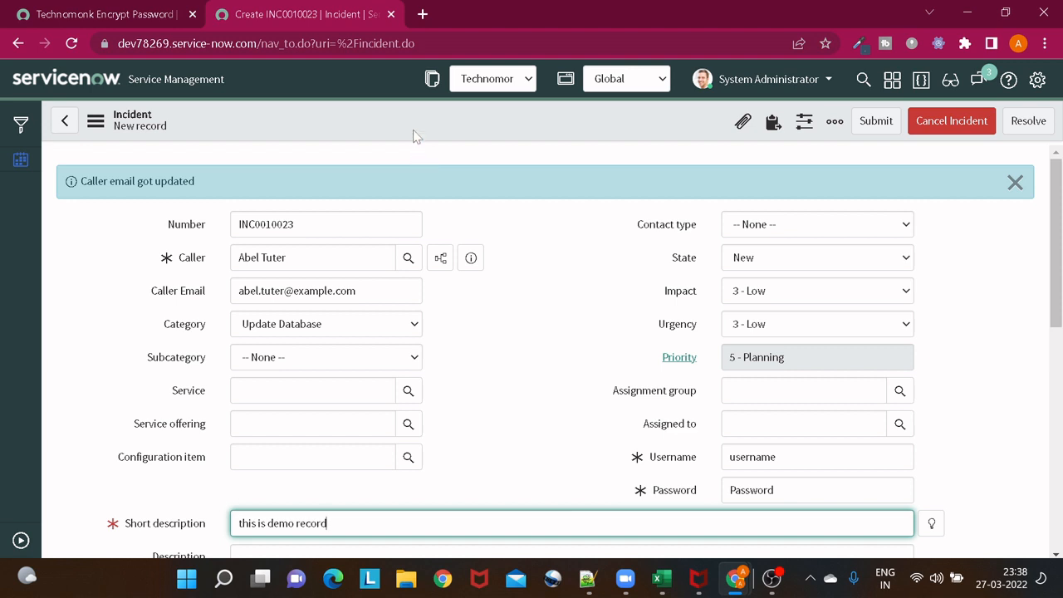
Save incident INC0010023 via the header menu so the password is stored encrypted
left_click(818, 490)
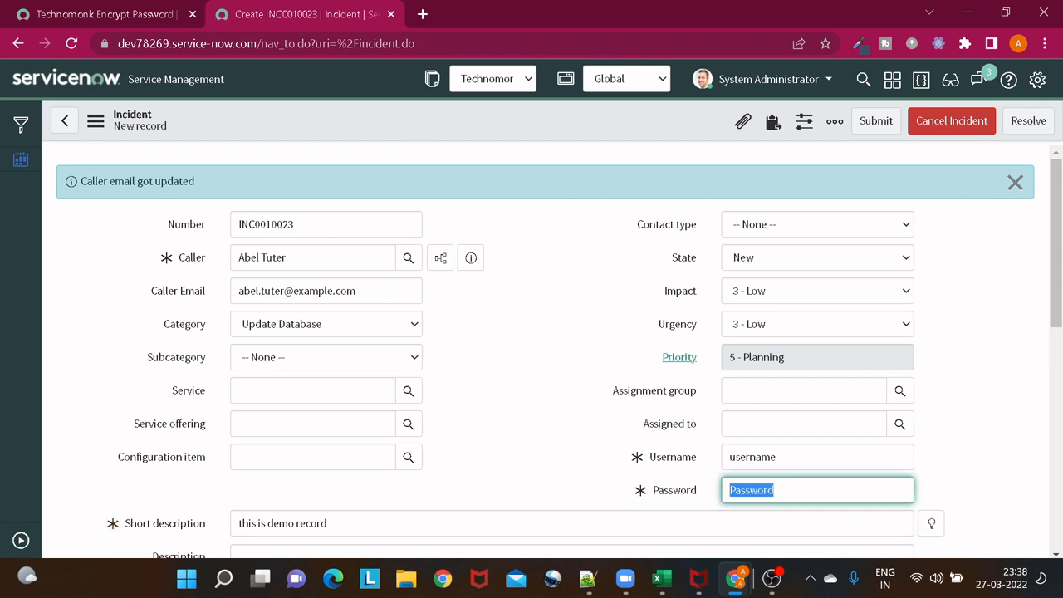
left_click(835, 122)
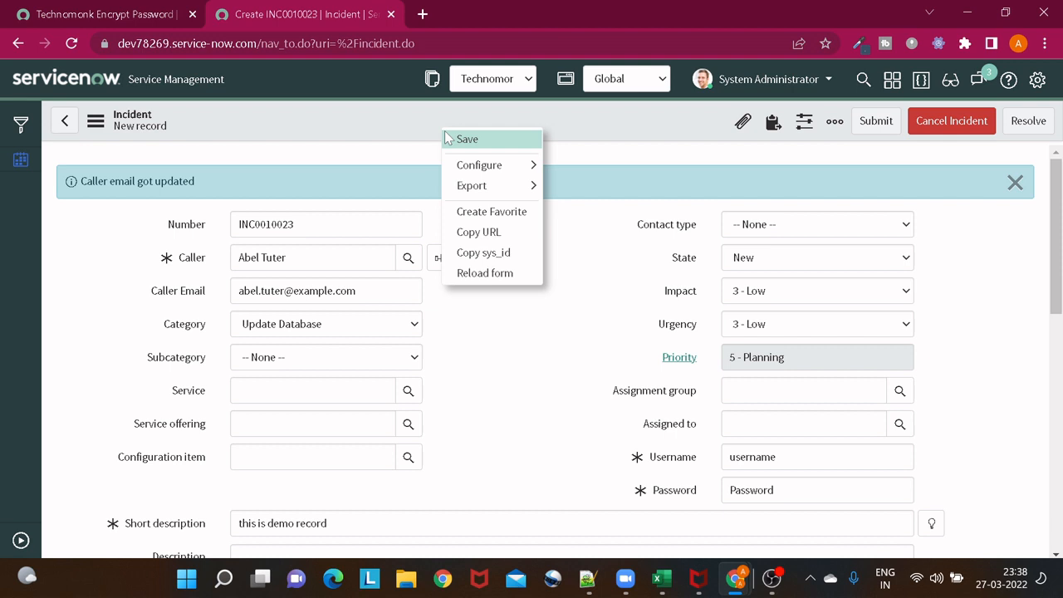
left_click(468, 139)
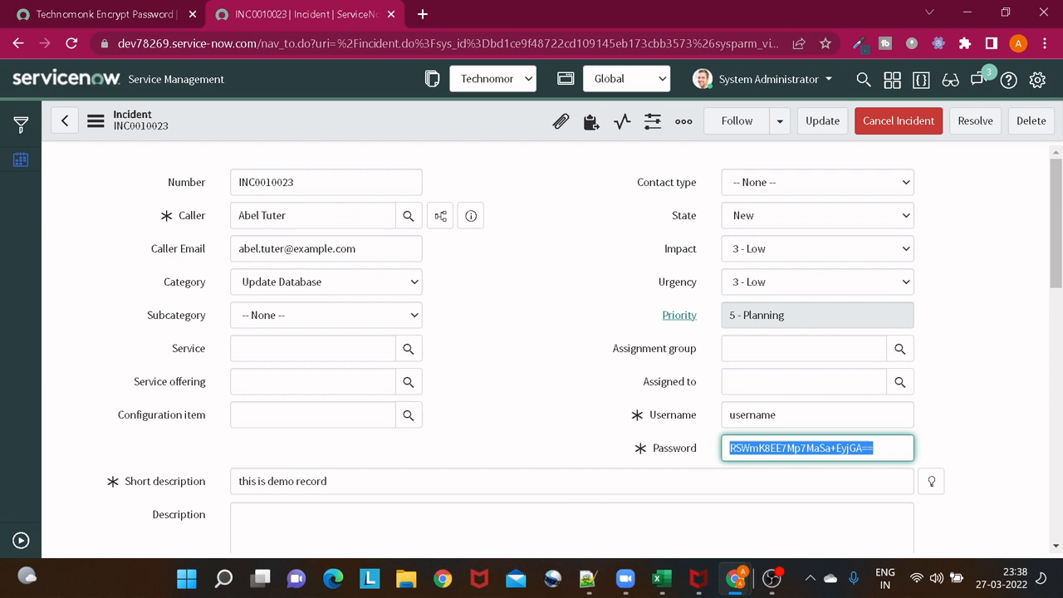
mouse_move(478, 173)
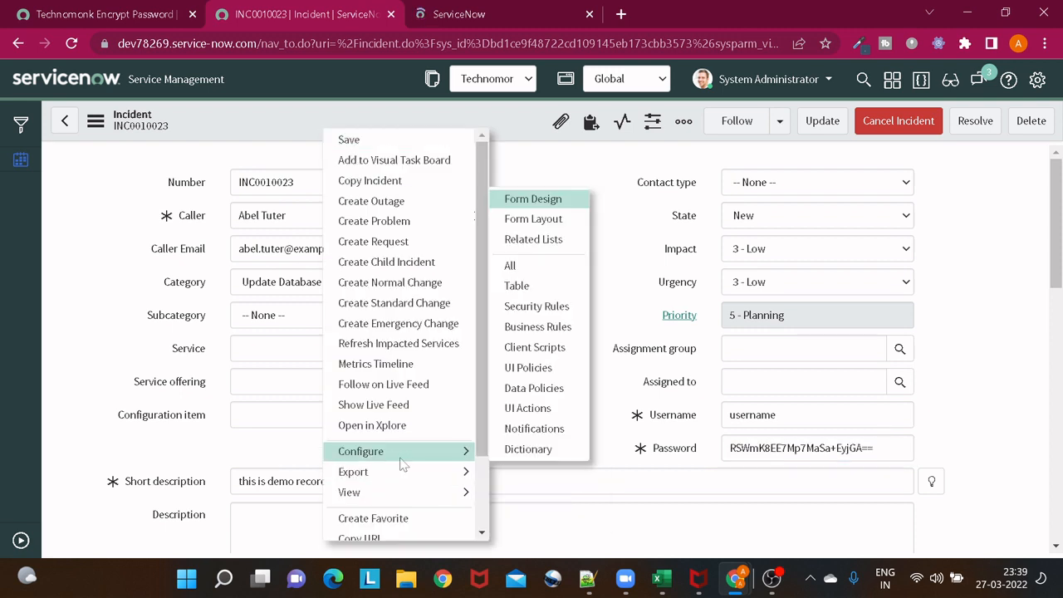
mouse_move(516, 286)
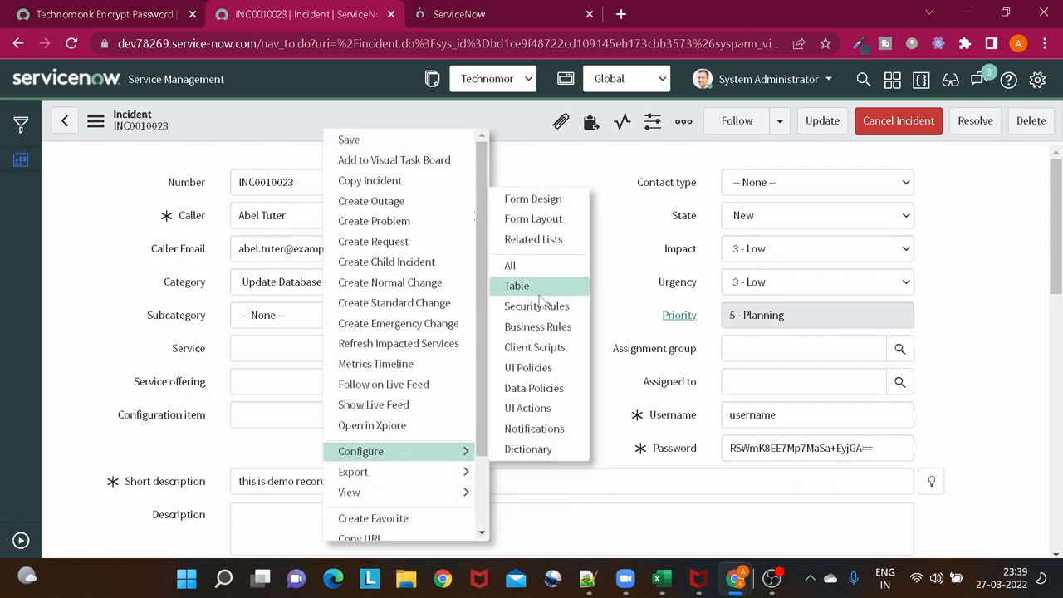
mouse_move(529, 409)
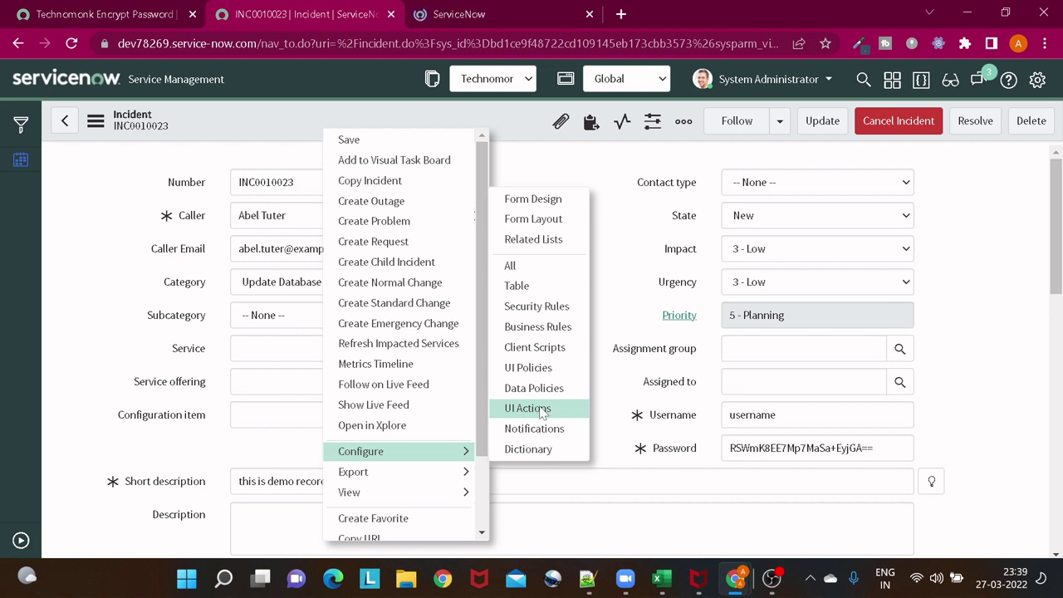
Open the incident table's UI Actions list and start a new UI action
left_click(266, 91)
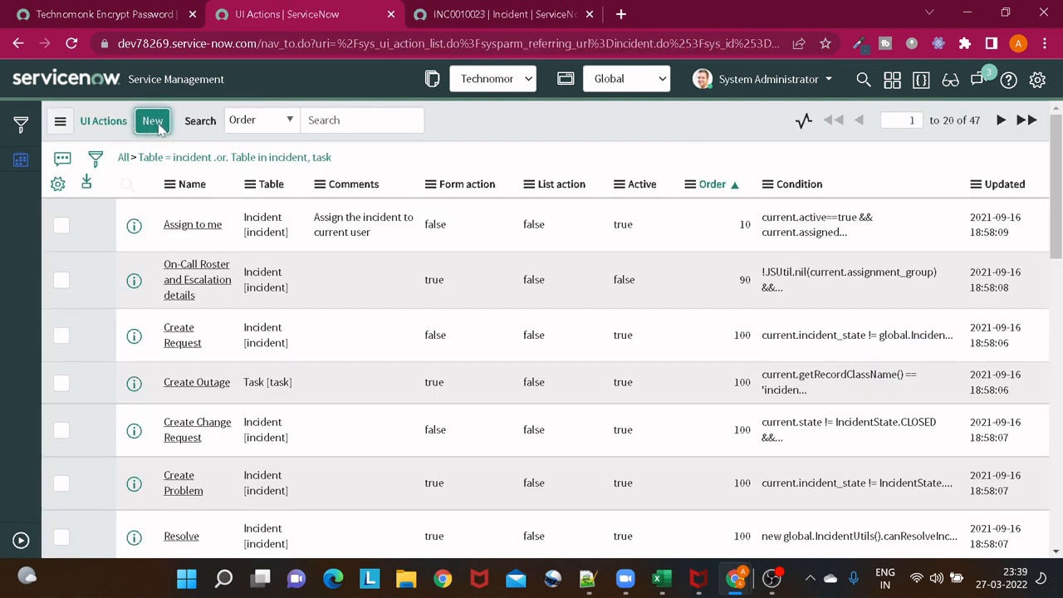
left_click(153, 120)
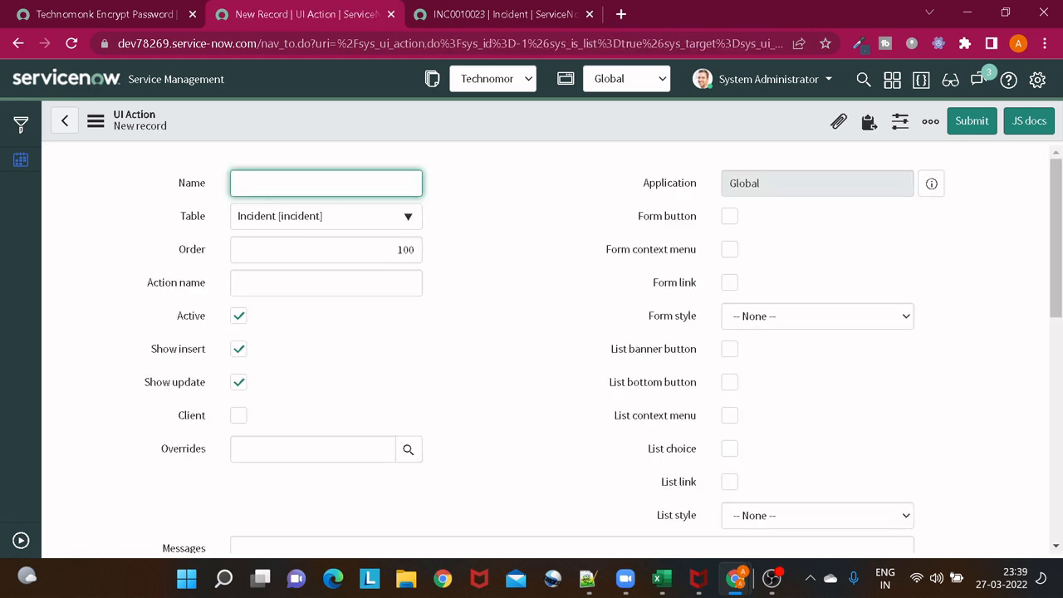
Name the UI action 'Technomonk Decrypt' and make it a form button
type("Technomonk")
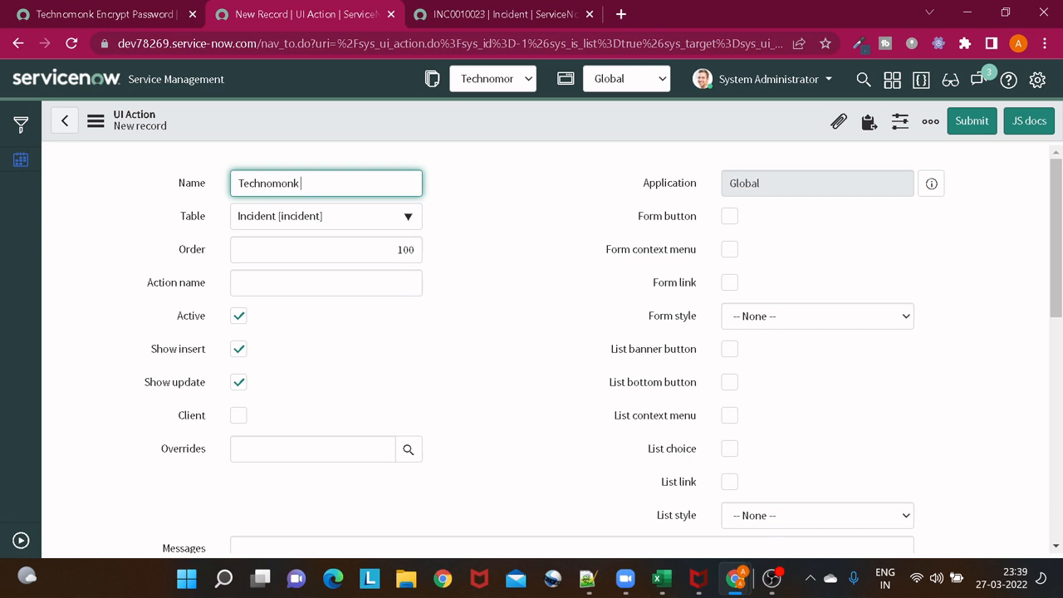
type("Dear")
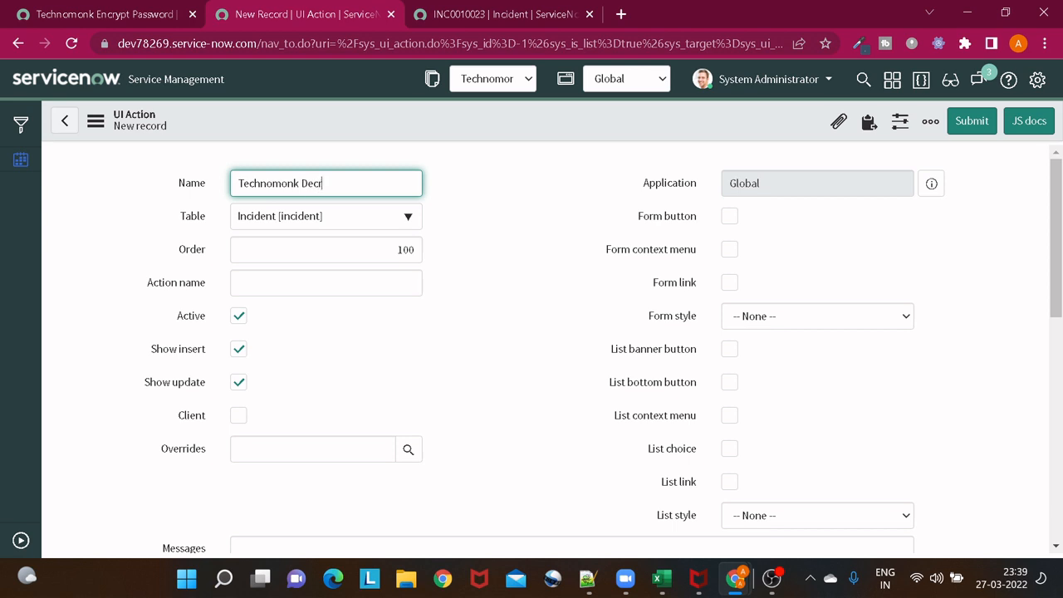
type("rypt")
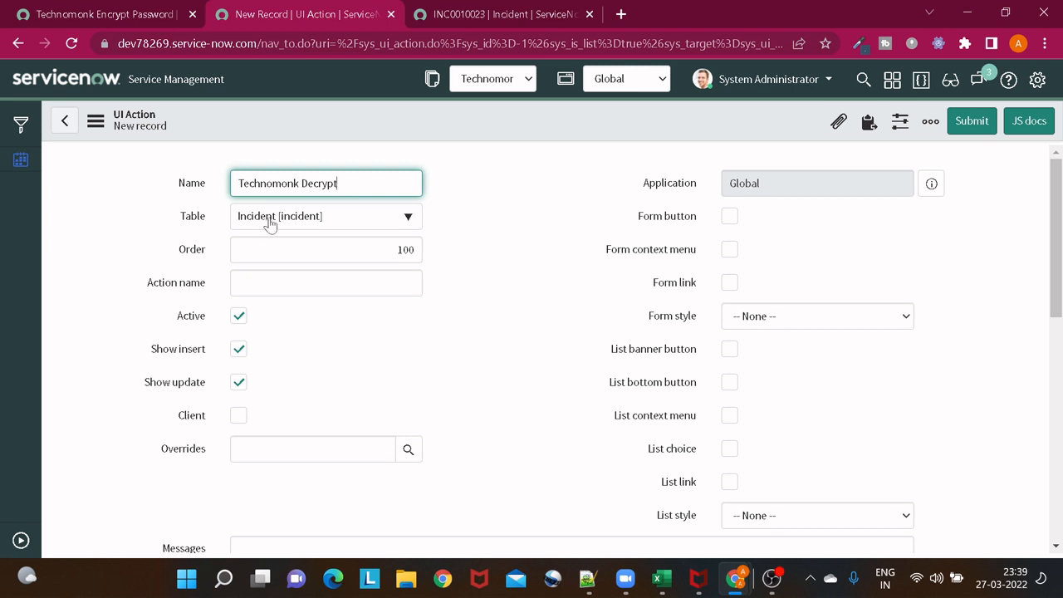
mouse_move(310, 356)
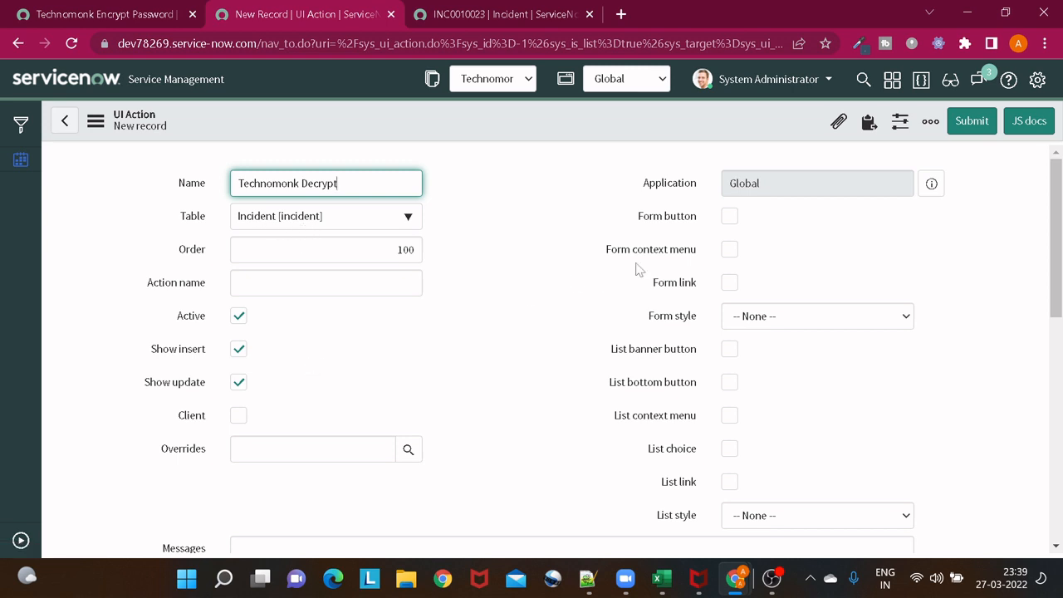
left_click(730, 216)
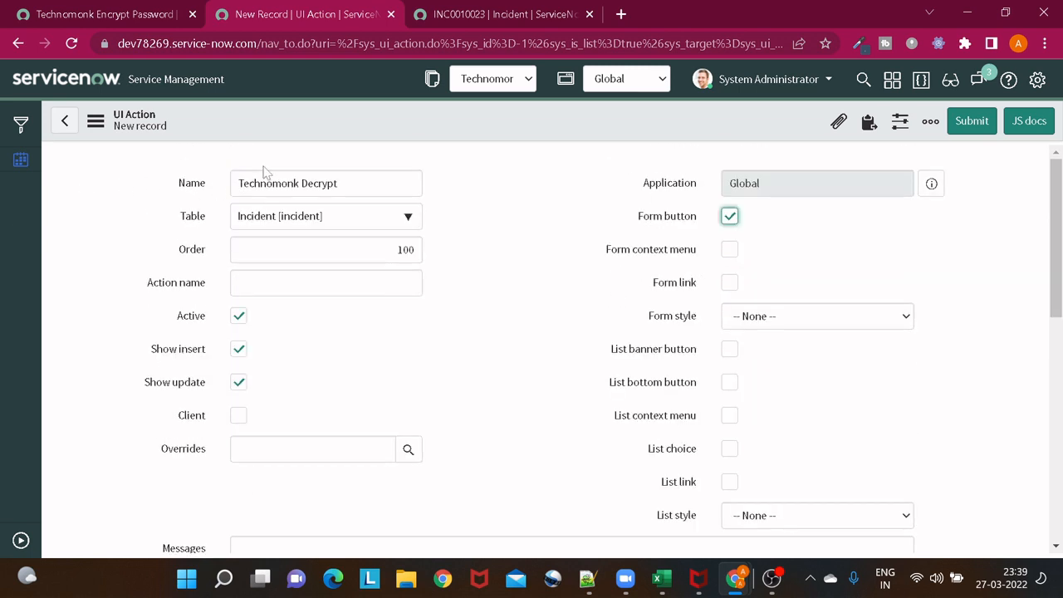
double_click(267, 183)
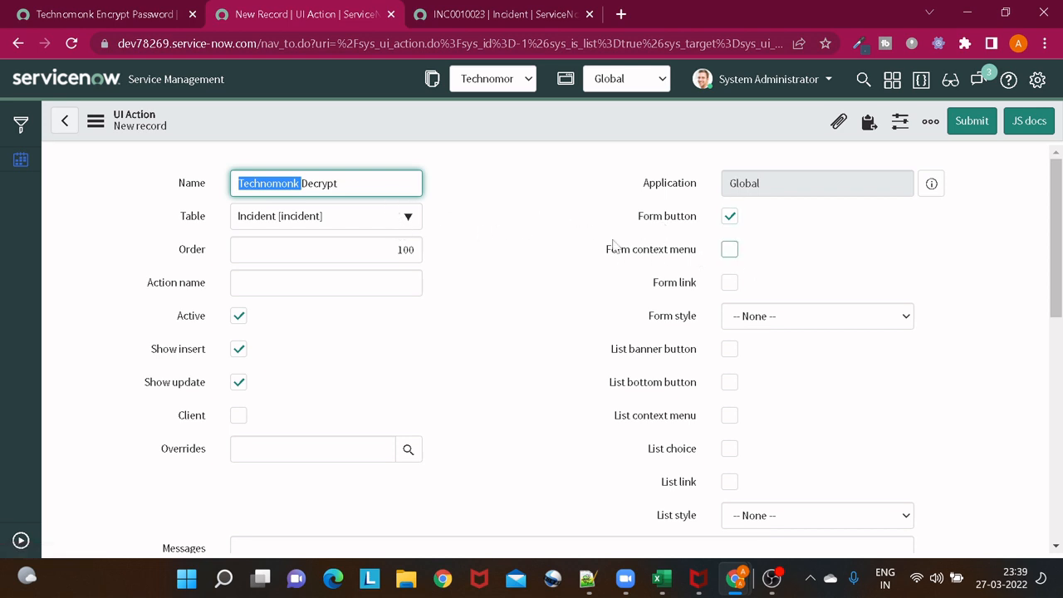
scroll("down", 3)
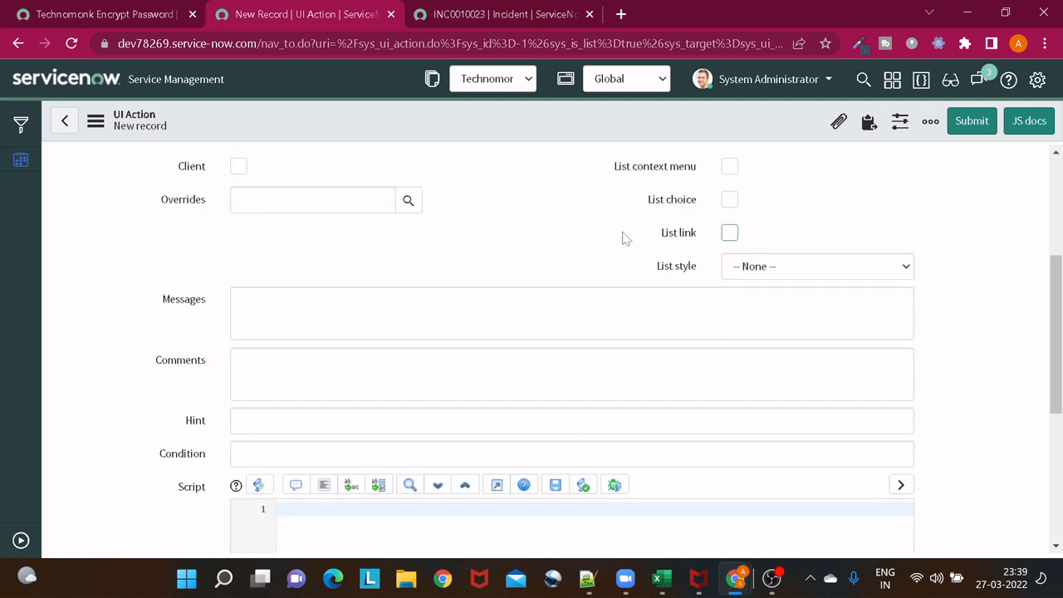
scroll("up", 3)
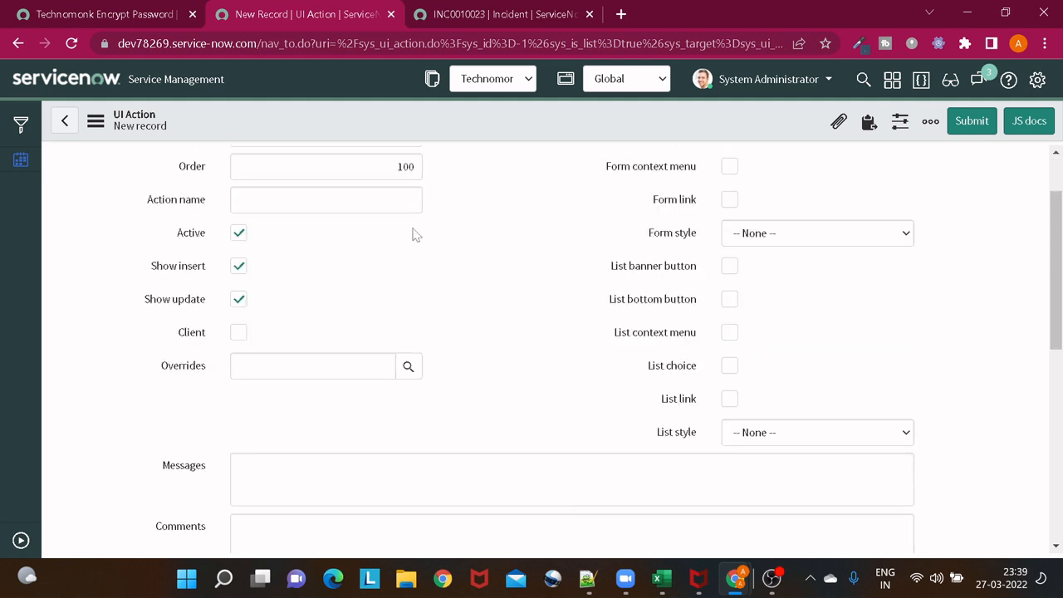
scroll("down", 3)
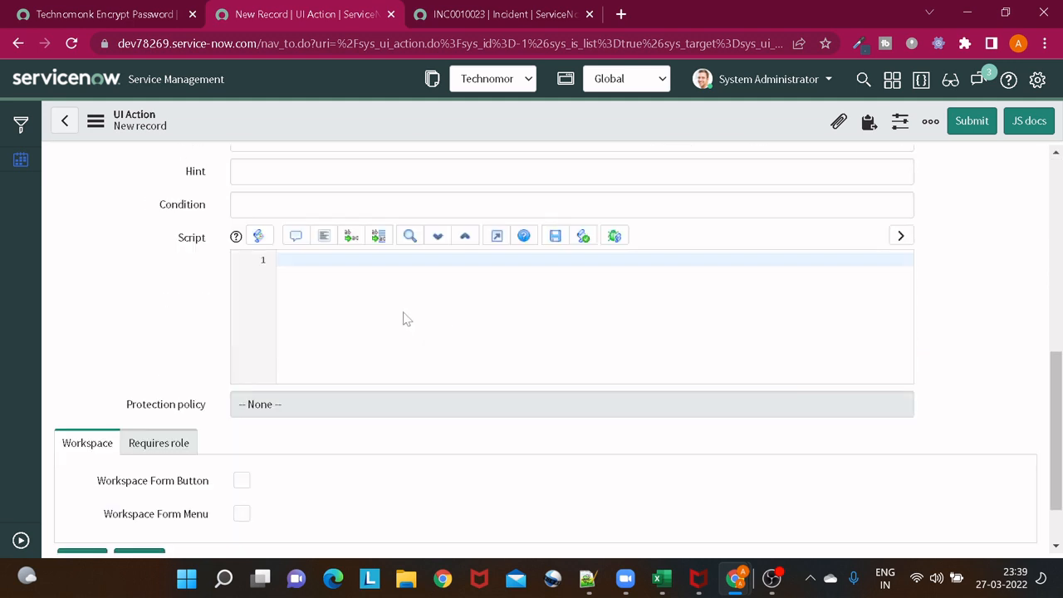
mouse_move(391, 314)
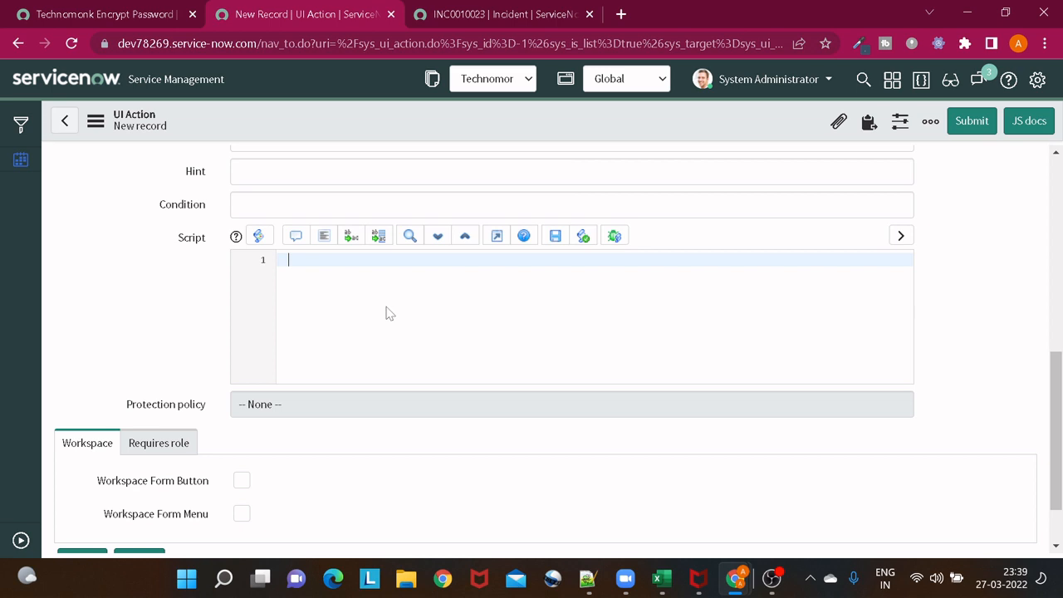
Write gs.addInfoMessage('Decrypted password : '+ to start the info message line
type("g")
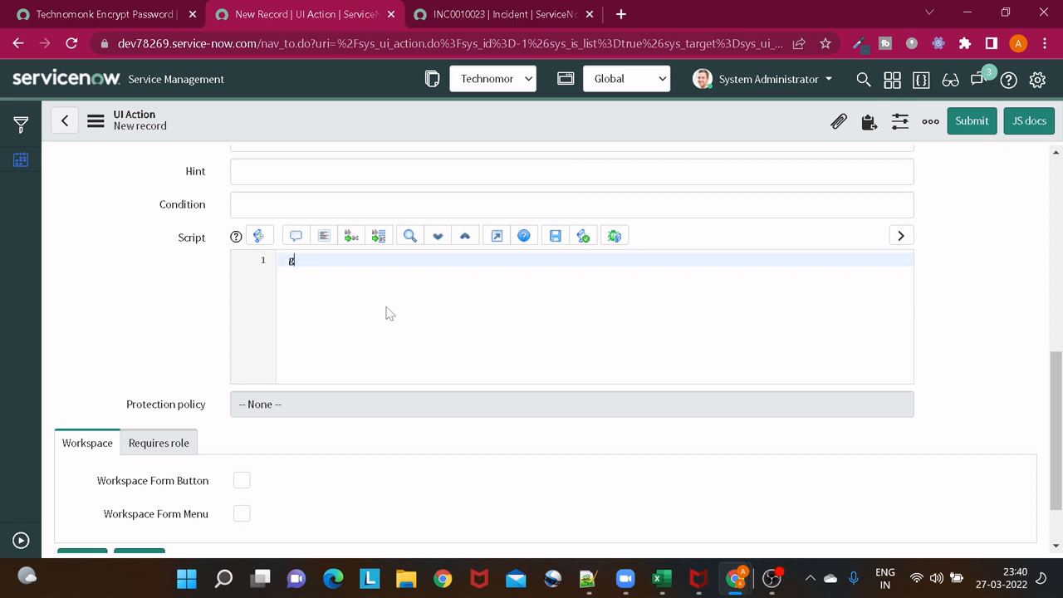
type("s.add")
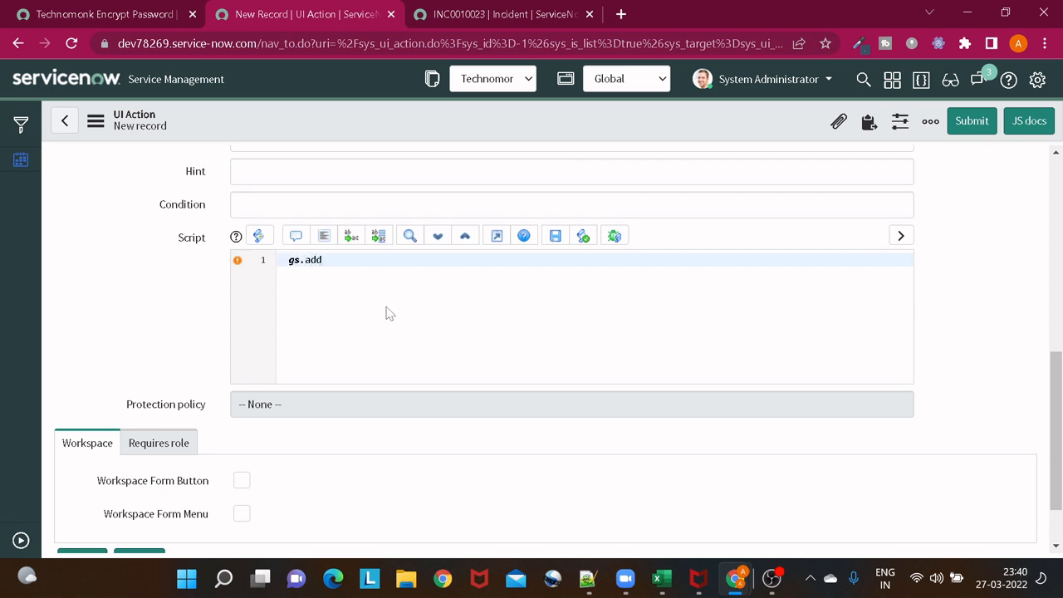
type("I")
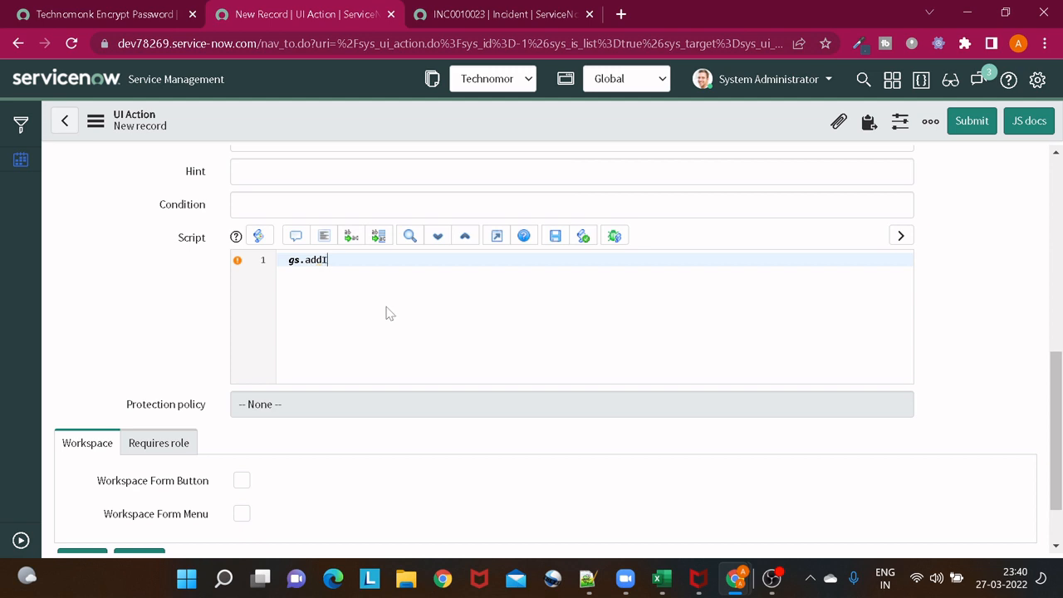
type("nf")
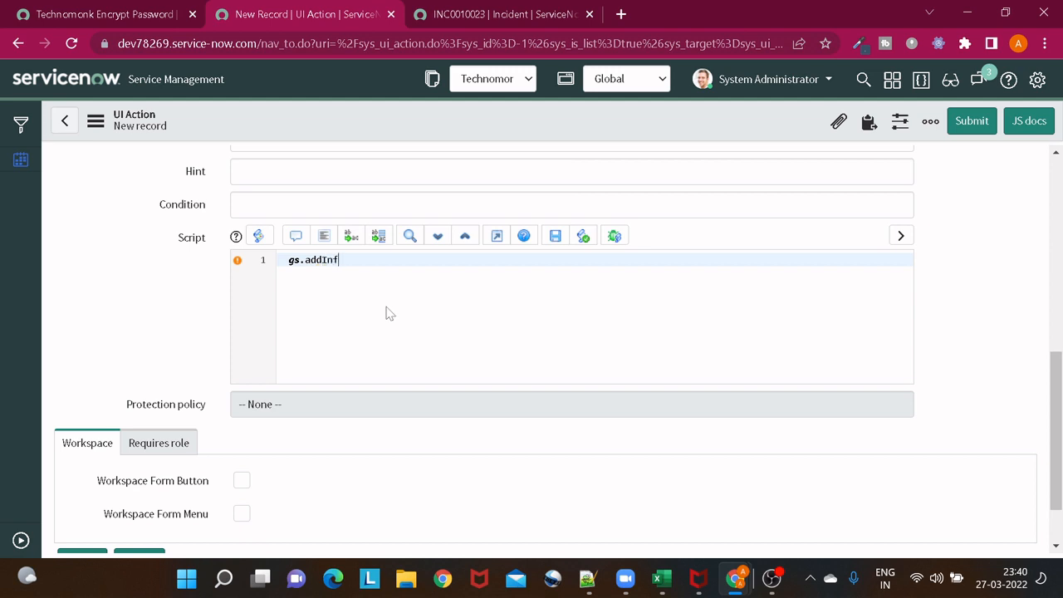
type("or")
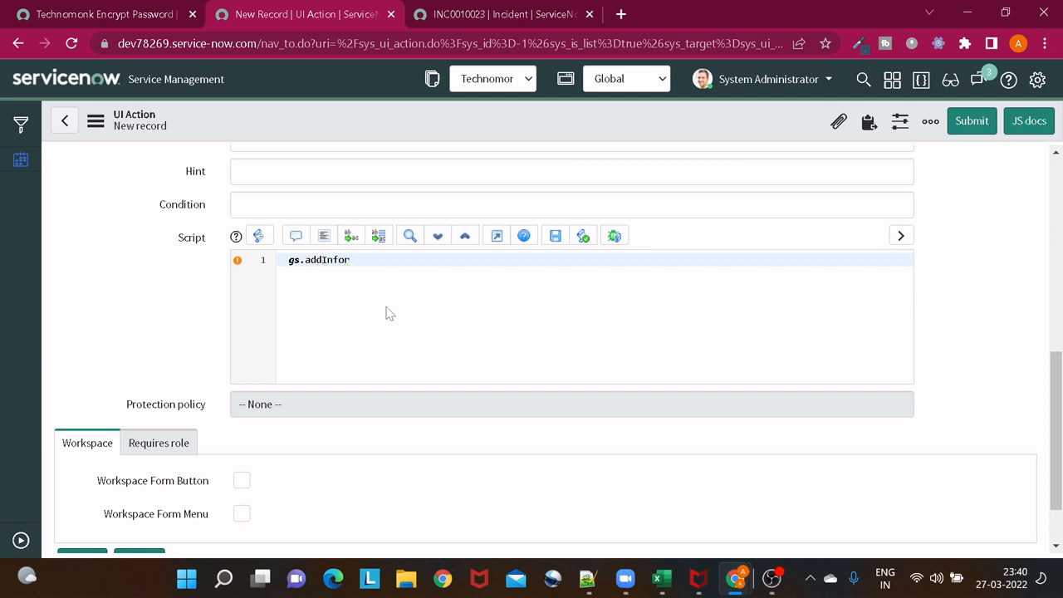
type("Me")
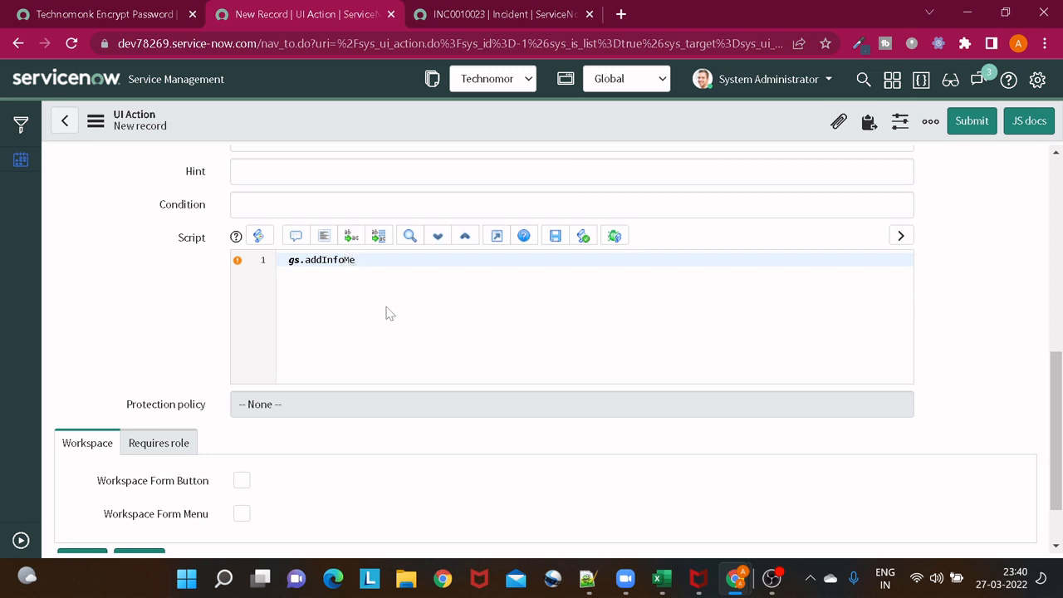
type("ssage")
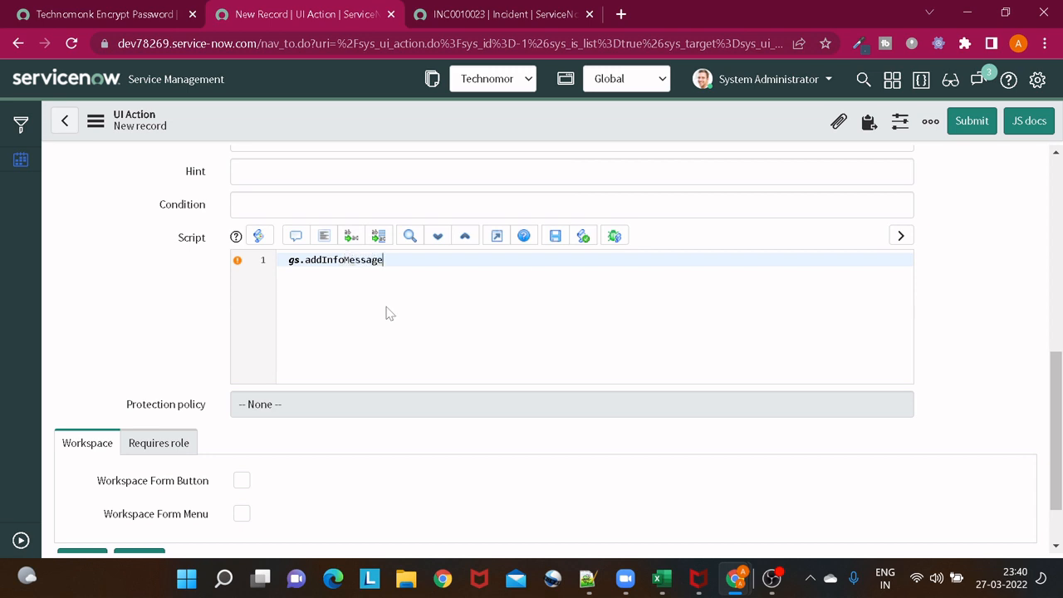
type("()")
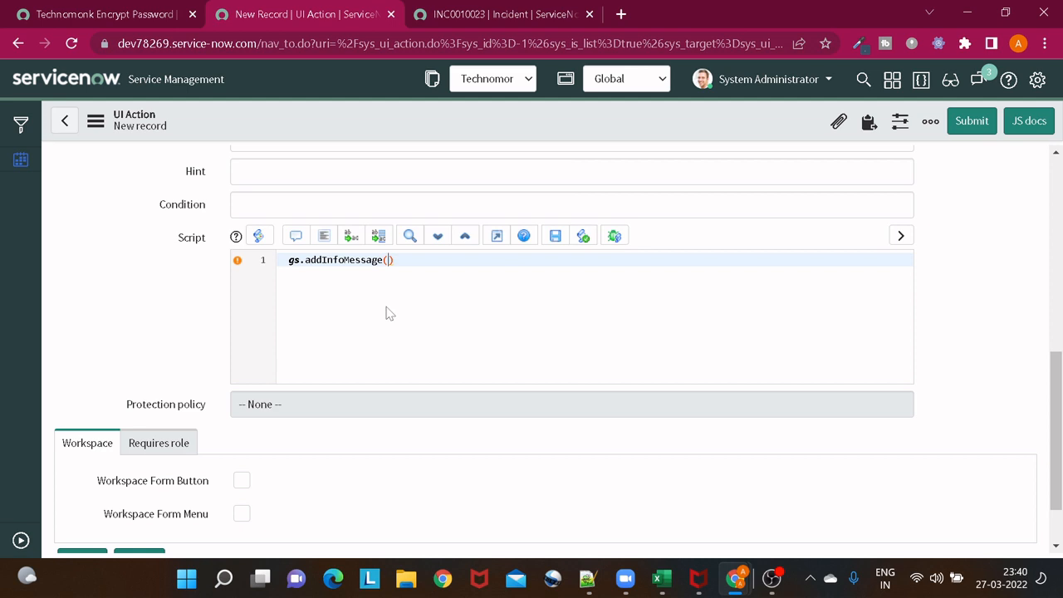
type("''")
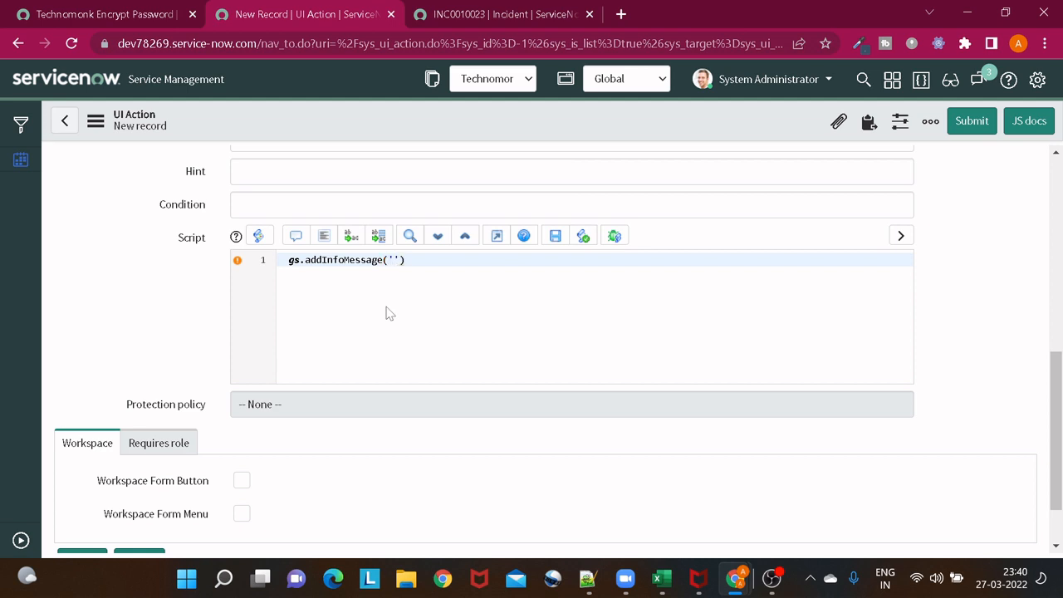
type("Decry")
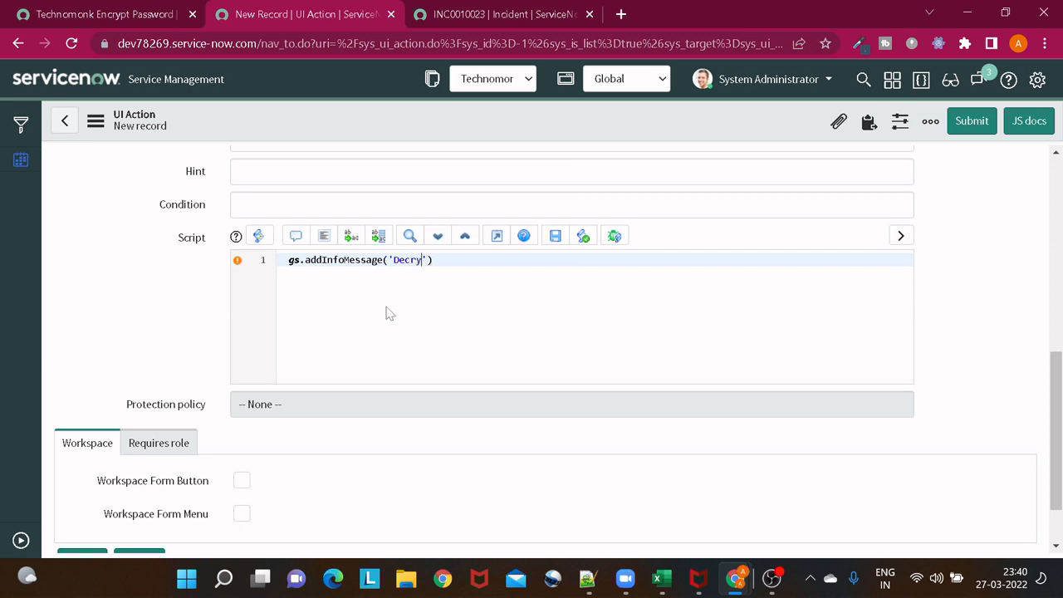
type("pted")
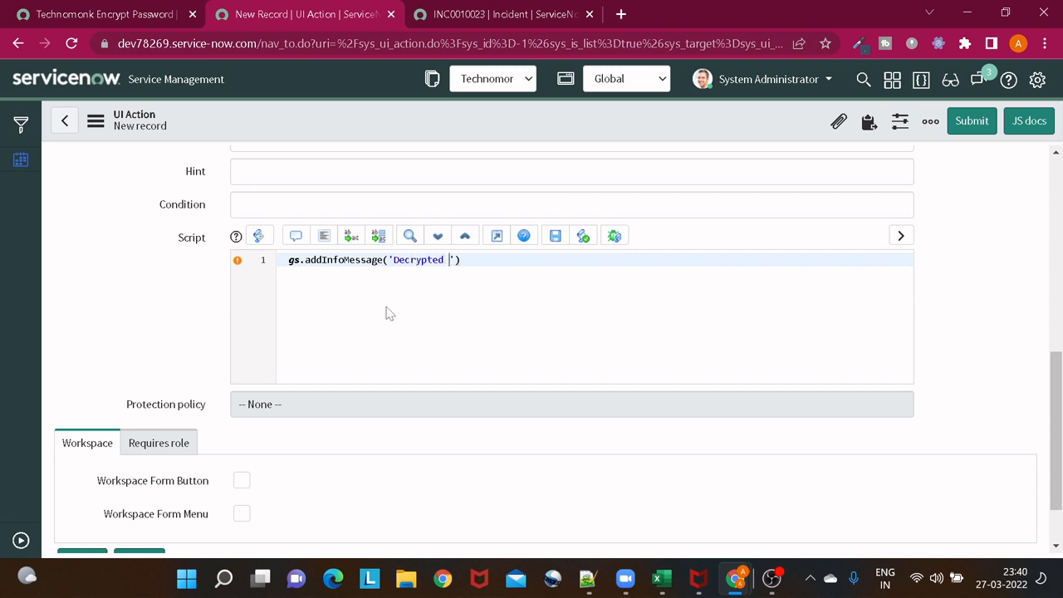
type("password")
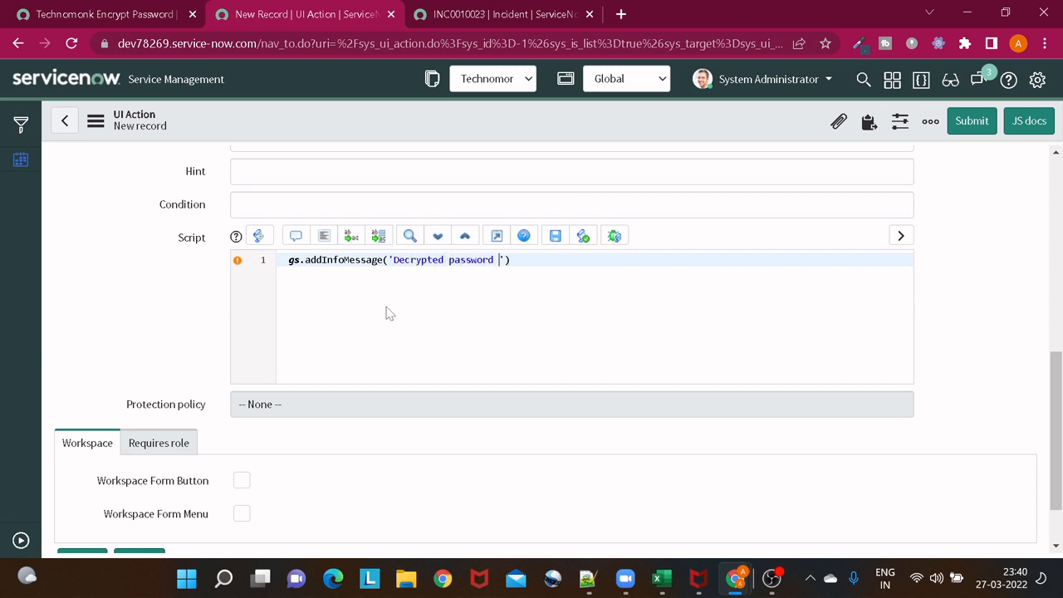
type(":")
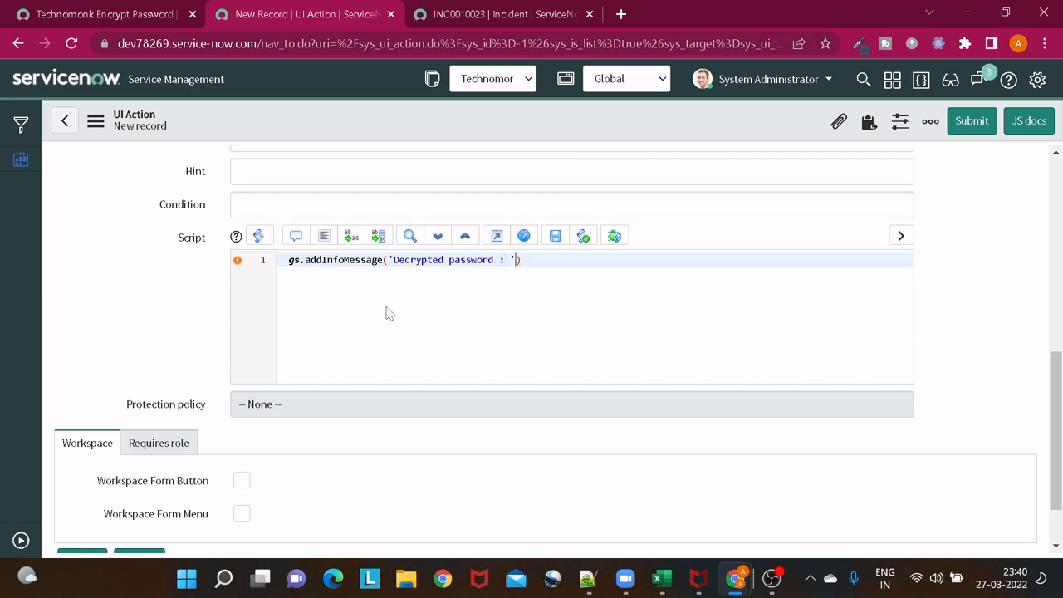
type("+")
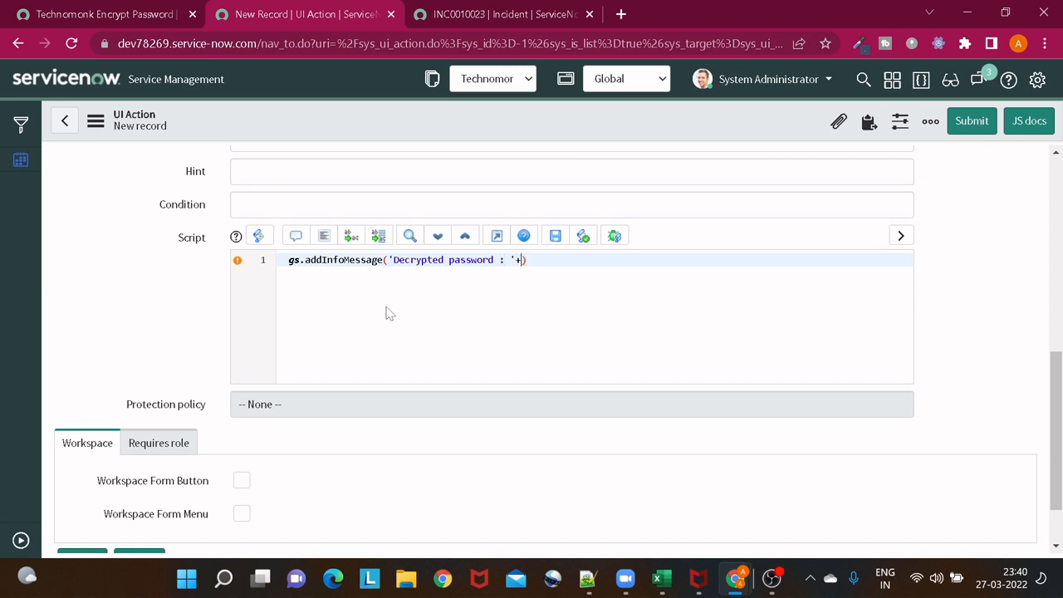
Complete it with new GlideEncrypter().decrypt(current.getValue('u_password')));
type("new")
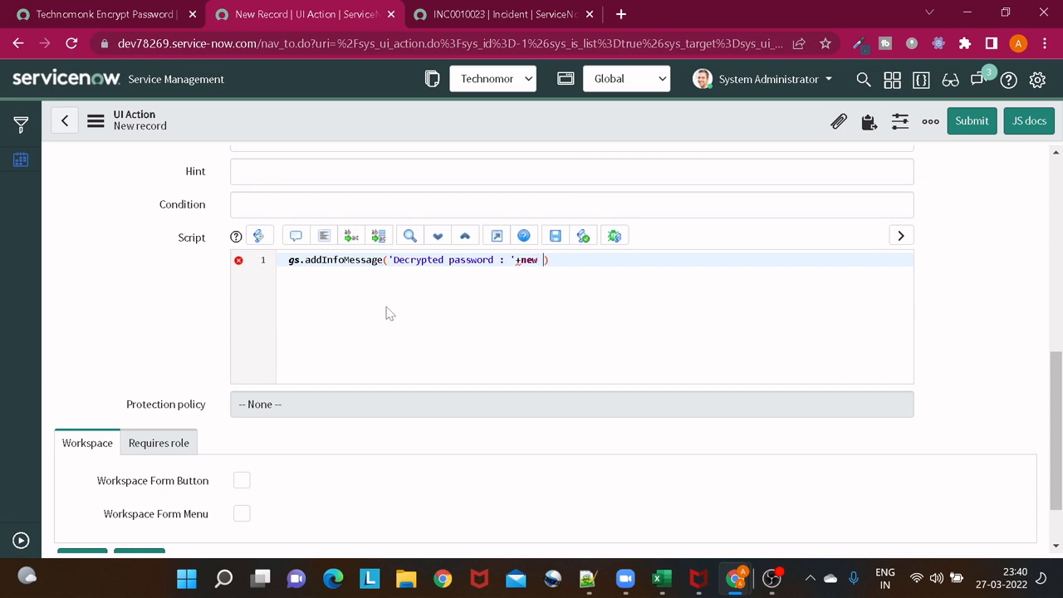
type("_Glide")
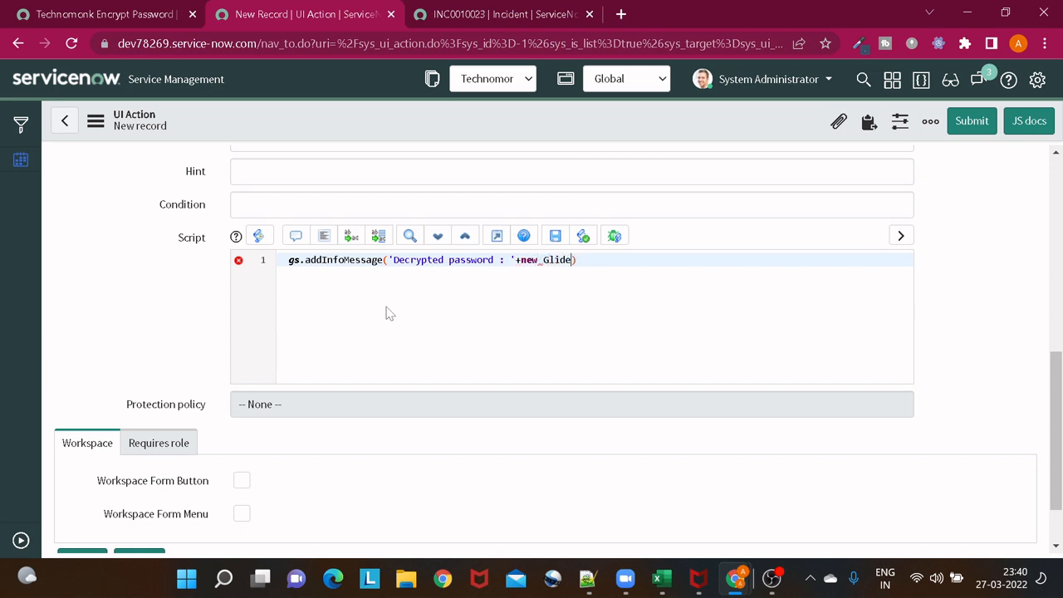
type("GlideEnc")
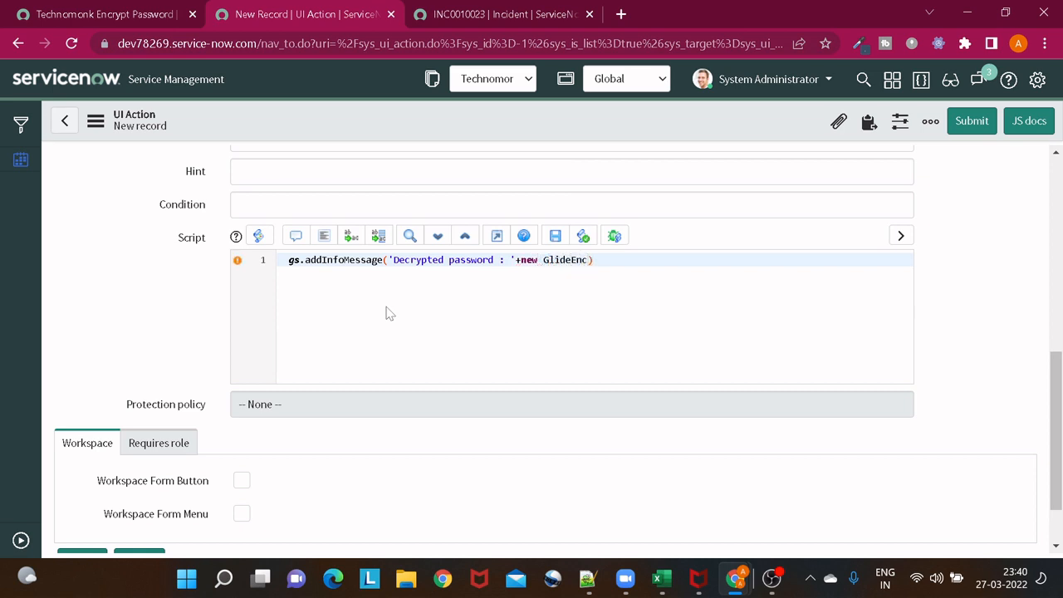
type("rypte")
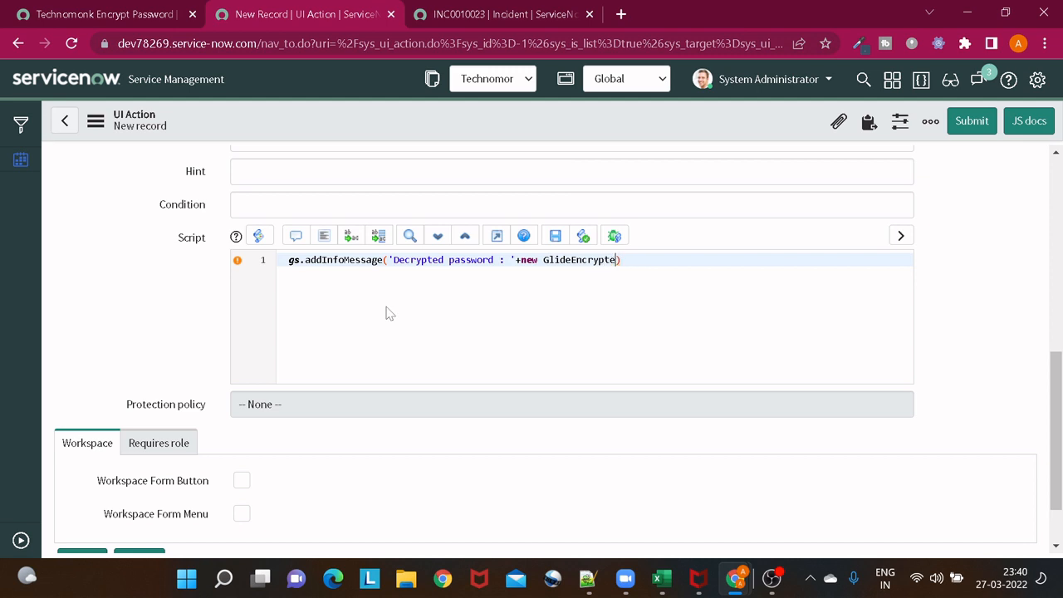
type("r()")
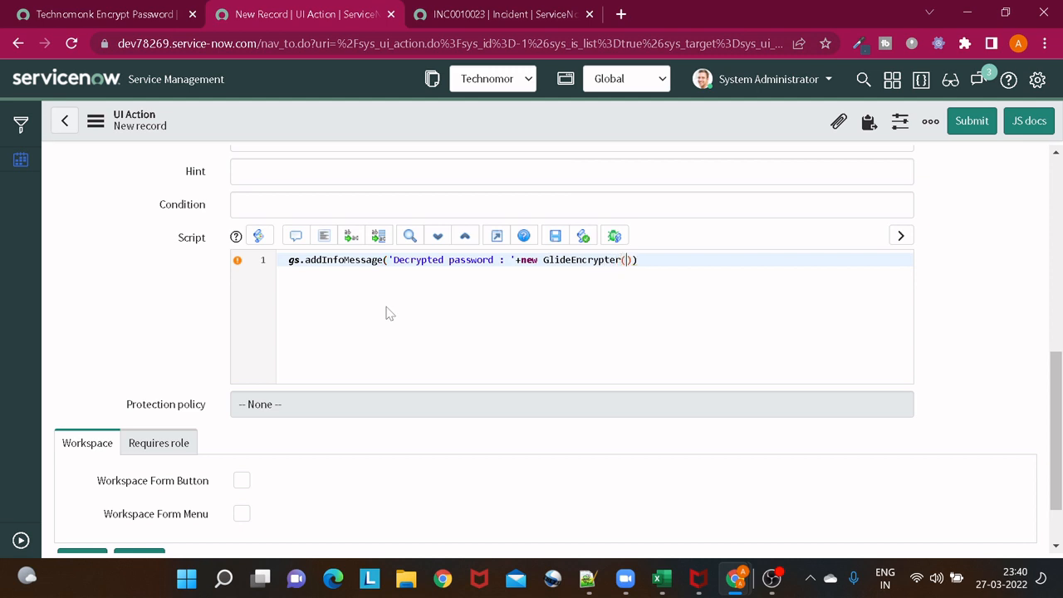
type(",")
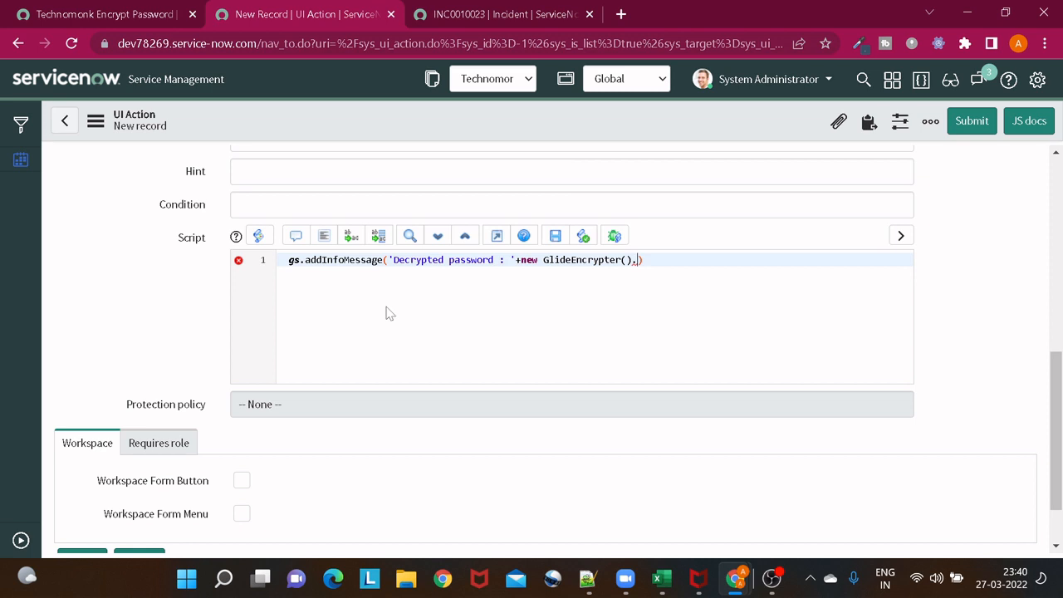
type(".decr")
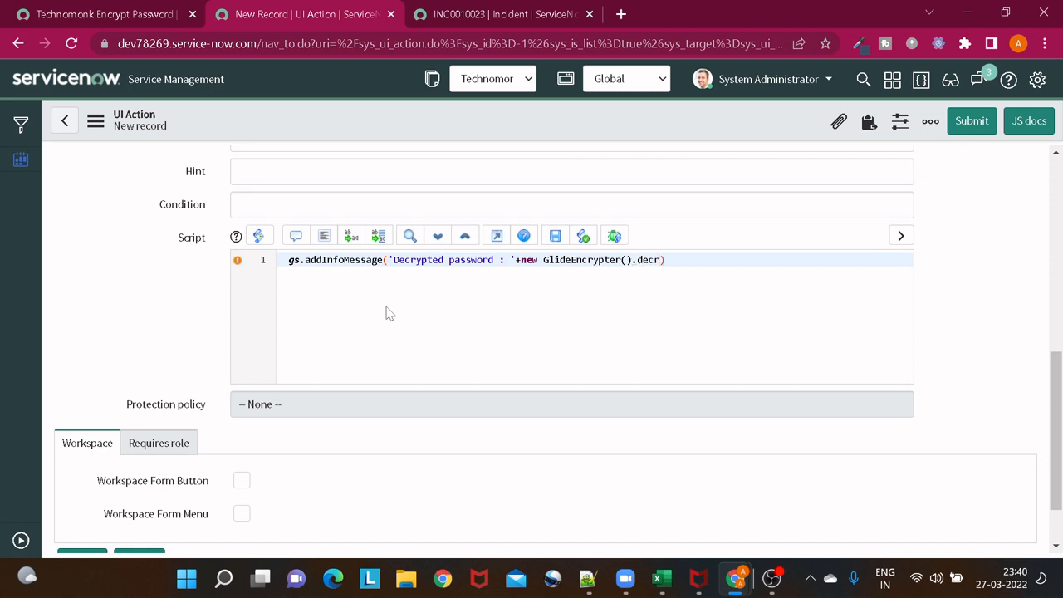
type("ypt")
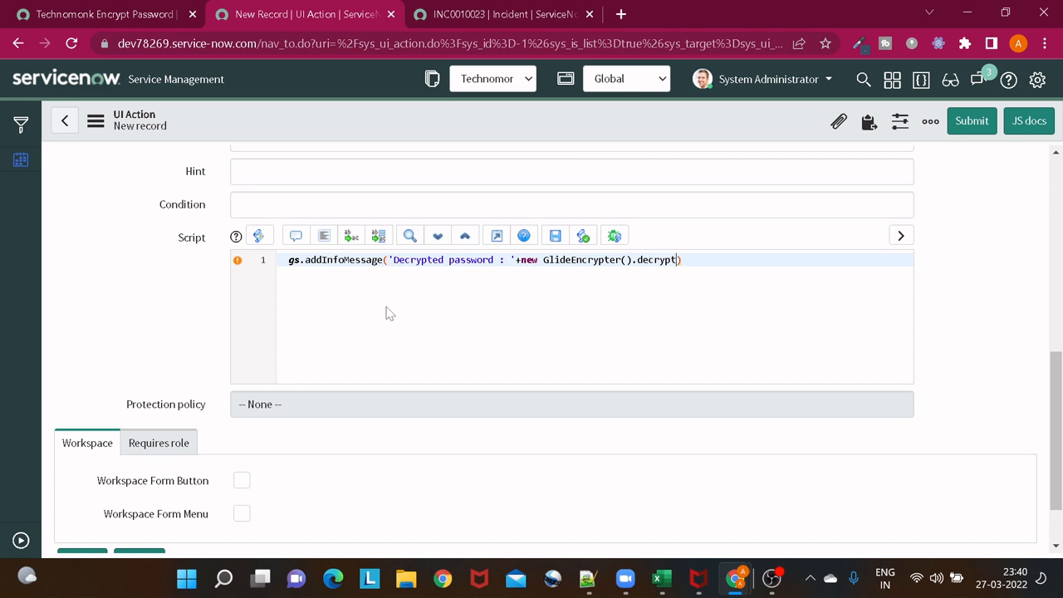
type("()")
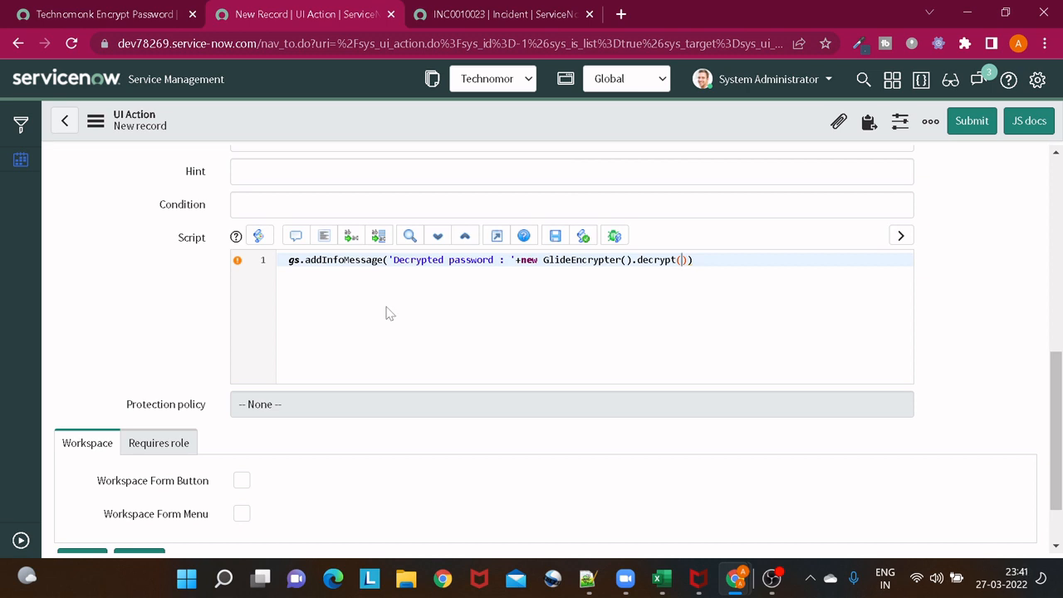
type("current.get")
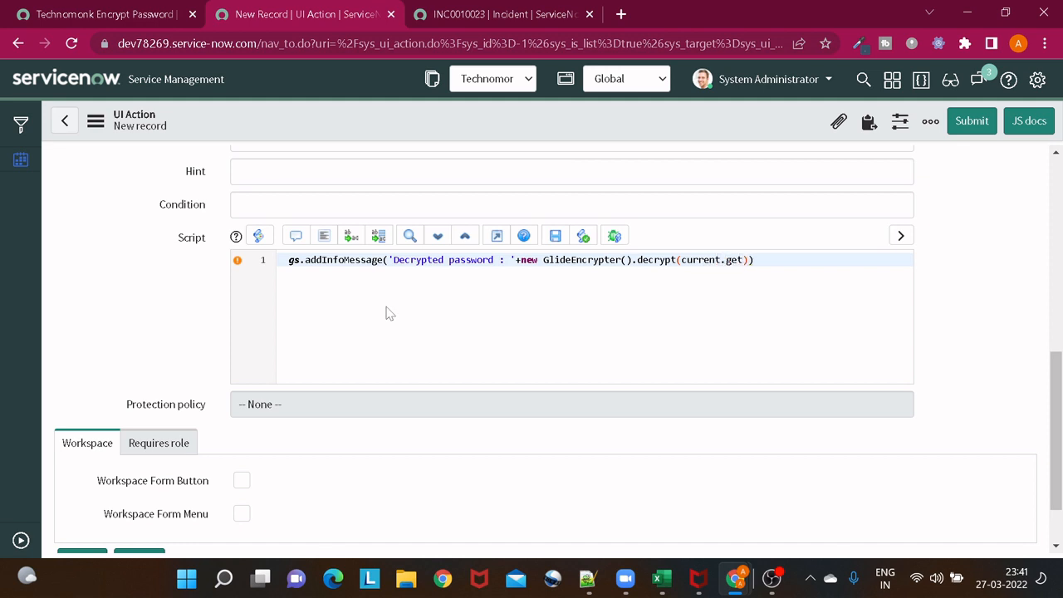
type("VA")
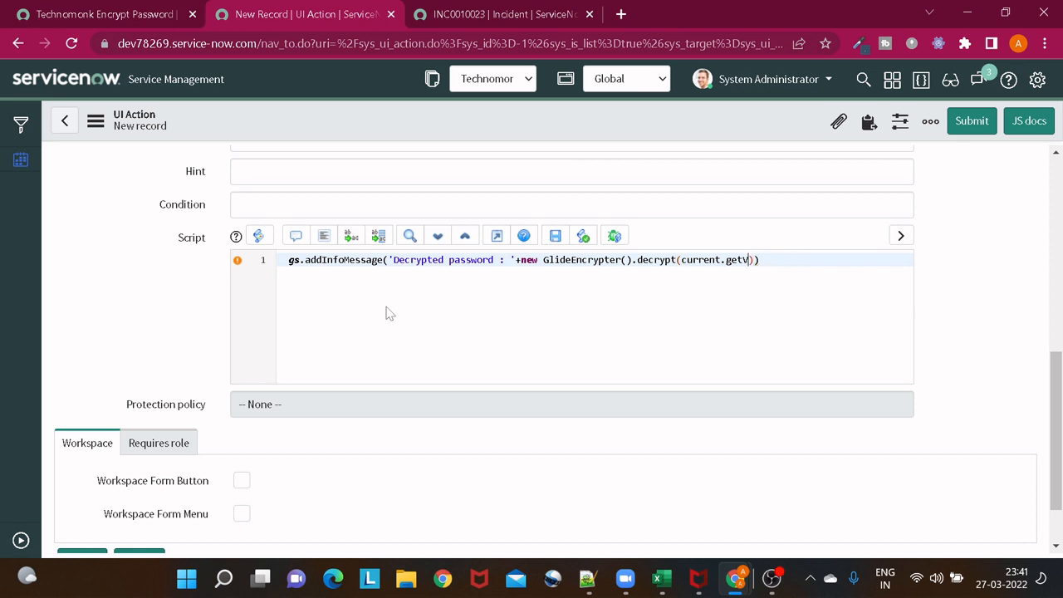
type("al")
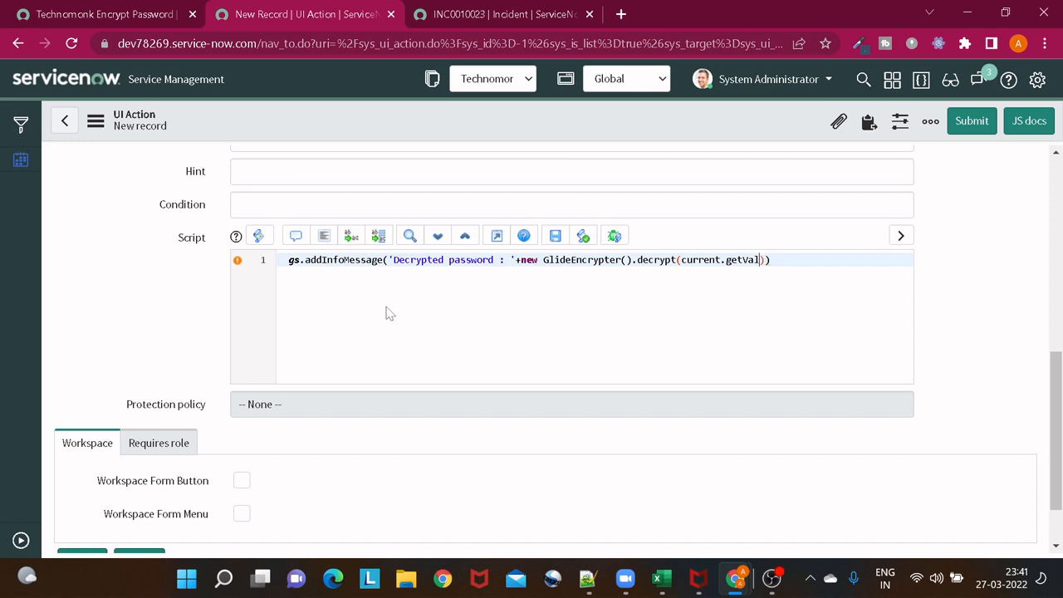
type("ue(")
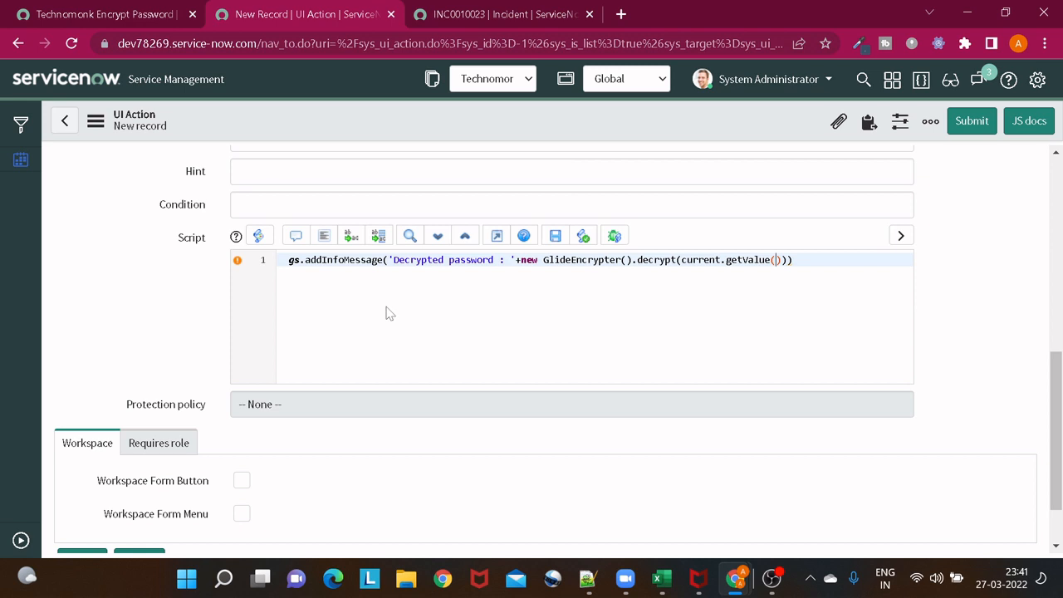
type("''")
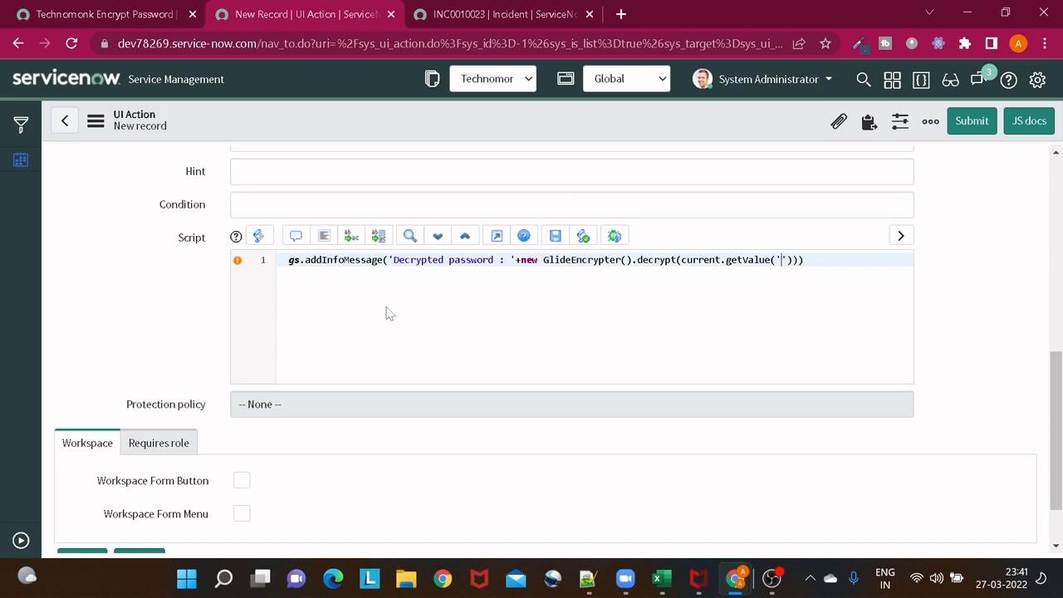
type("u_password")
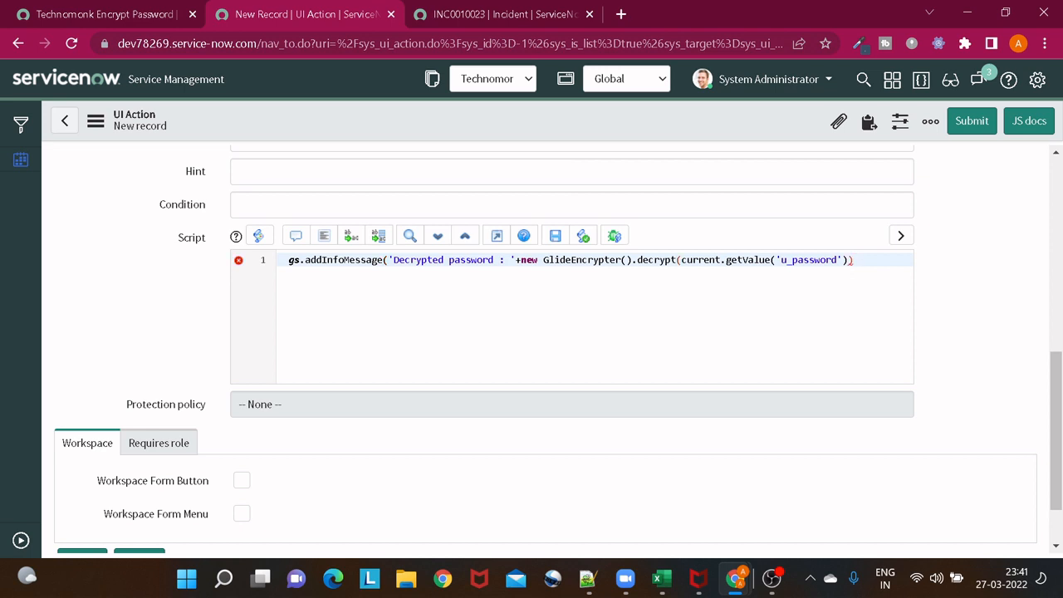
type(";")
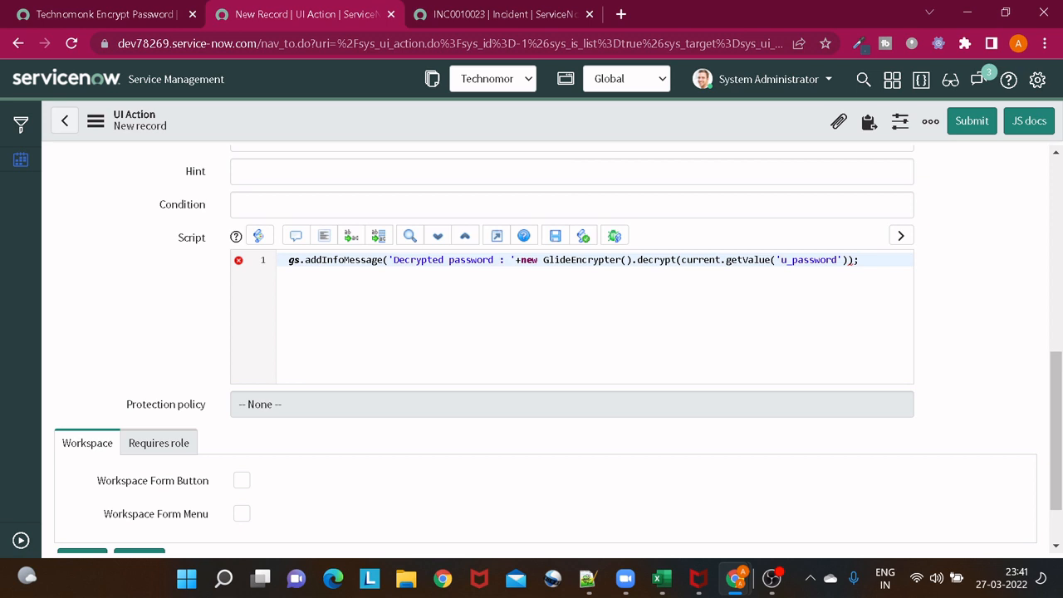
type(")")
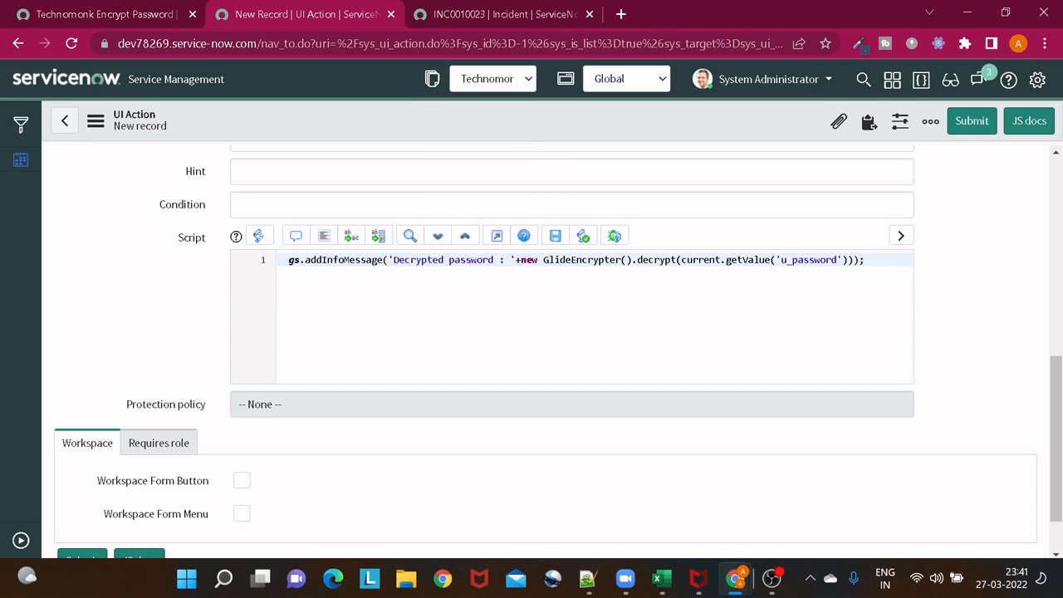
Add the script line action.setRedirectURL(current); to return to the current record
type("a")
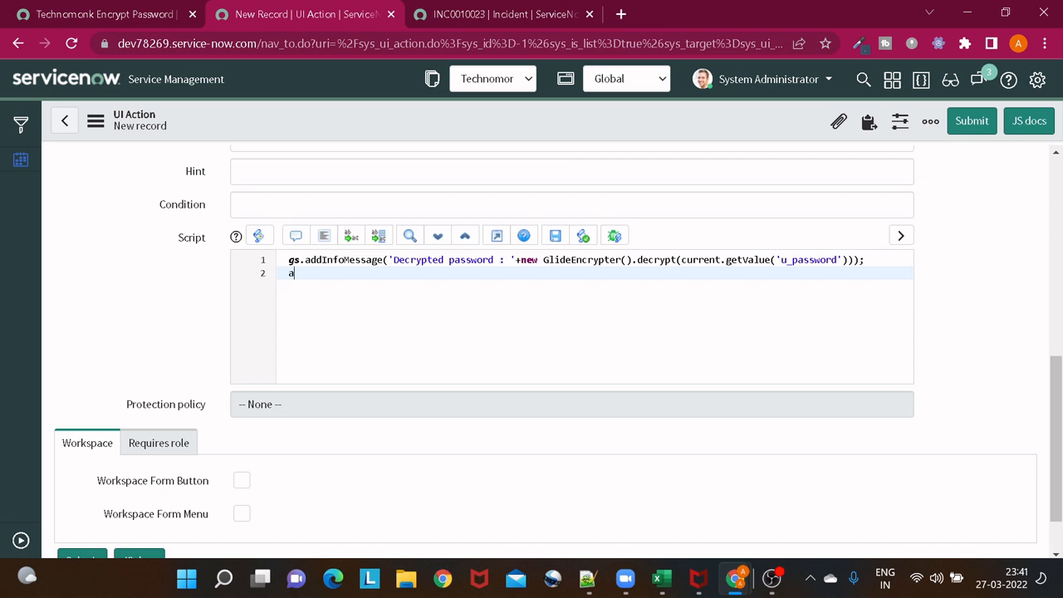
type("ction")
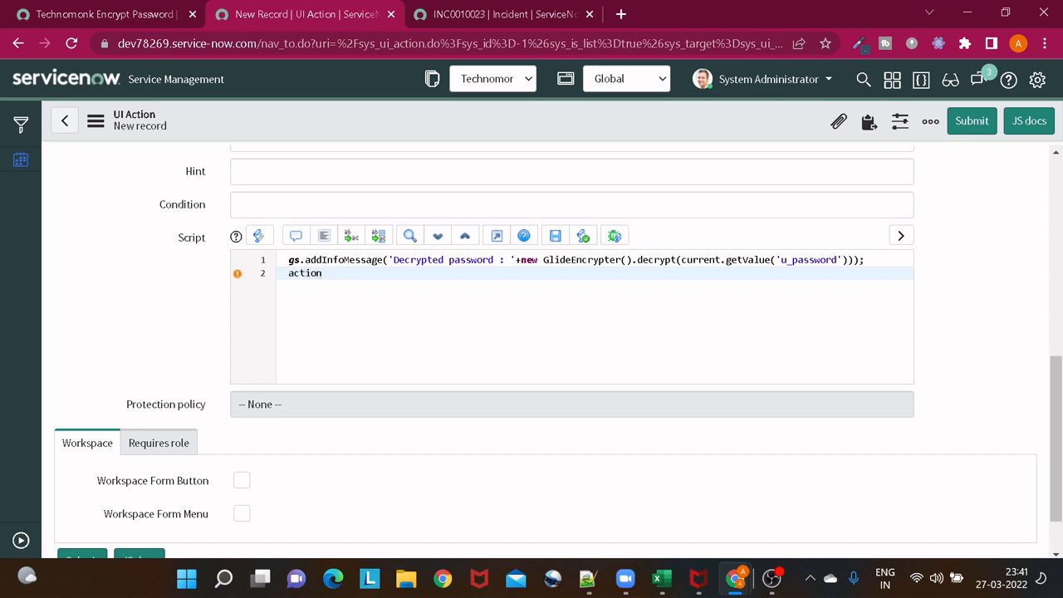
type(".setRedrect")
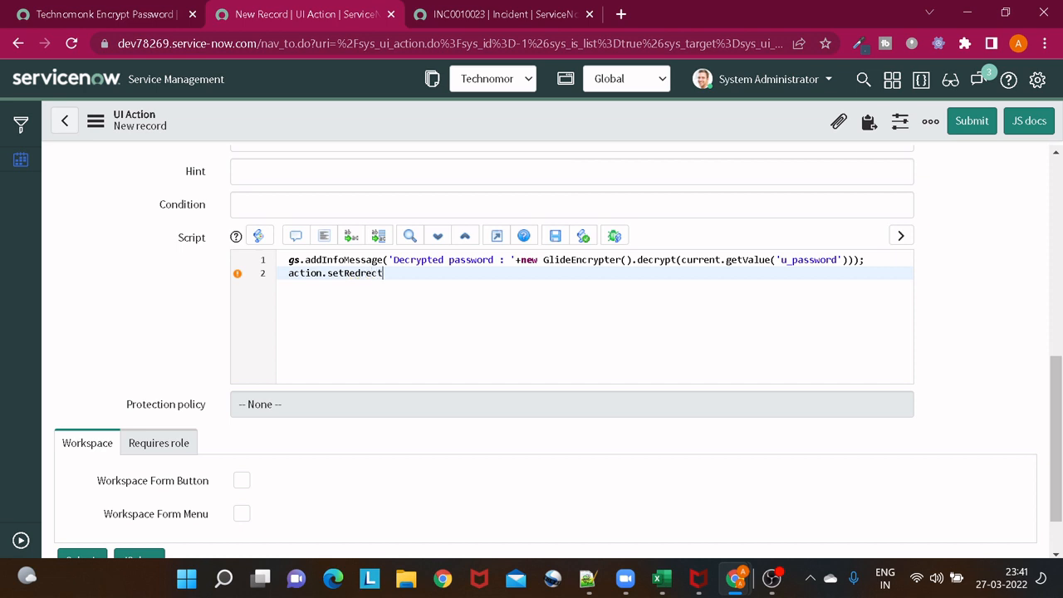
type("URL")
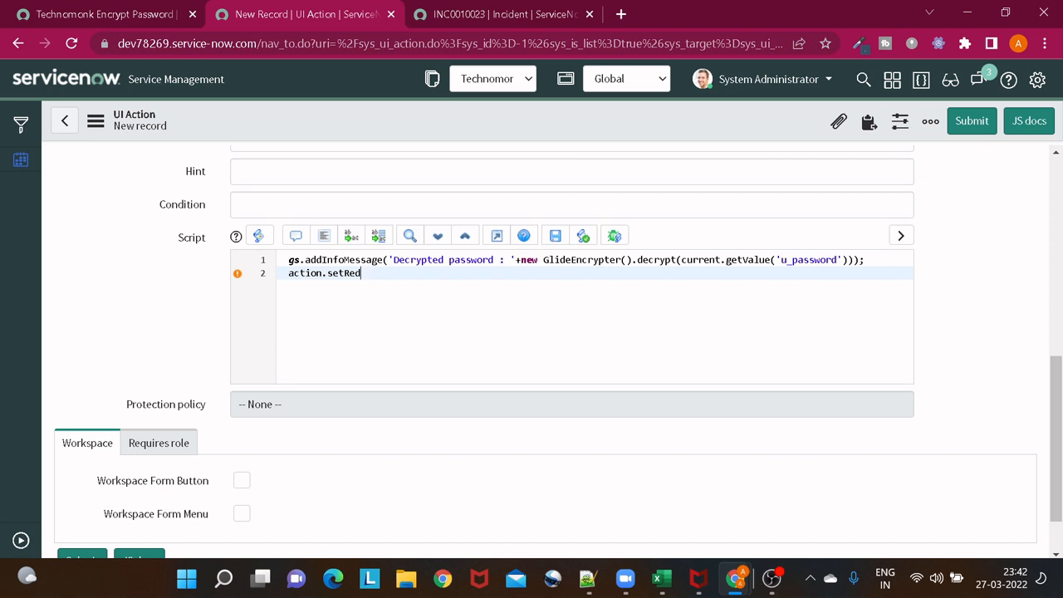
type("irect")
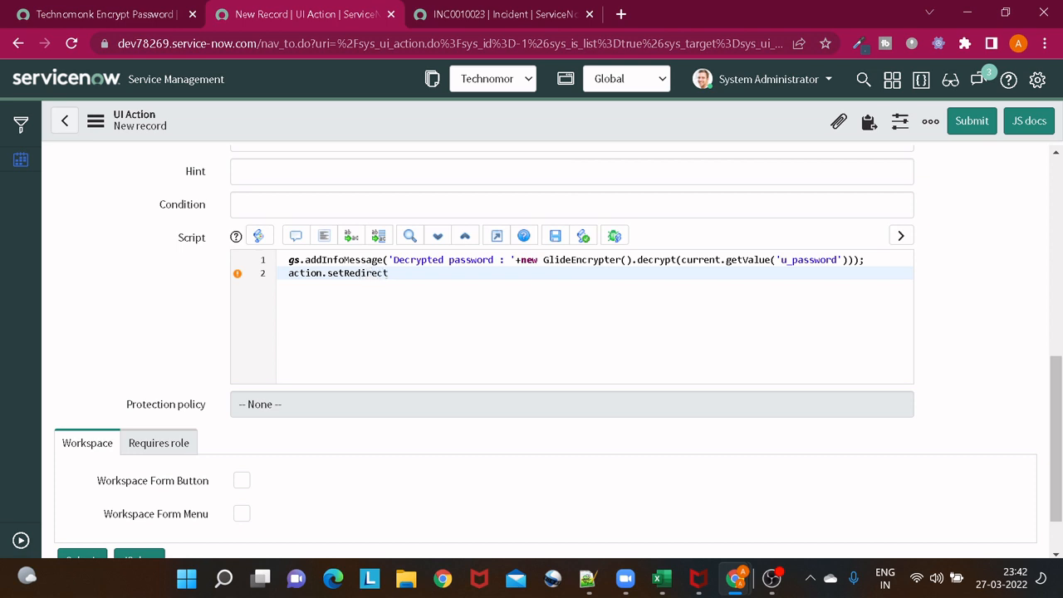
type("URL")
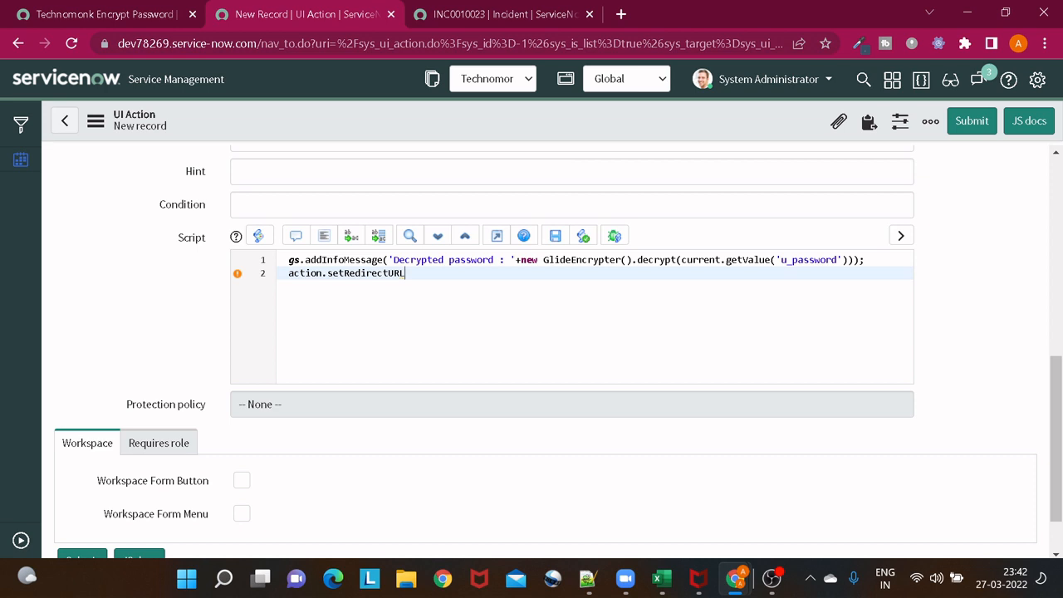
type("(current)")
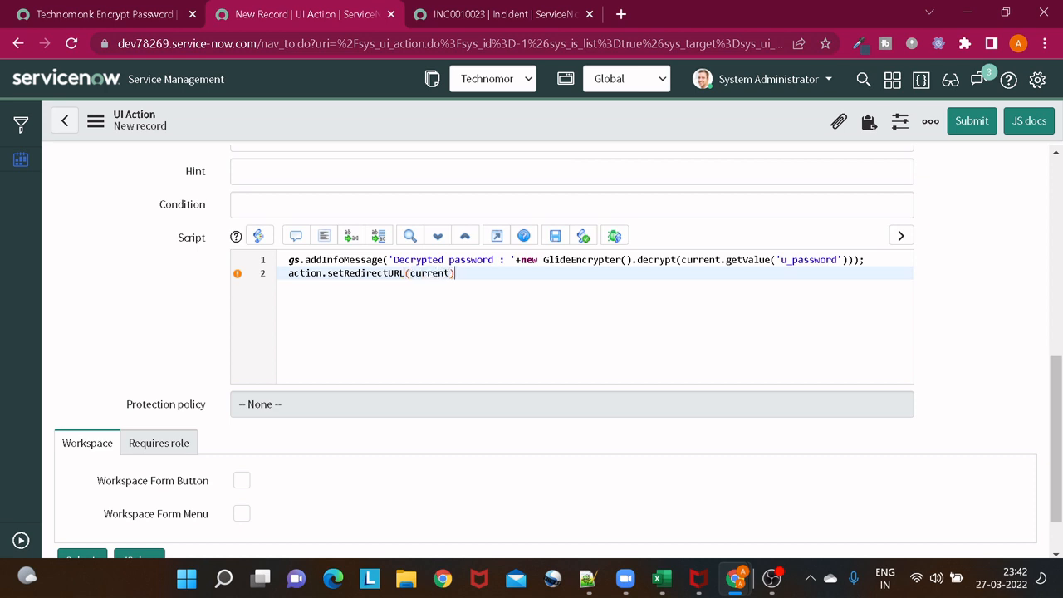
type(";")
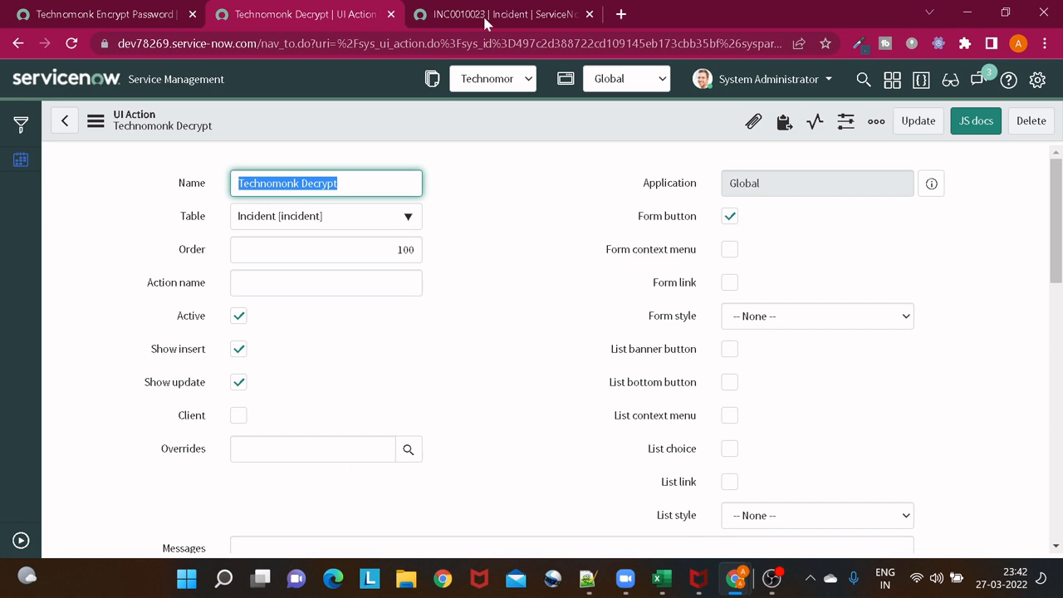
Return to the open incident INC0010023 after saving the UI action
left_click(502, 14)
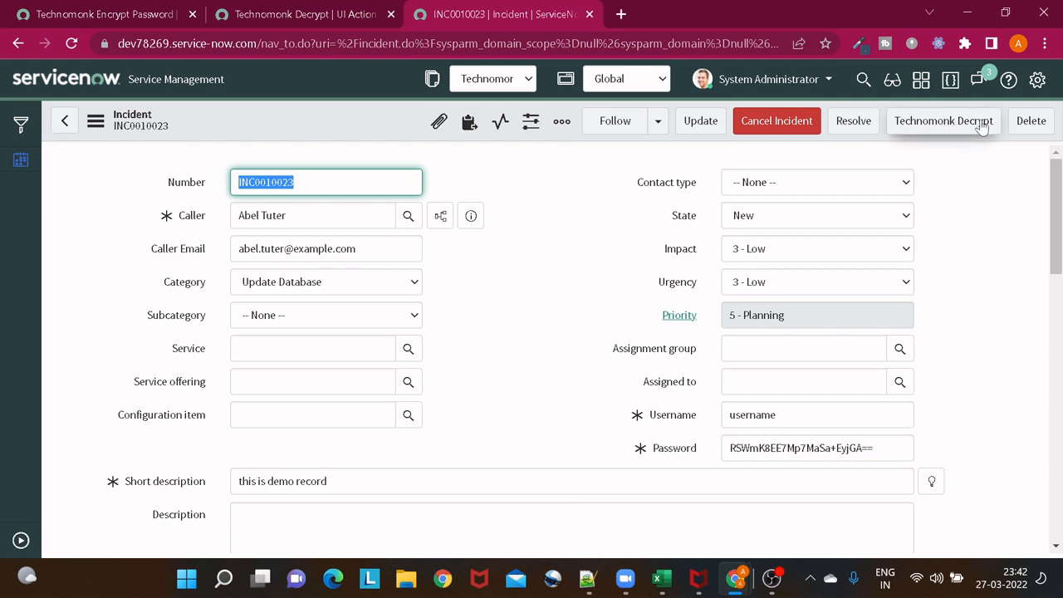
mouse_move(901, 141)
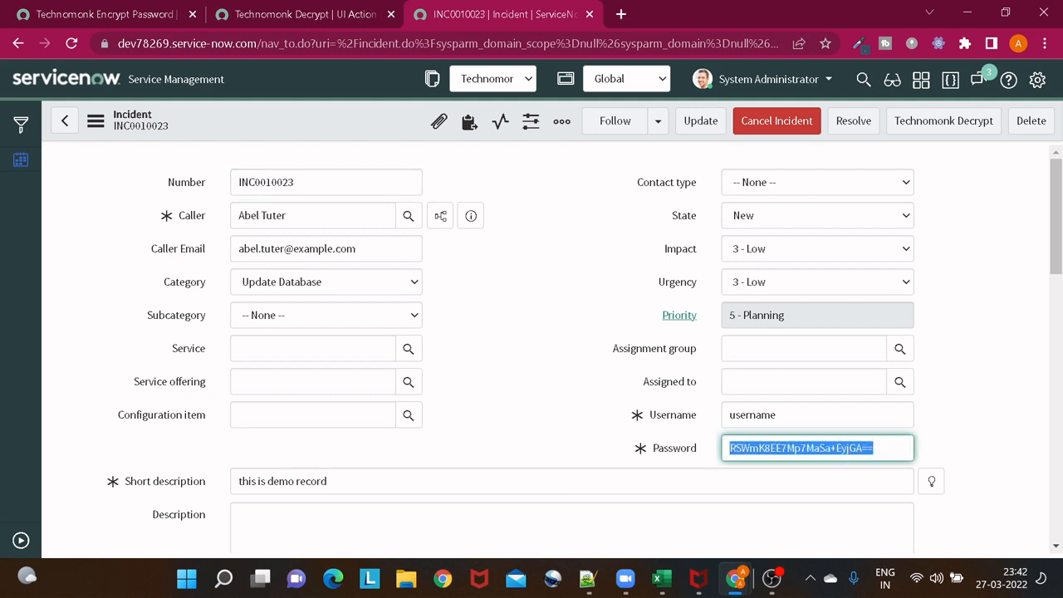
mouse_move(943, 119)
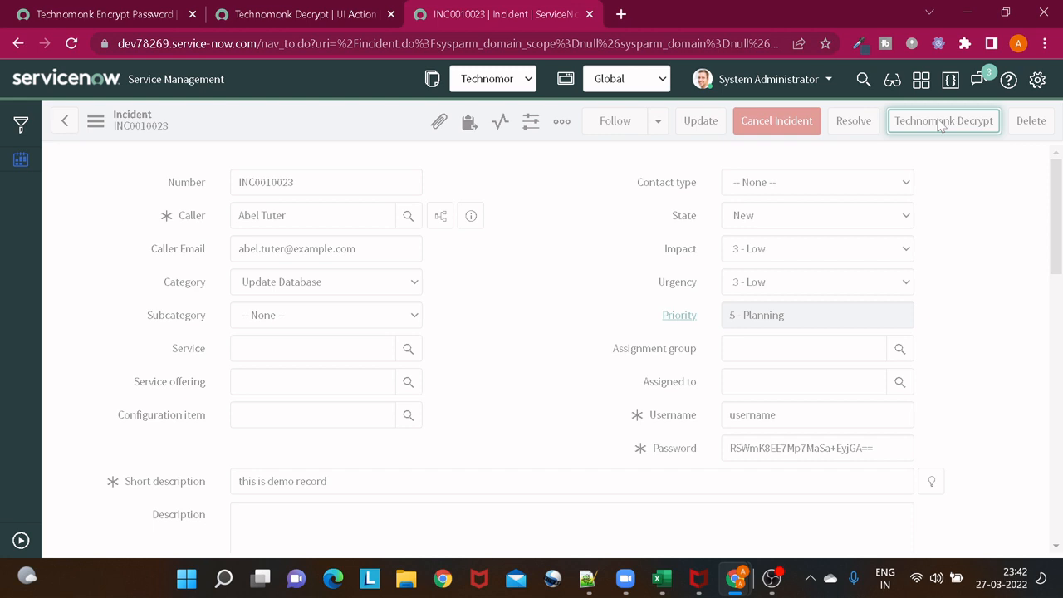
Run Technomonk Decrypt from the INC0010023 form header
left_click(944, 120)
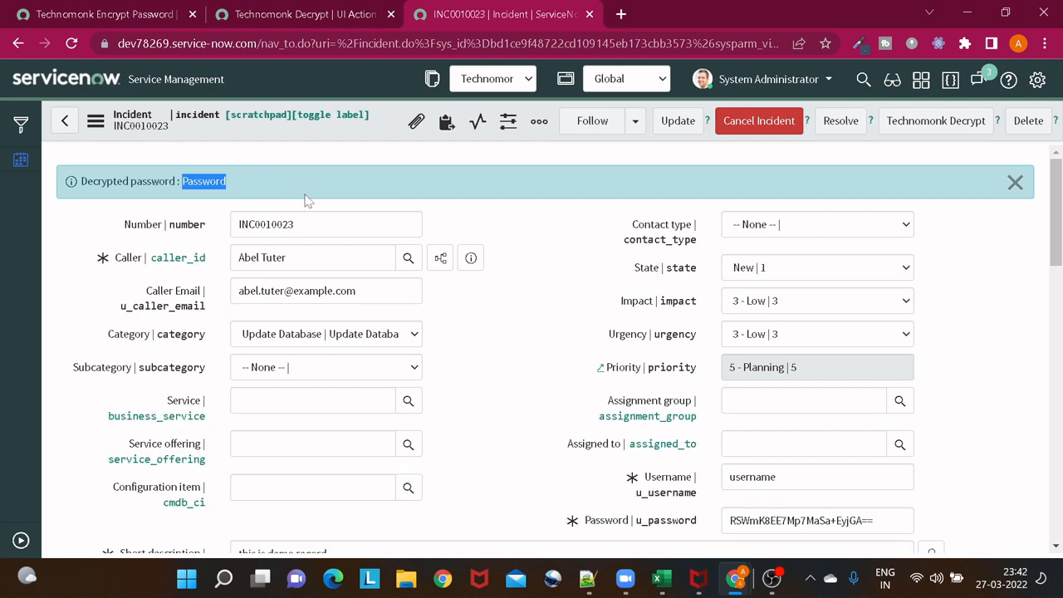
mouse_move(334, 186)
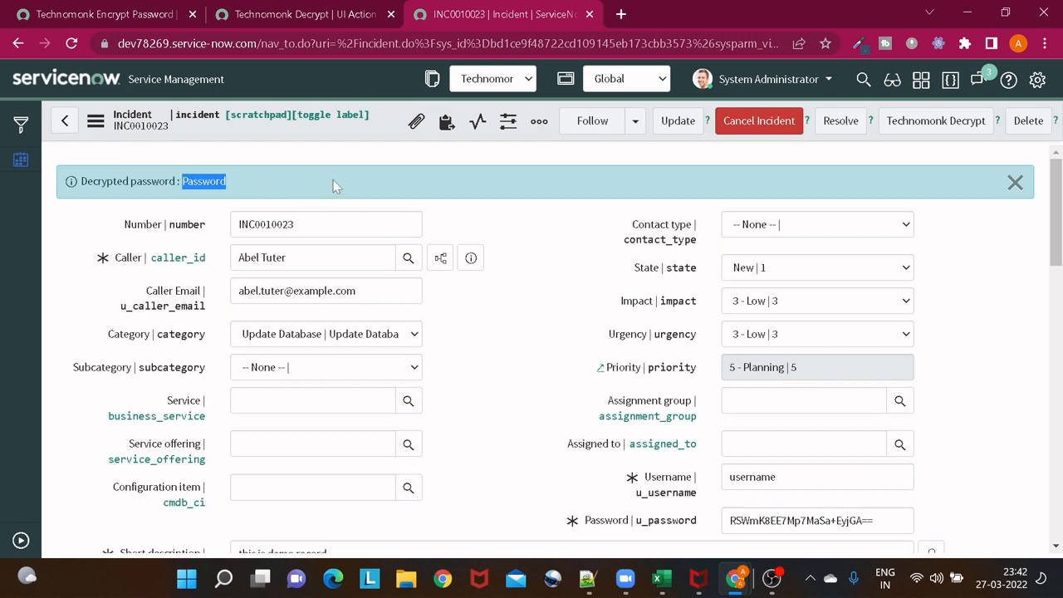
Review the 'Decrypted password' info message and dismiss the SN Utils popup
scroll("down", 3)
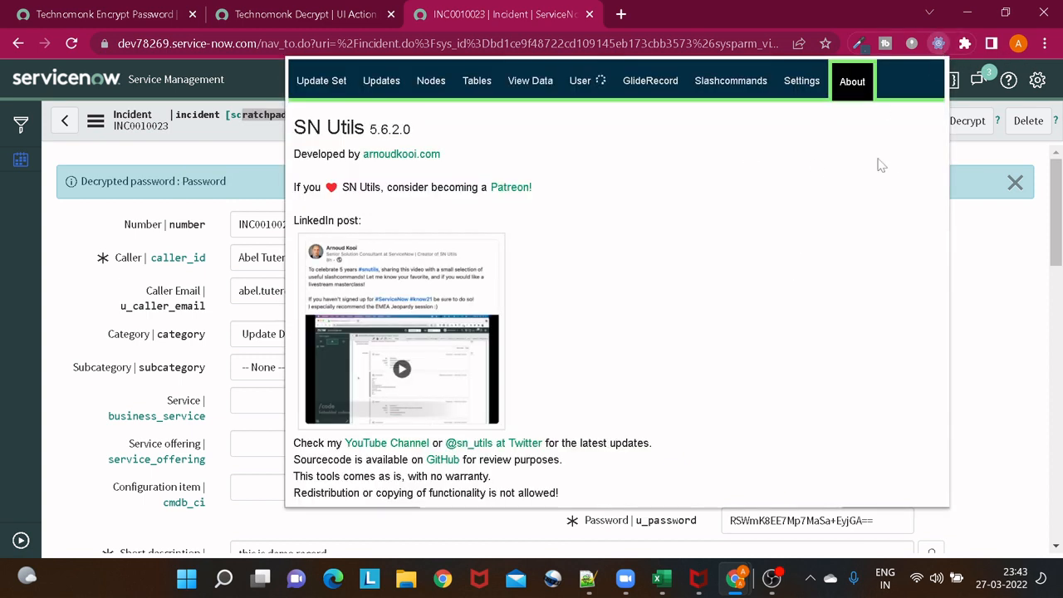
left_click(1015, 181)
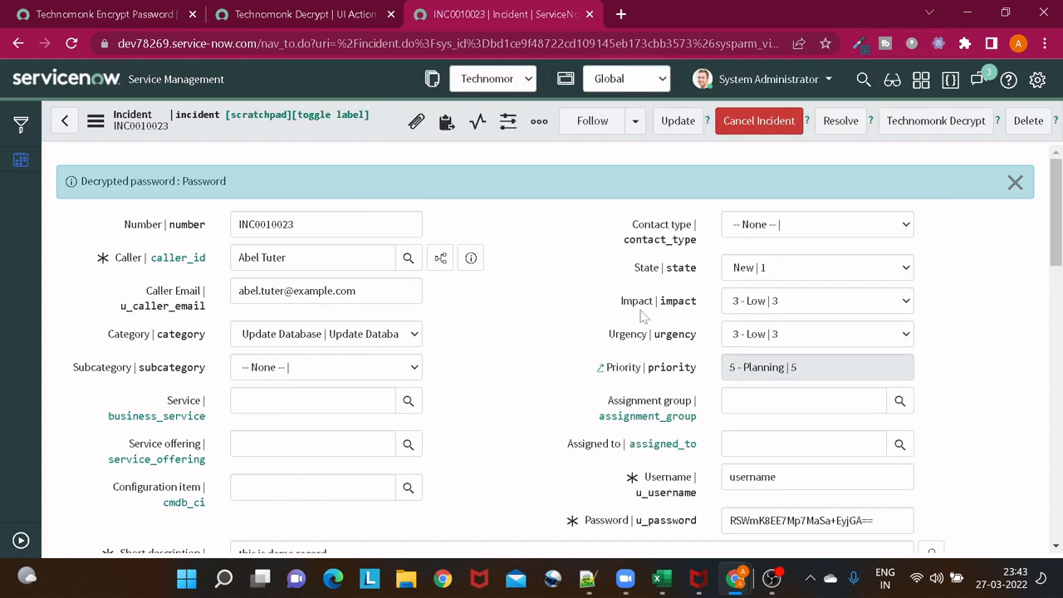